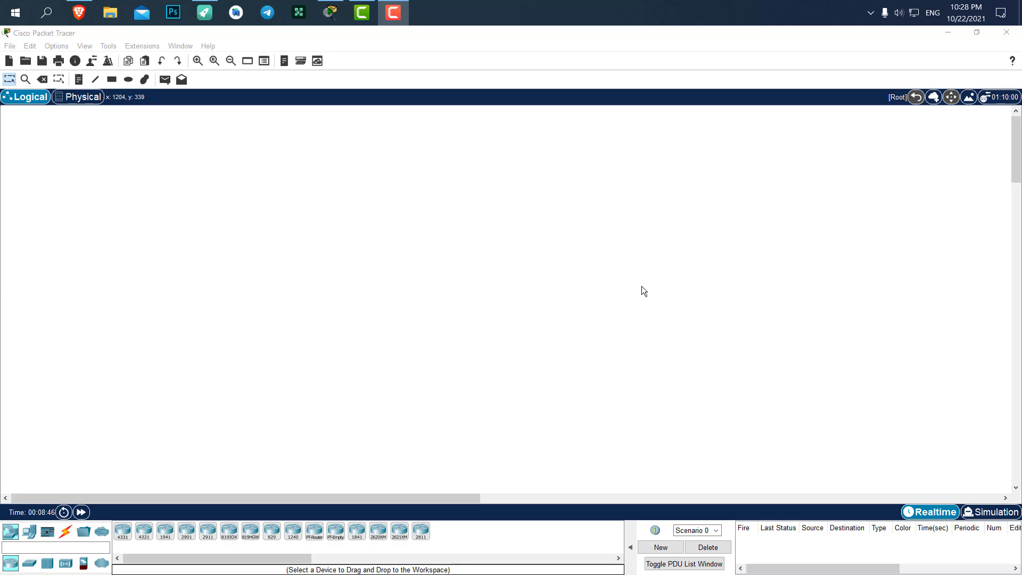
mouse_move(37, 368)
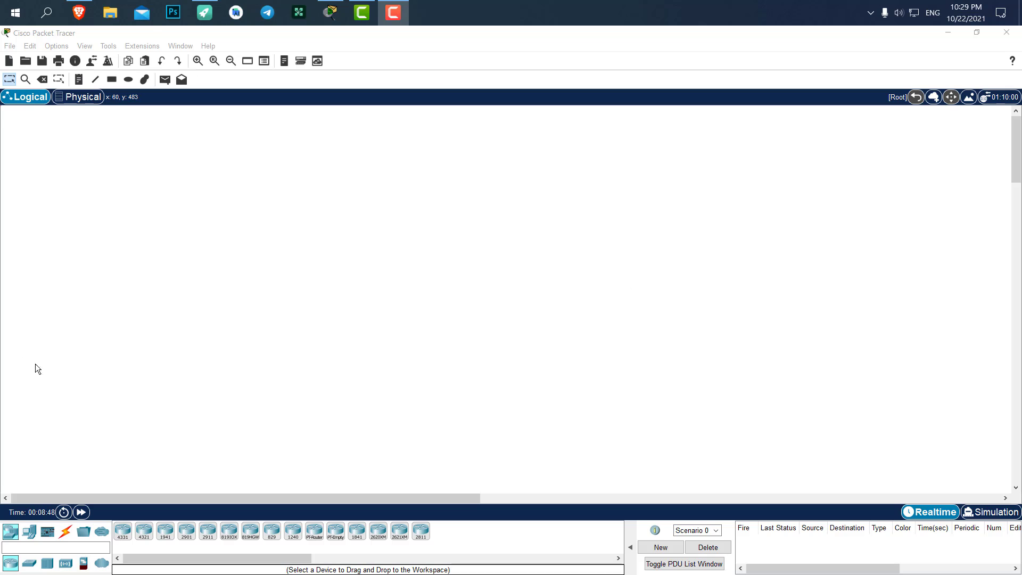
mouse_move(165, 474)
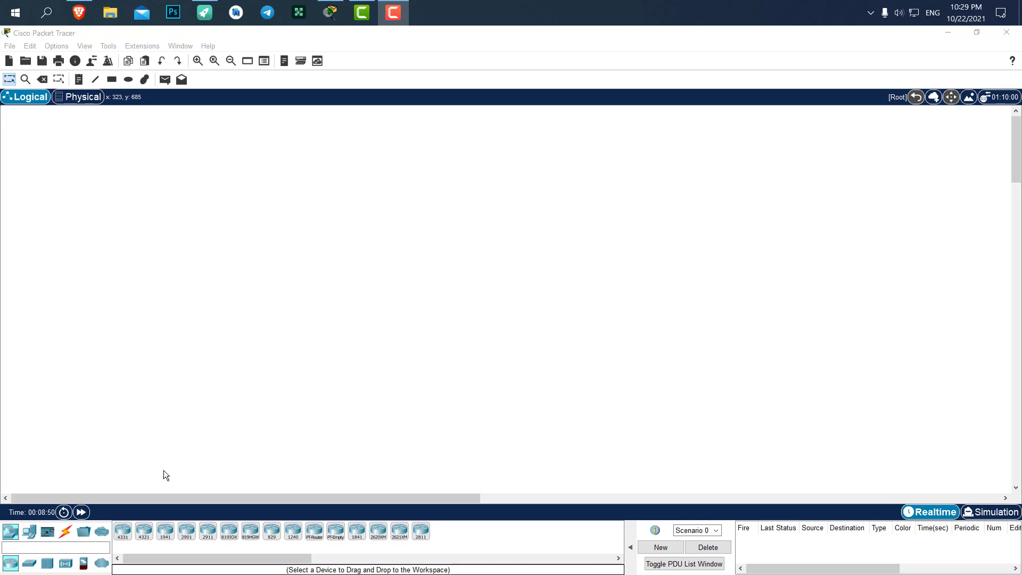
mouse_move(254, 318)
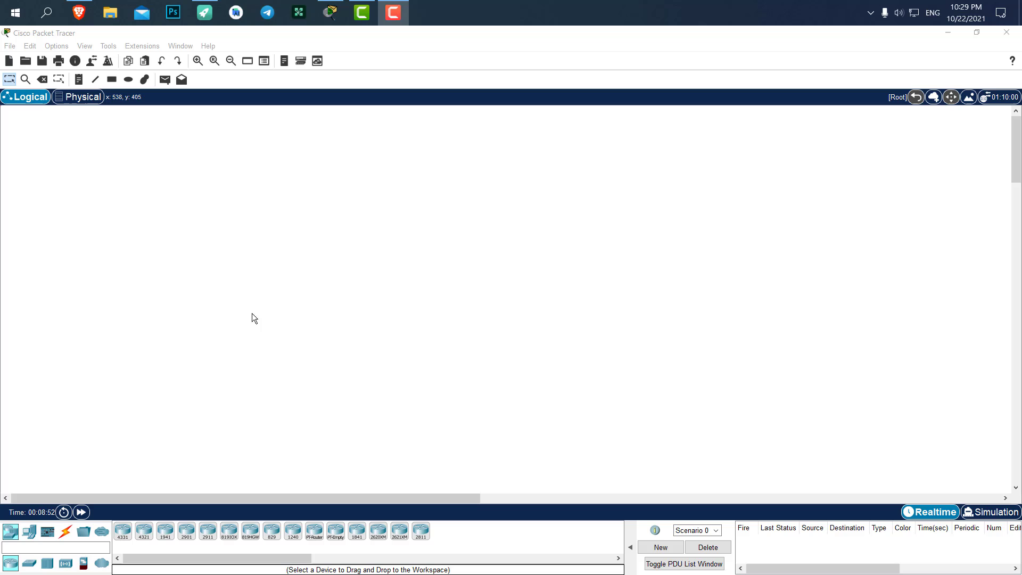
- Pick the generic PC-PT end device and drop PCs PC0 through PC6 into the workspace
left_click(28, 532)
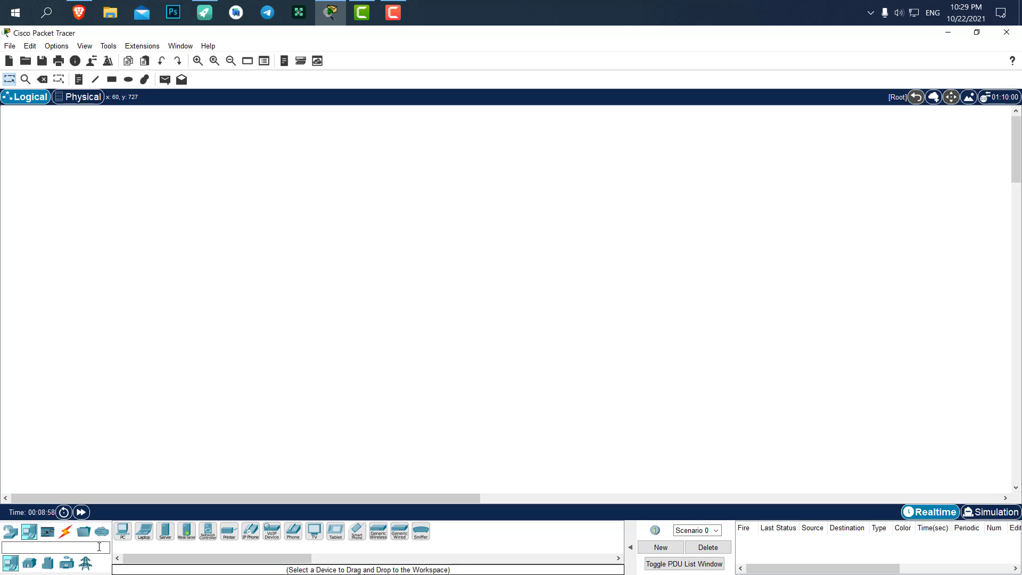
left_click(123, 531)
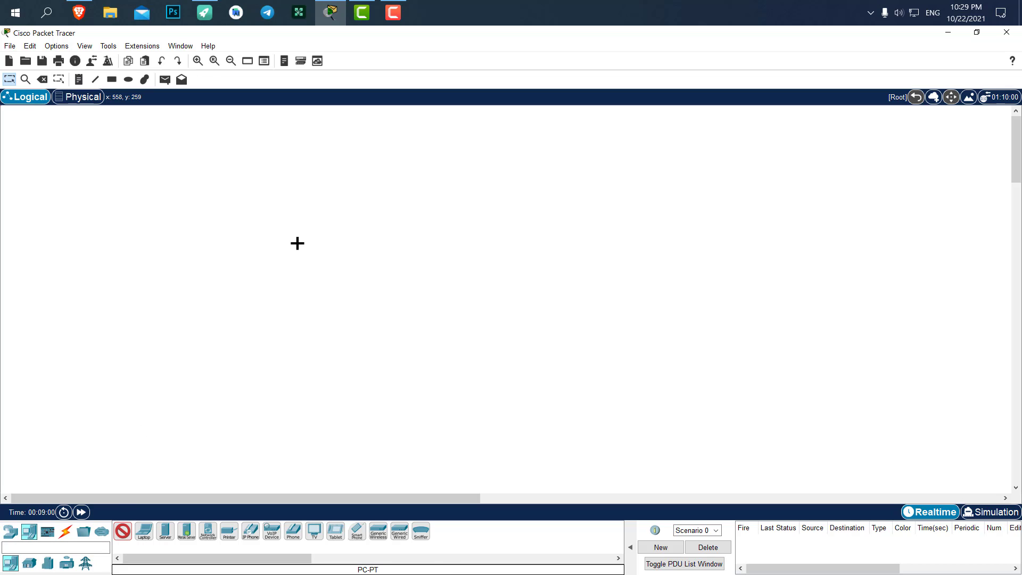
mouse_move(152, 483)
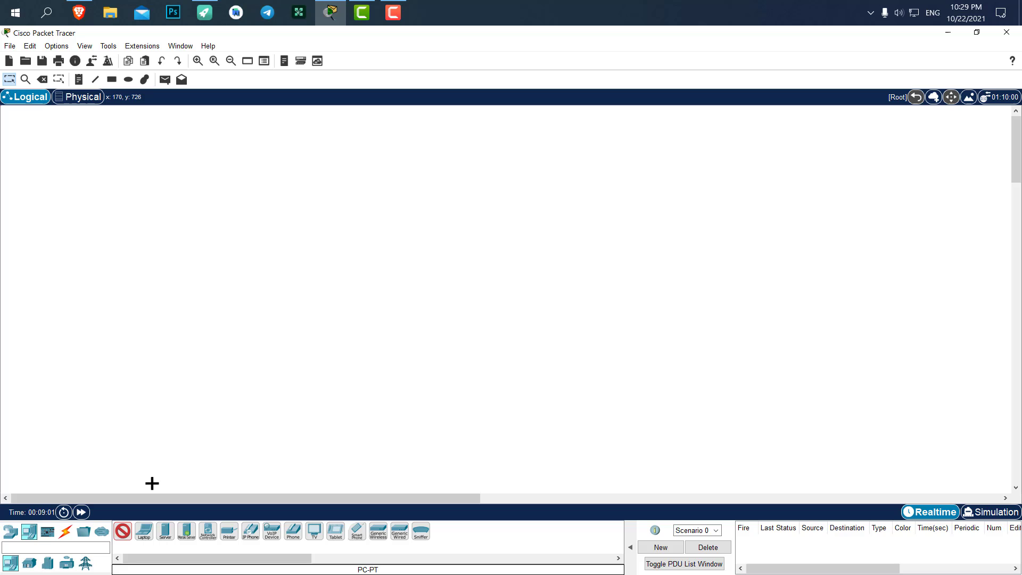
mouse_move(215, 242)
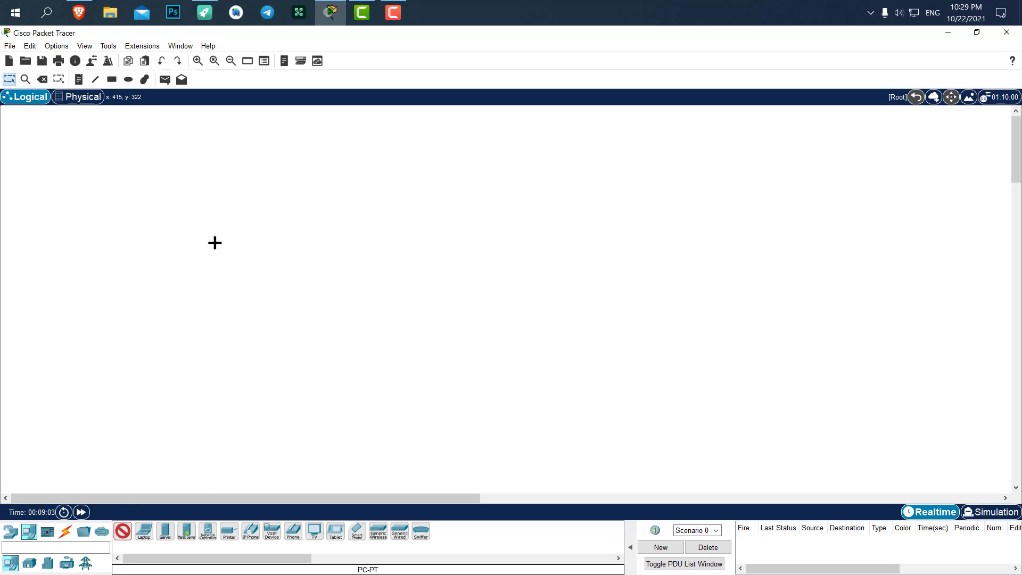
mouse_move(66, 128)
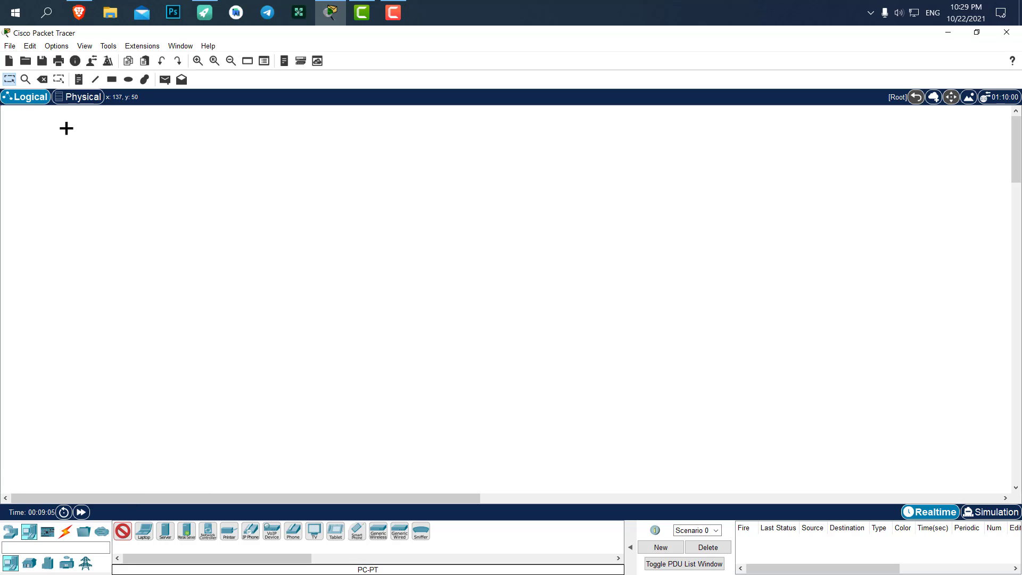
left_click(317, 215)
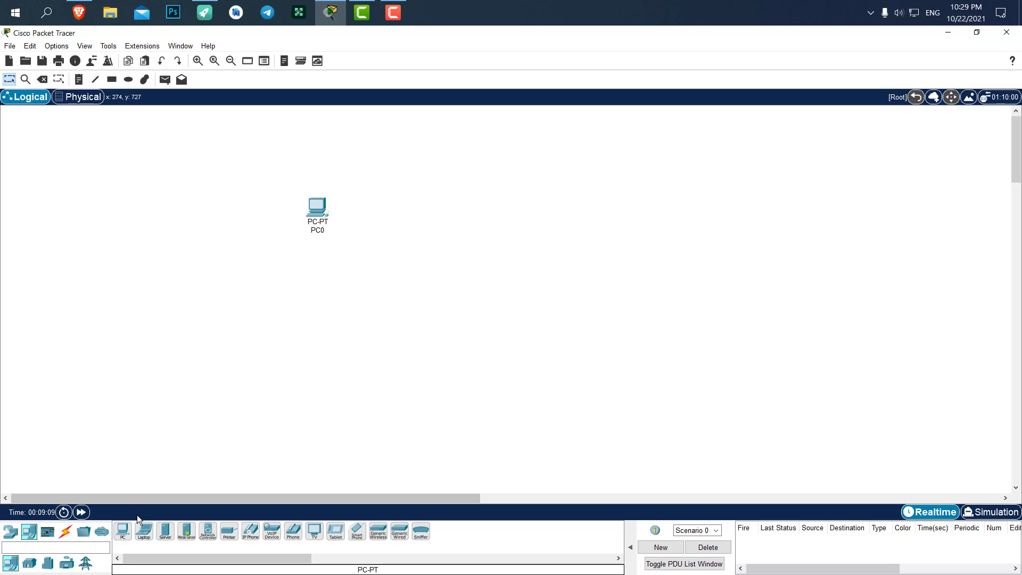
mouse_move(139, 528)
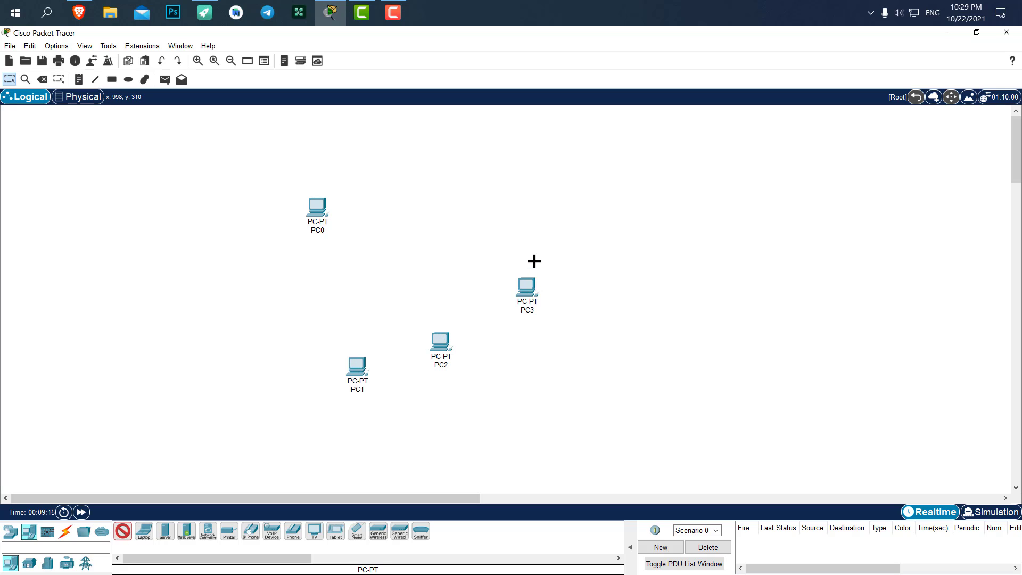
left_click(538, 235)
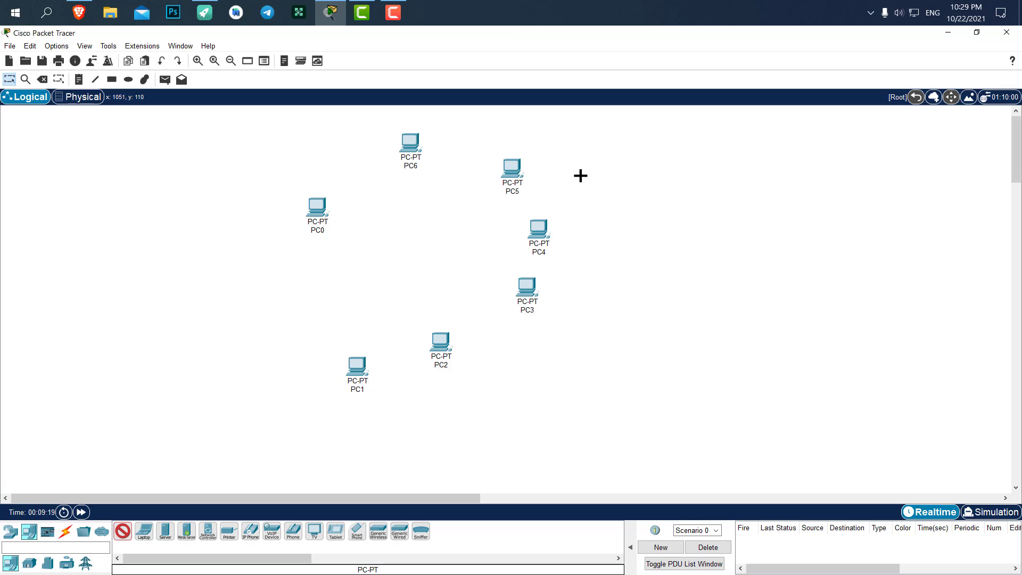
mouse_move(385, 227)
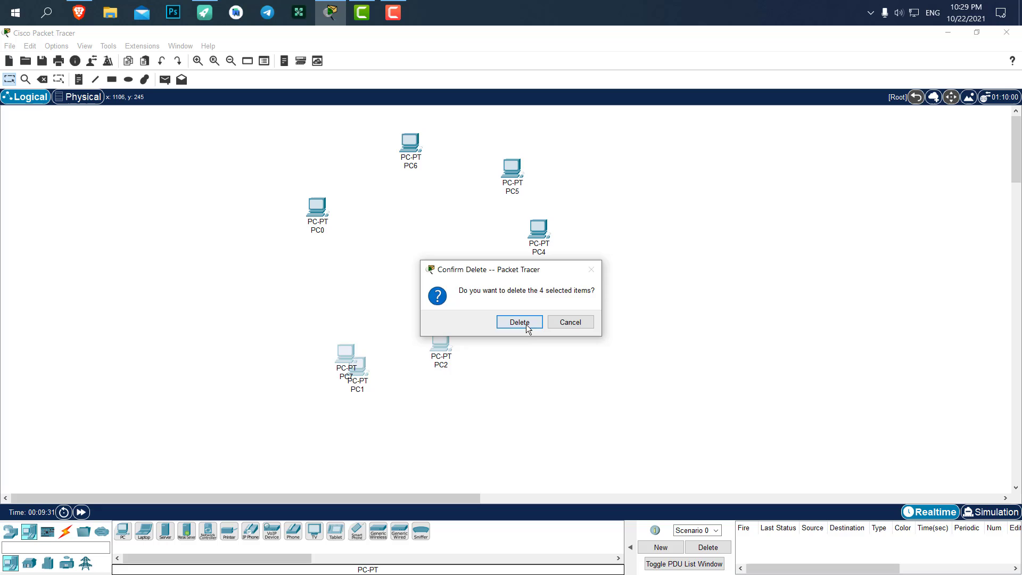
- Confirm deleting the four selected PCs and PC6, leaving only PC0 and PC4
left_click(519, 321)
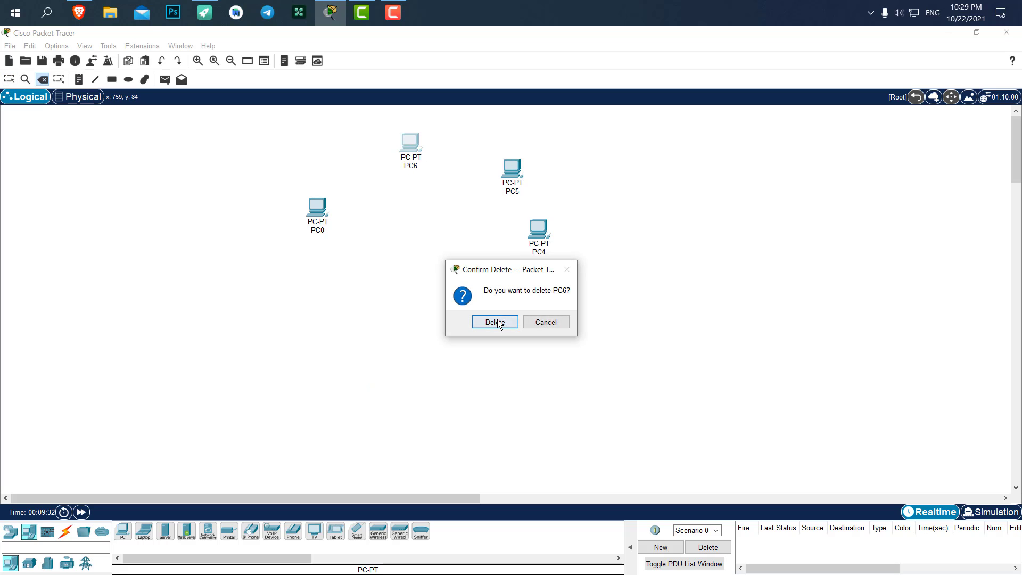
left_click(495, 322)
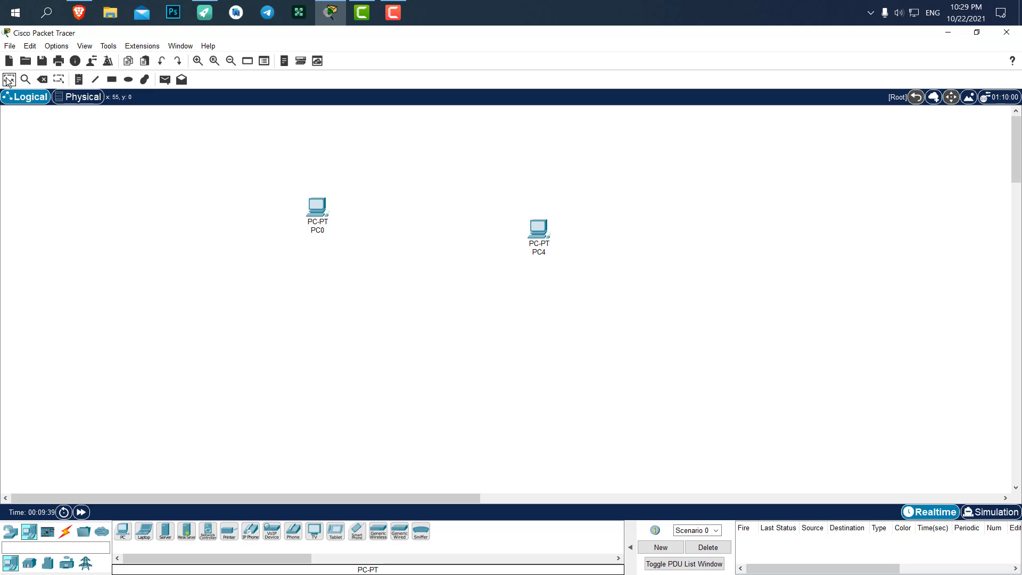
- Center PC0 and PC4, then link PC0's FastEthernet0 to PC4 with a copper cross-over cable
left_click_drag(317, 209, 391, 235)
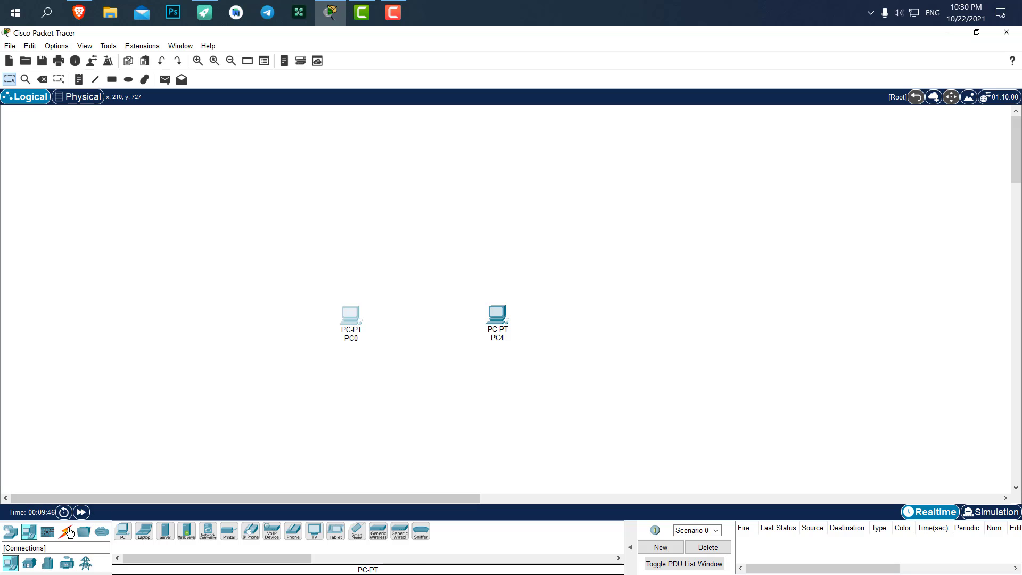
left_click(66, 531)
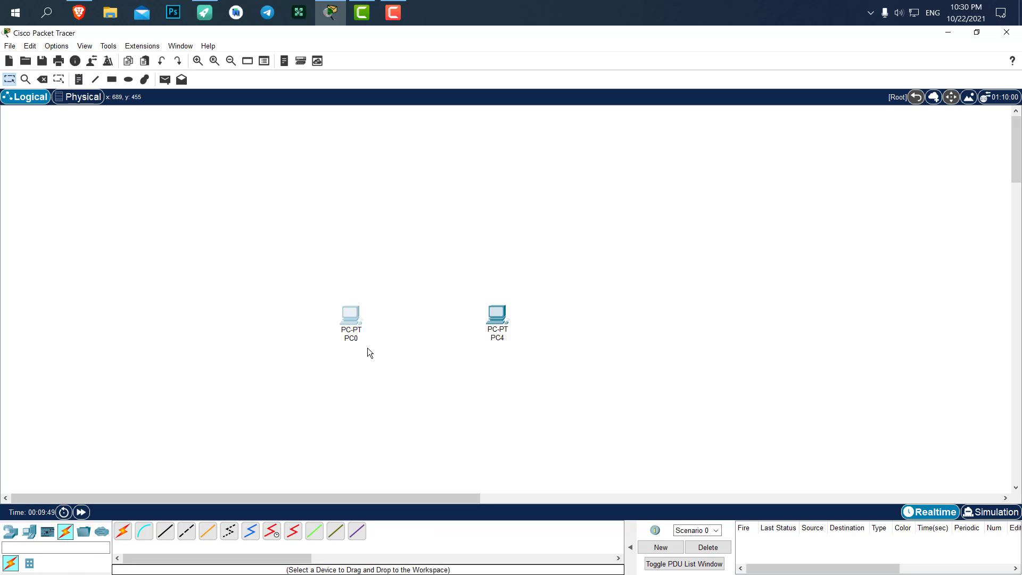
mouse_move(261, 342)
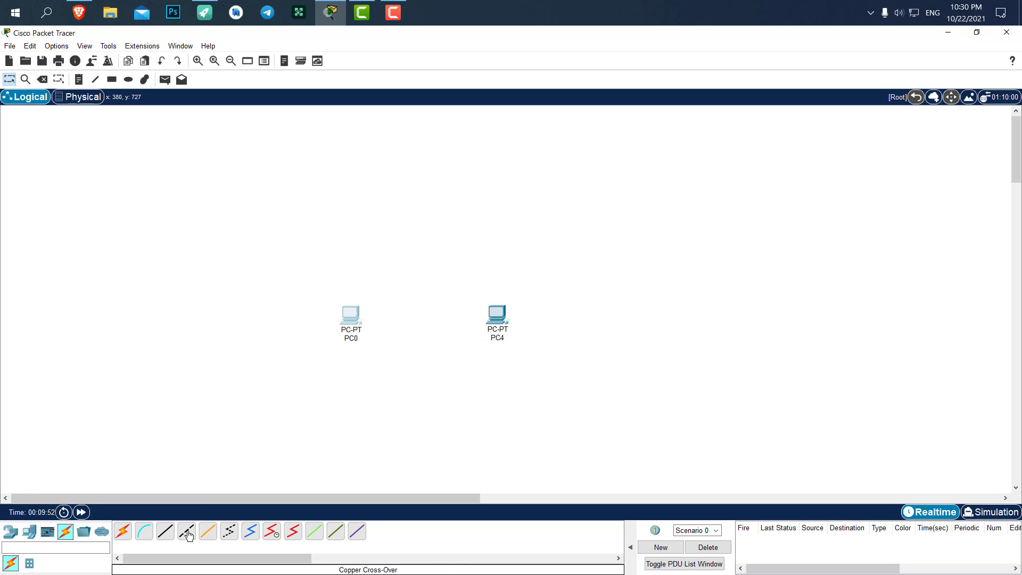
left_click(351, 312)
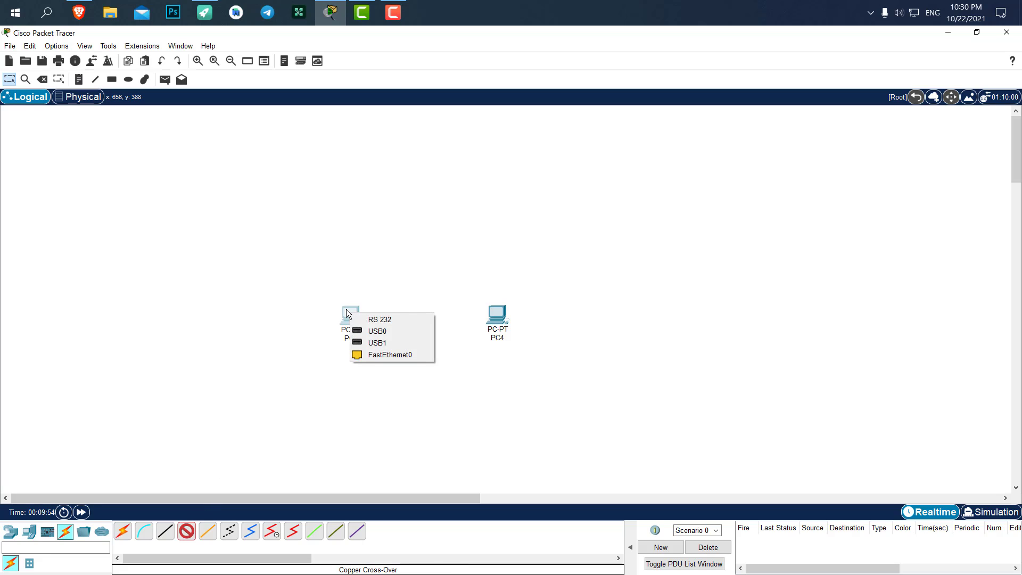
left_click(390, 354)
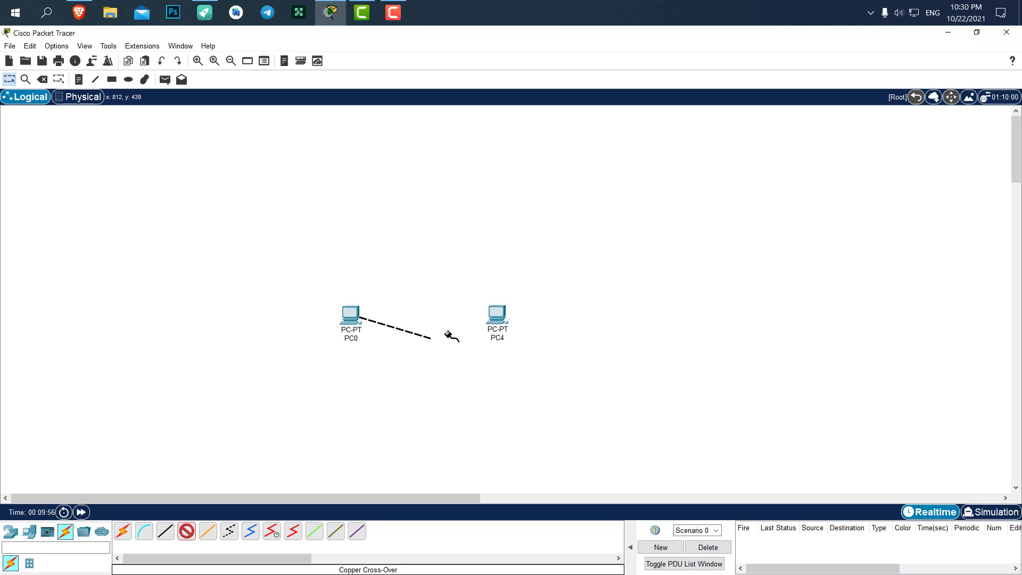
left_click(496, 311)
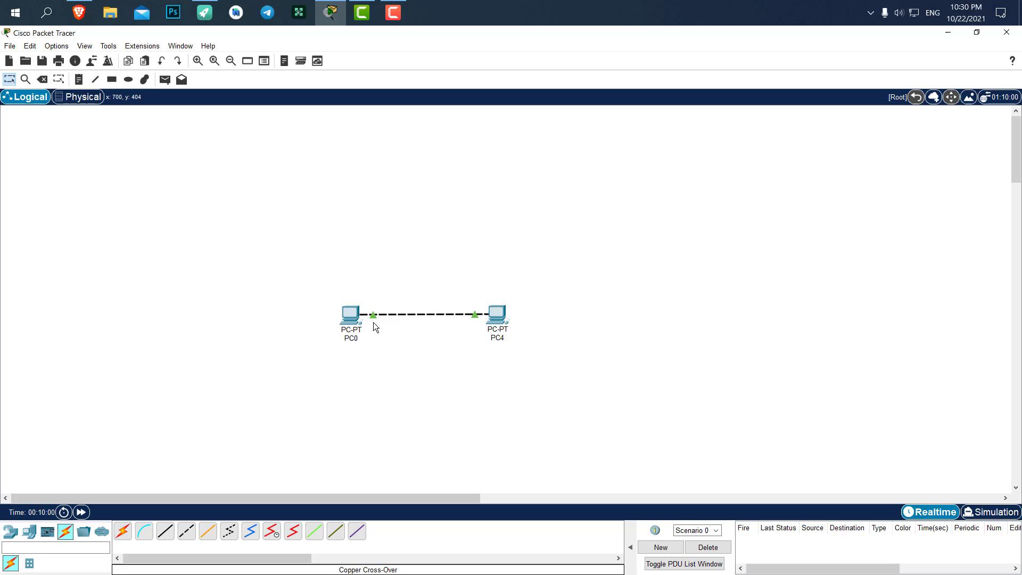
mouse_move(380, 325)
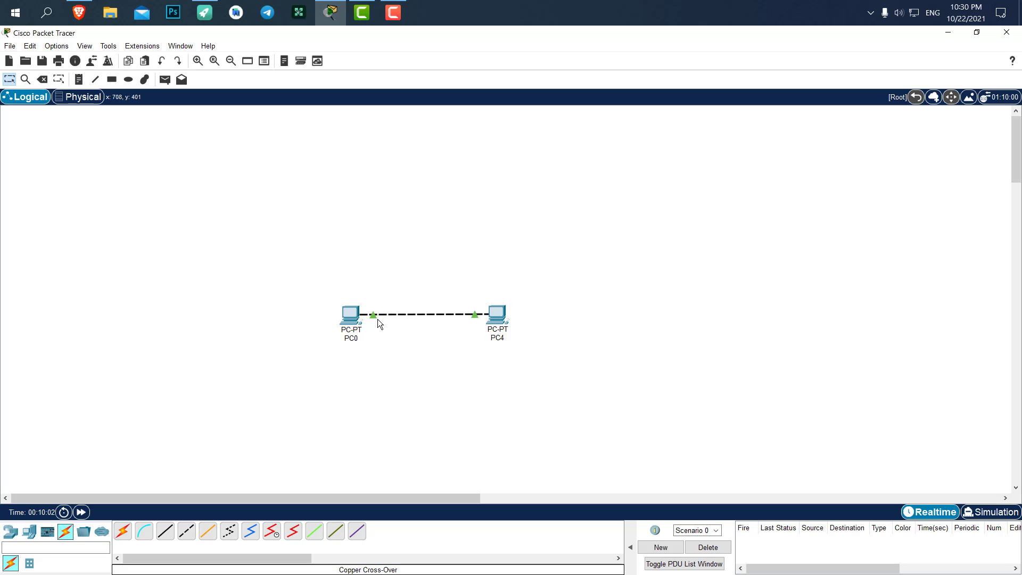
mouse_move(542, 269)
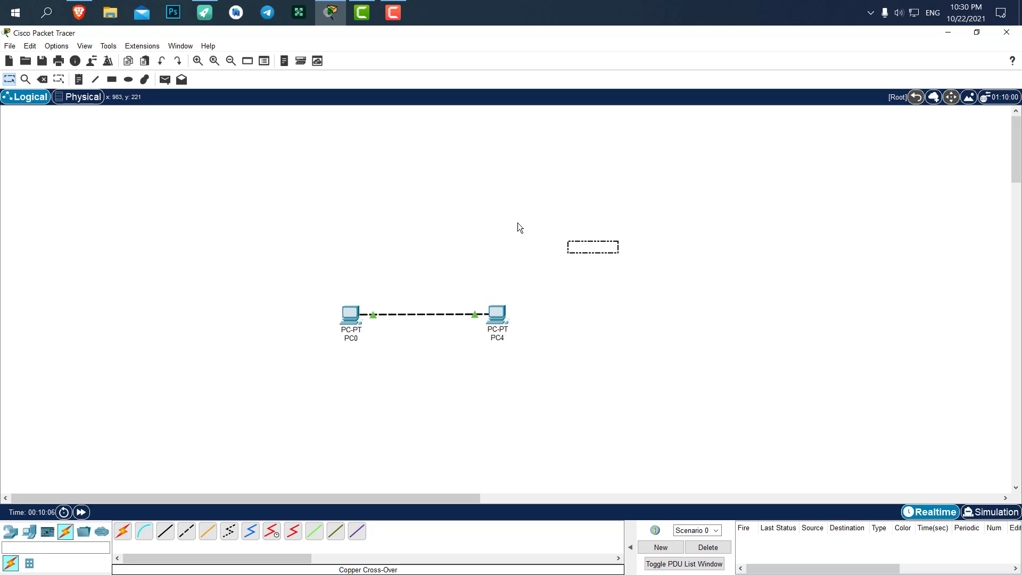
mouse_move(285, 206)
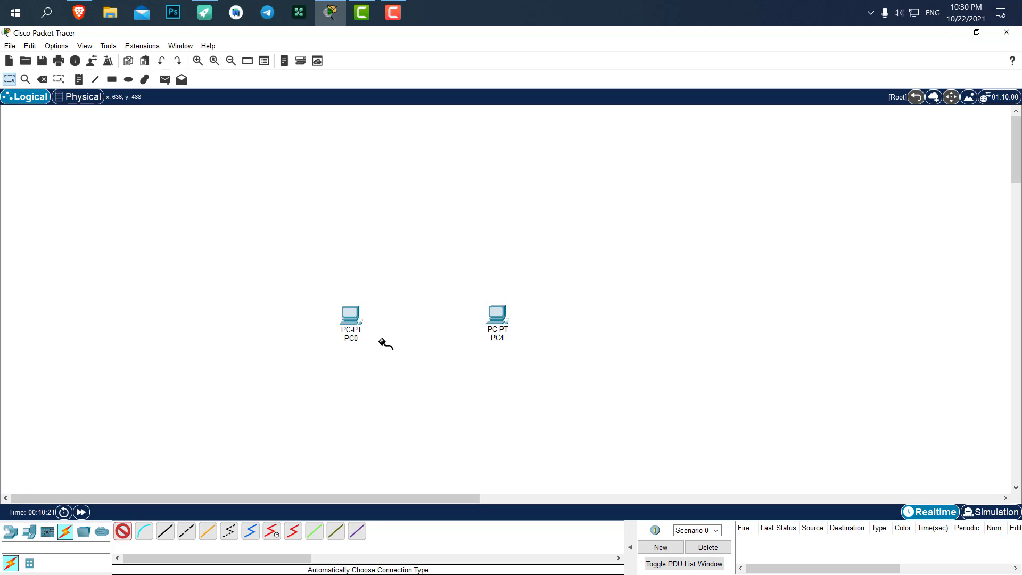
- Finish the automatically chosen connection by attaching its far end to PC4
left_click(497, 314)
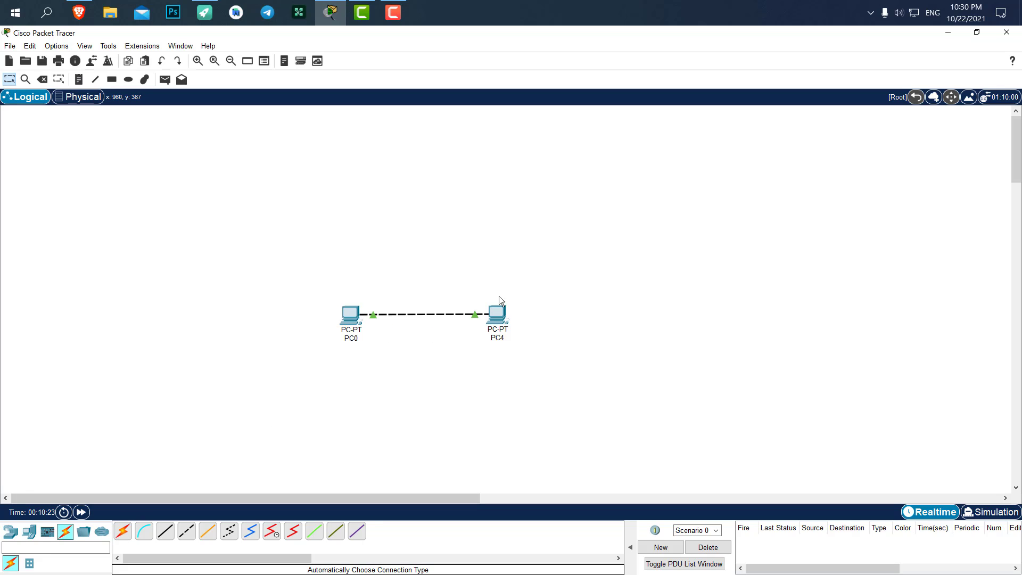
mouse_move(165, 532)
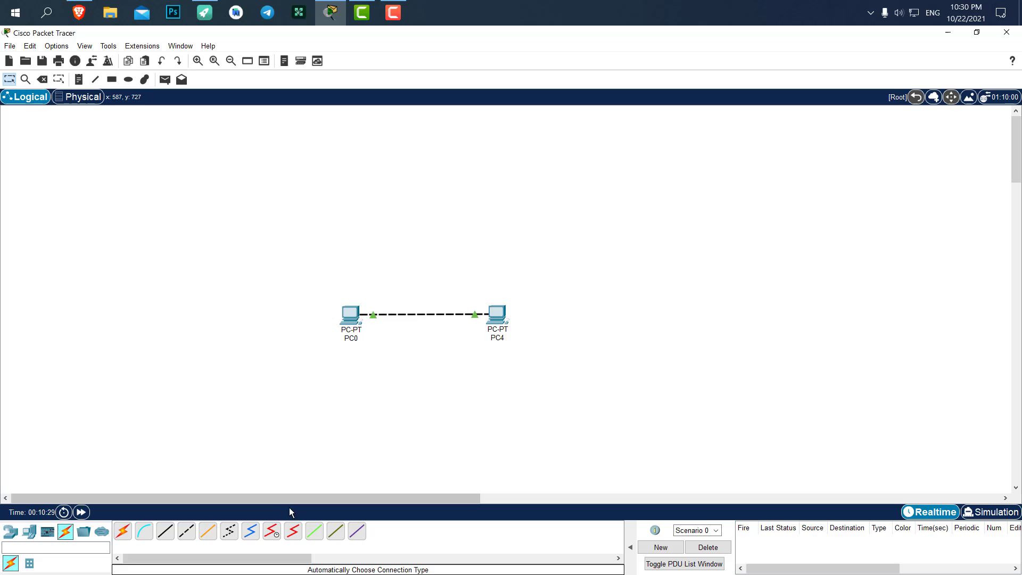
mouse_move(415, 293)
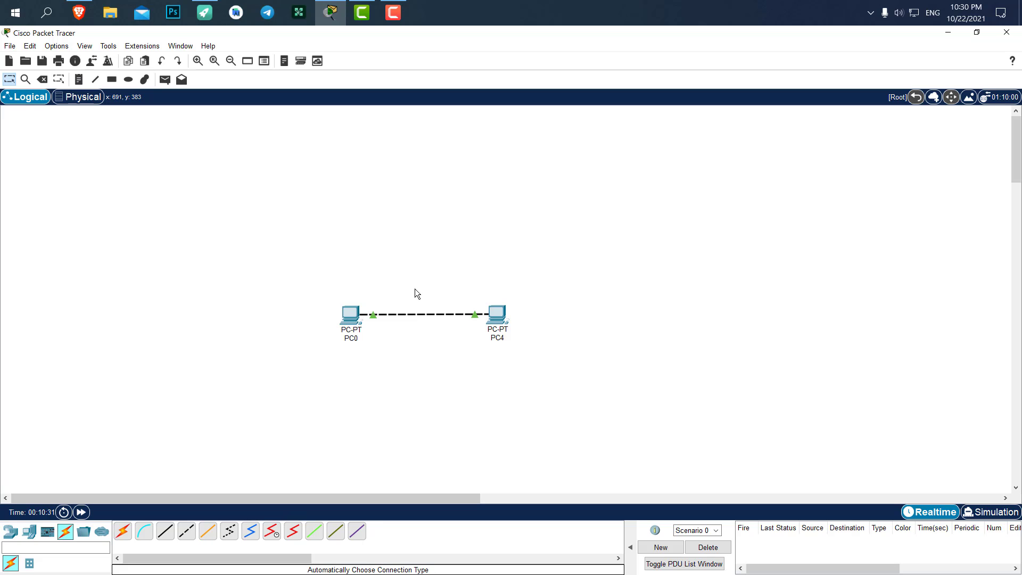
mouse_move(398, 272)
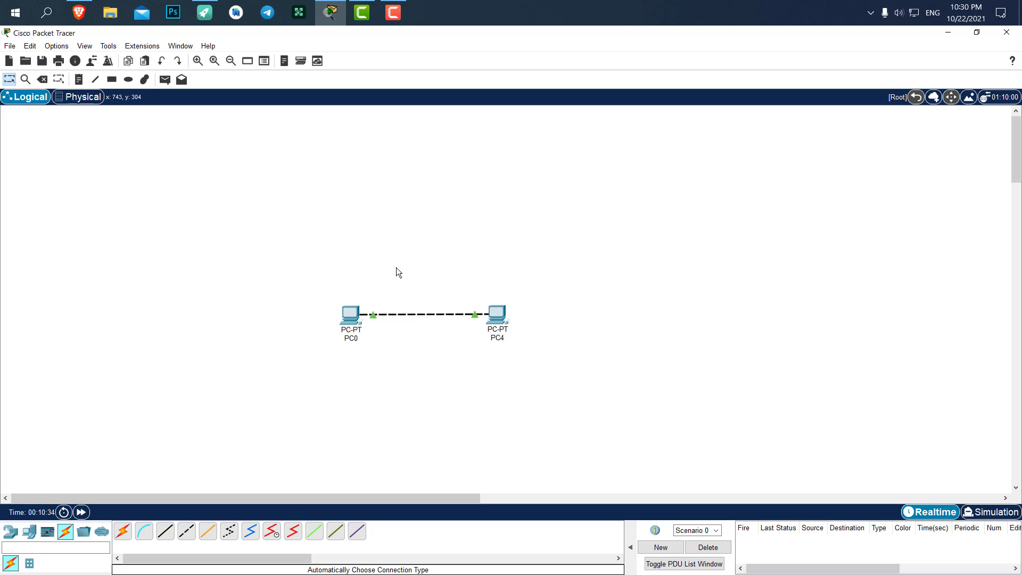
mouse_move(339, 267)
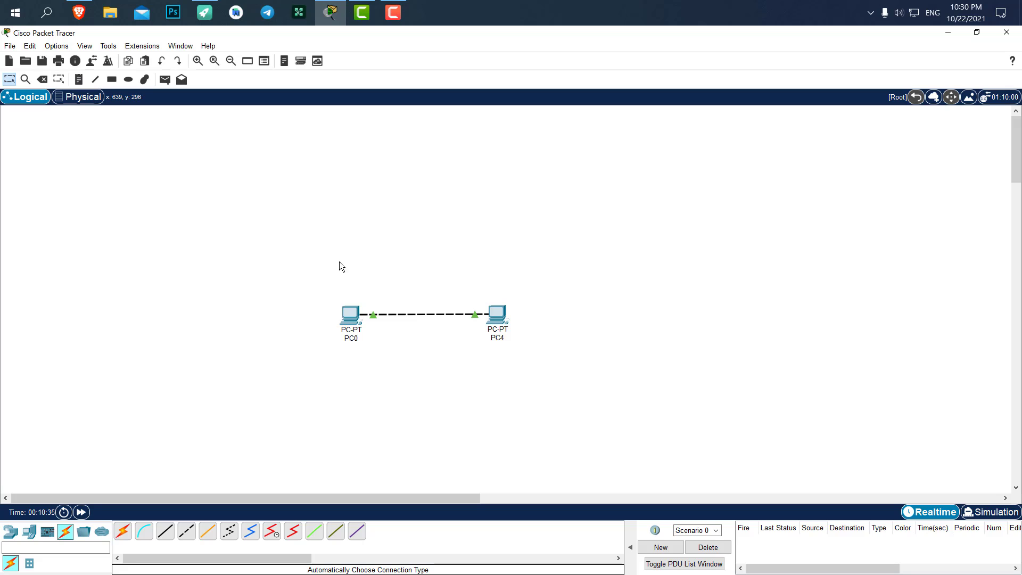
mouse_move(259, 254)
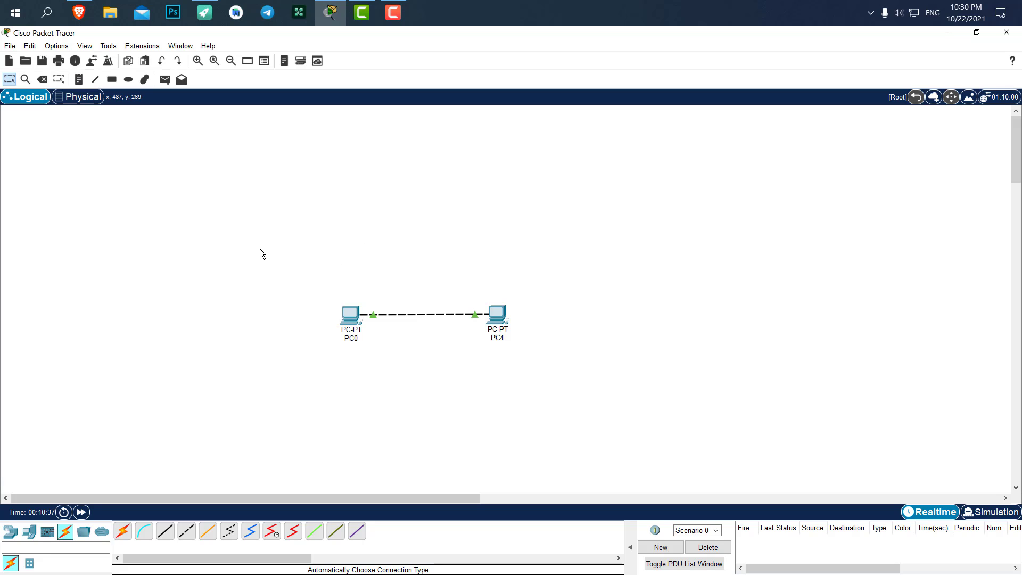
mouse_move(394, 203)
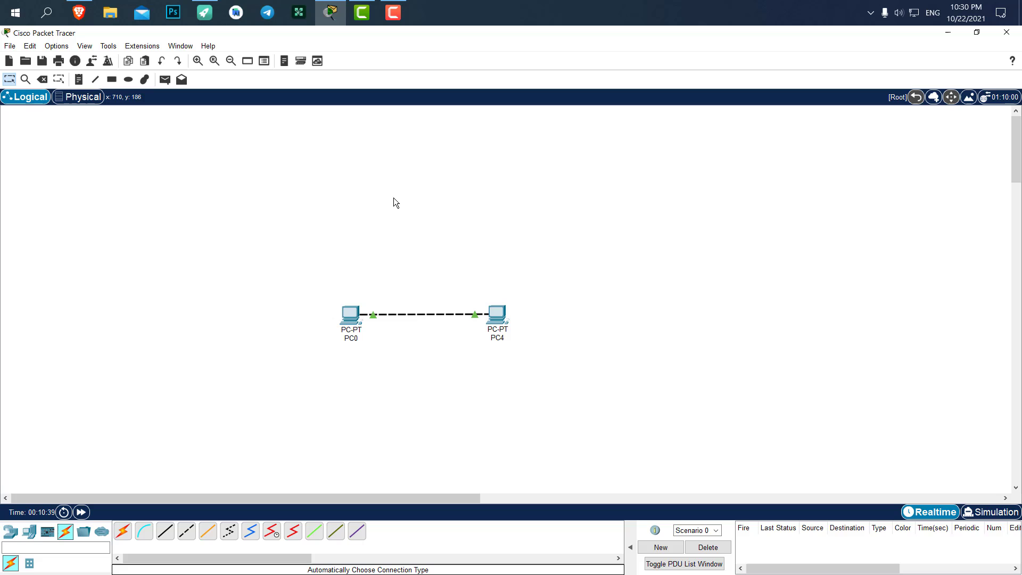
mouse_move(407, 253)
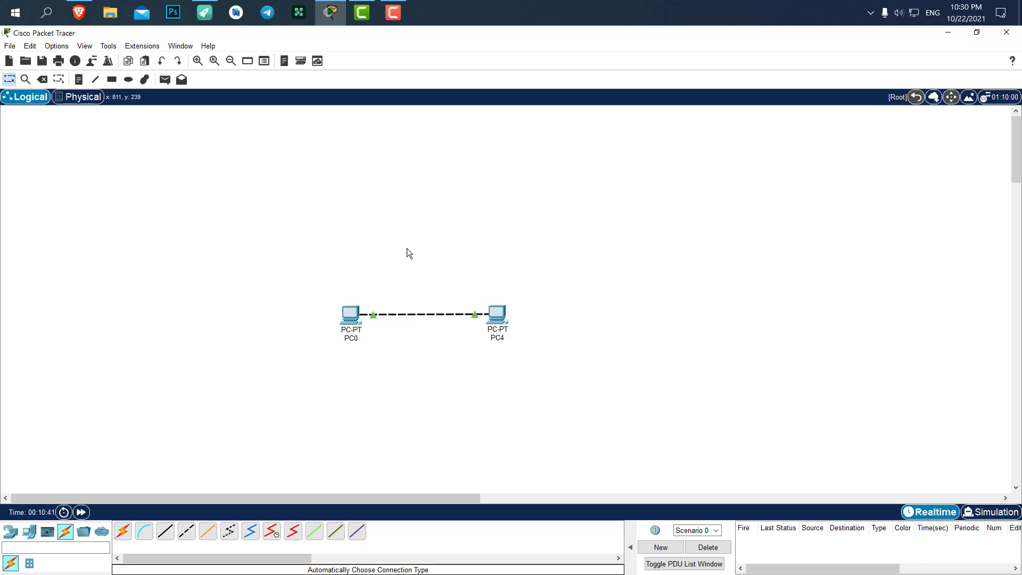
mouse_move(9, 531)
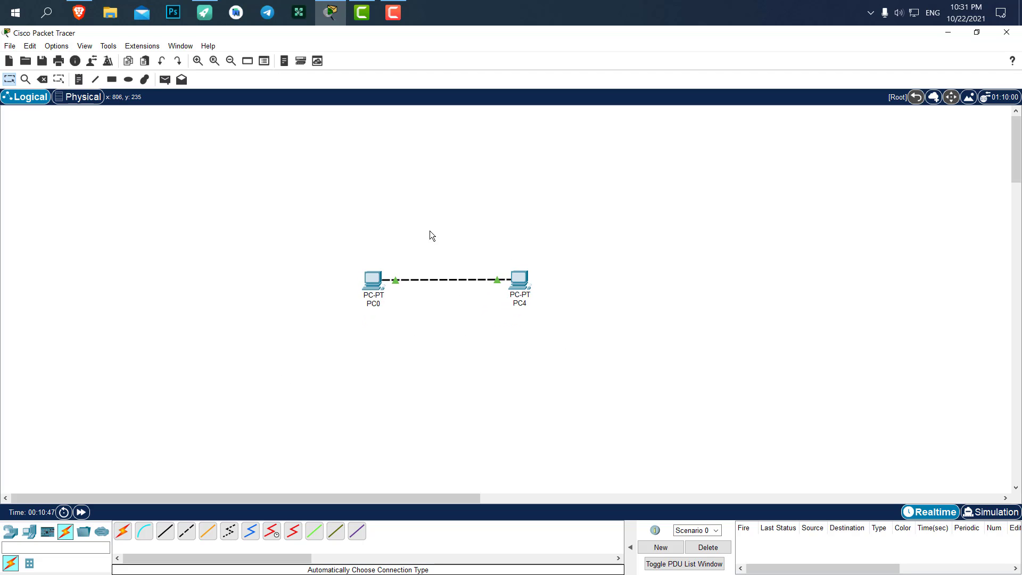
mouse_move(381, 282)
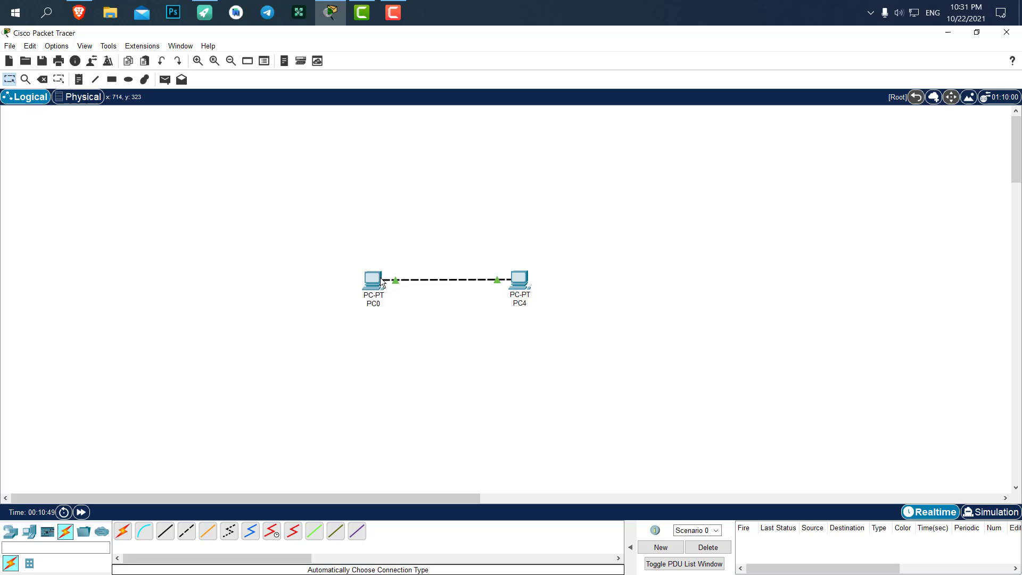
mouse_move(380, 279)
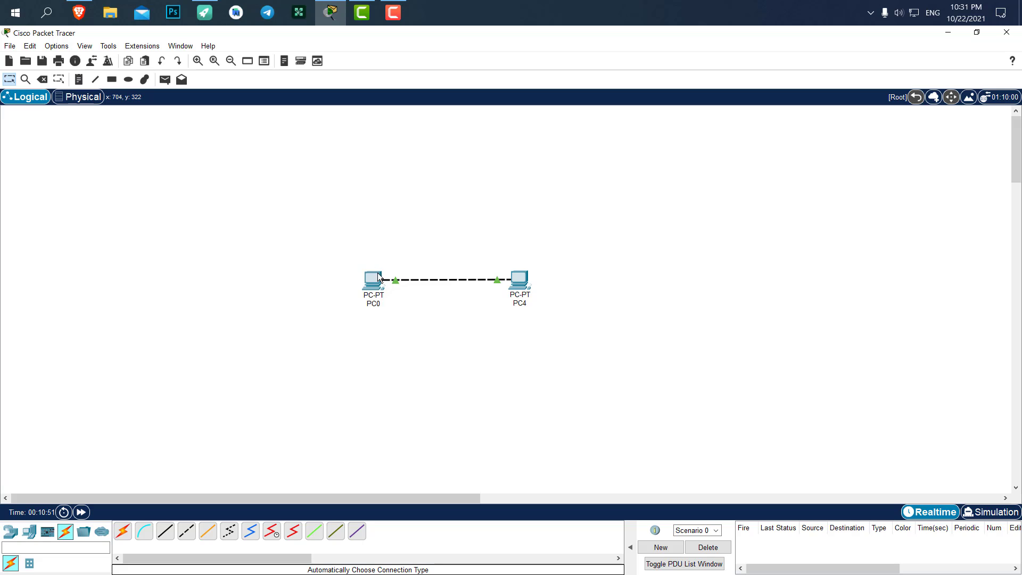
mouse_move(460, 287)
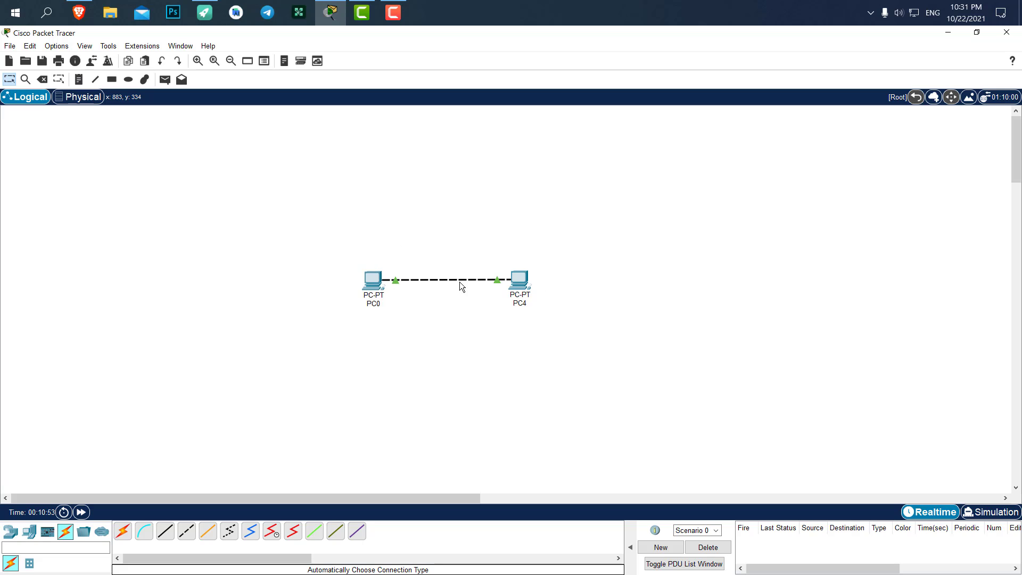
mouse_move(375, 281)
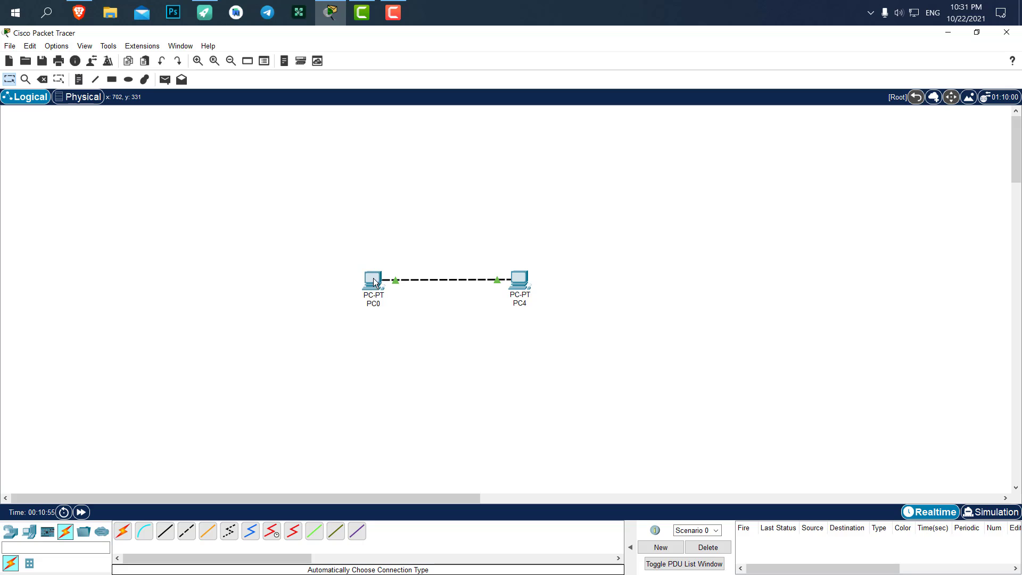
mouse_move(386, 239)
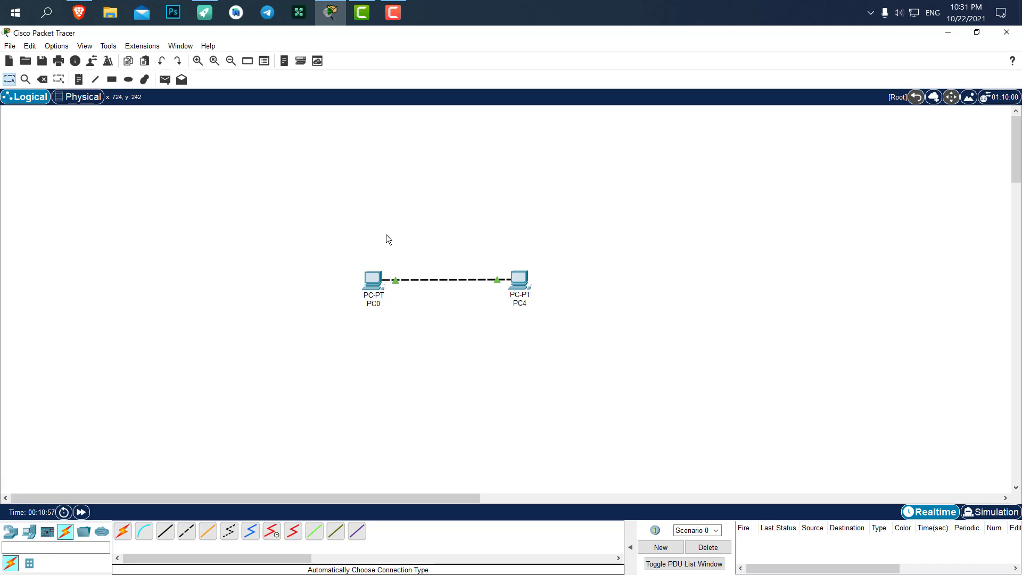
mouse_move(400, 240)
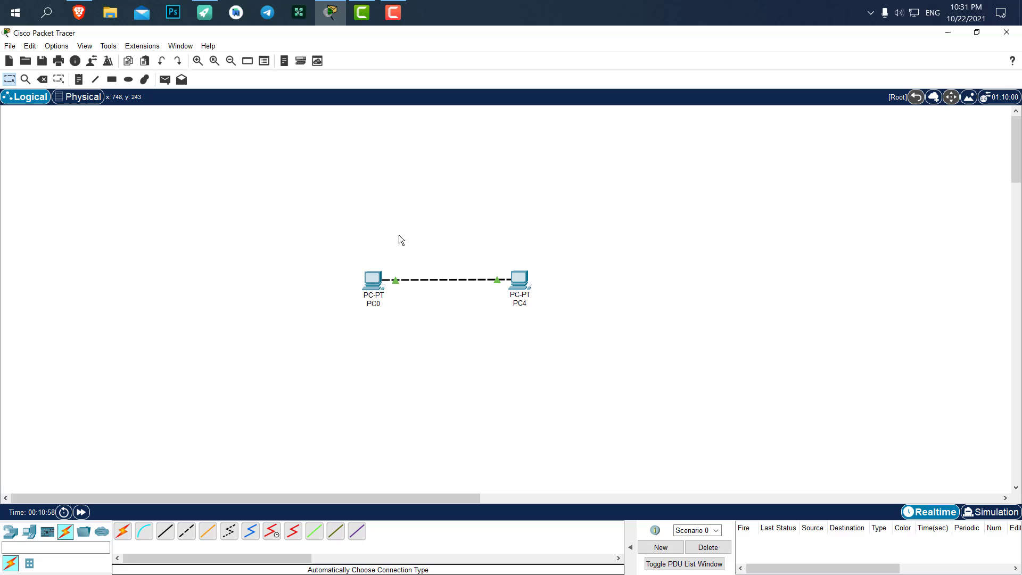
mouse_move(539, 283)
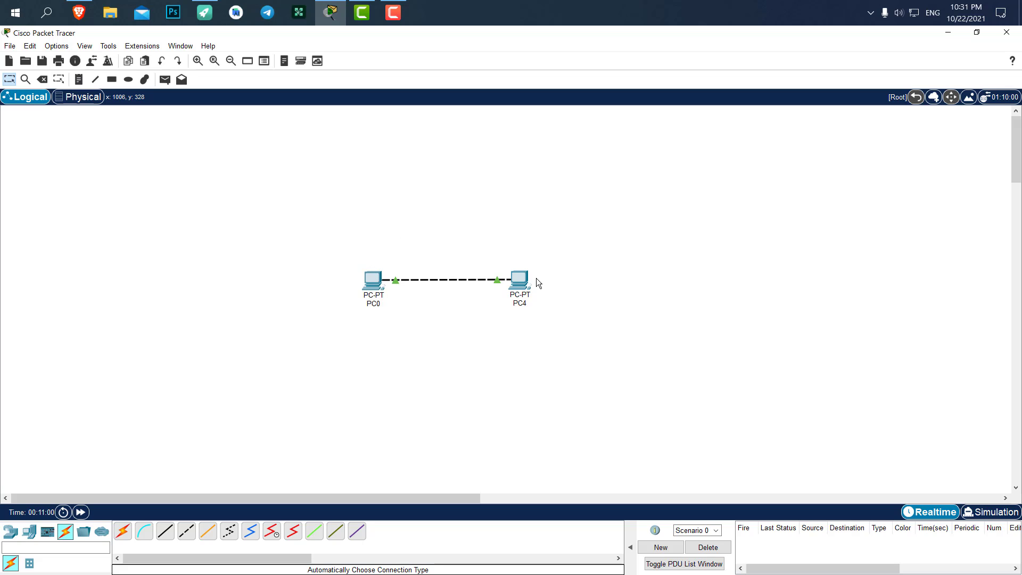
mouse_move(530, 230)
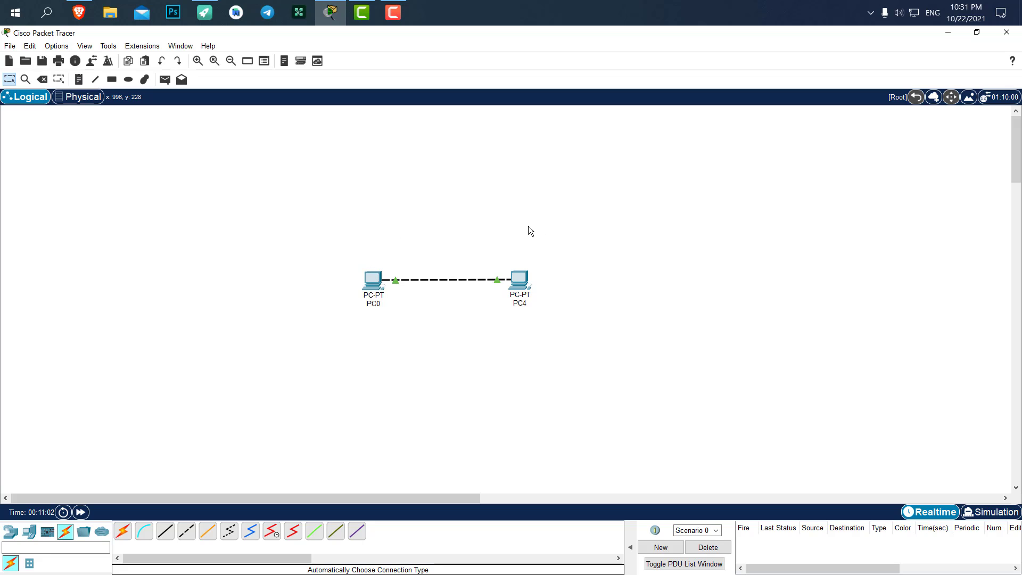
mouse_move(571, 243)
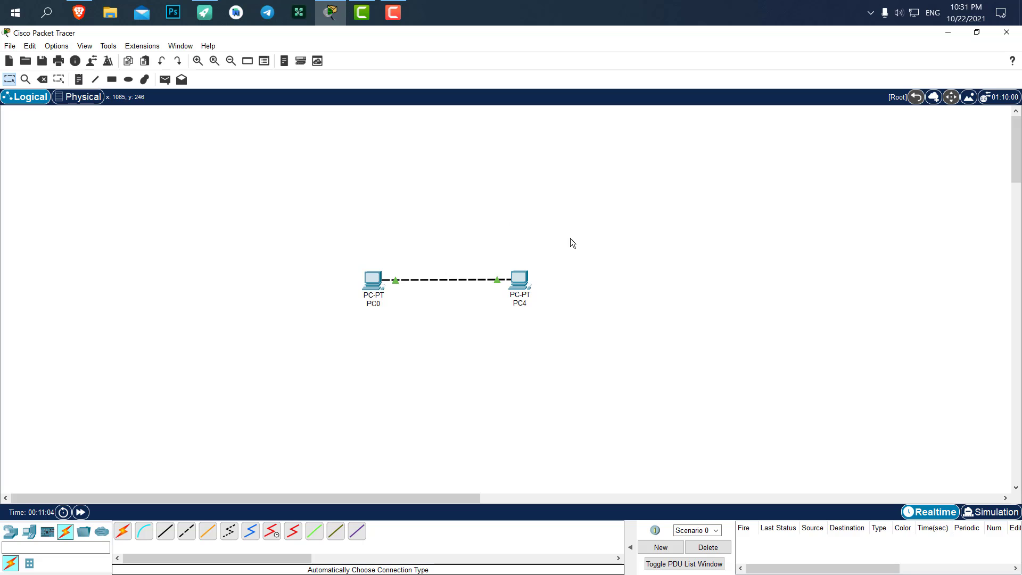
mouse_move(520, 281)
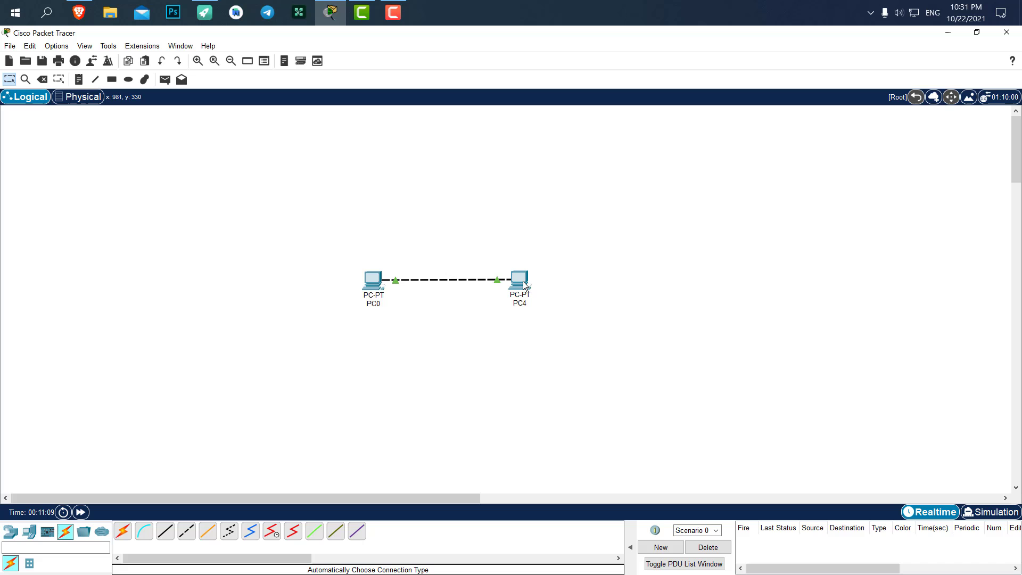
mouse_move(528, 277)
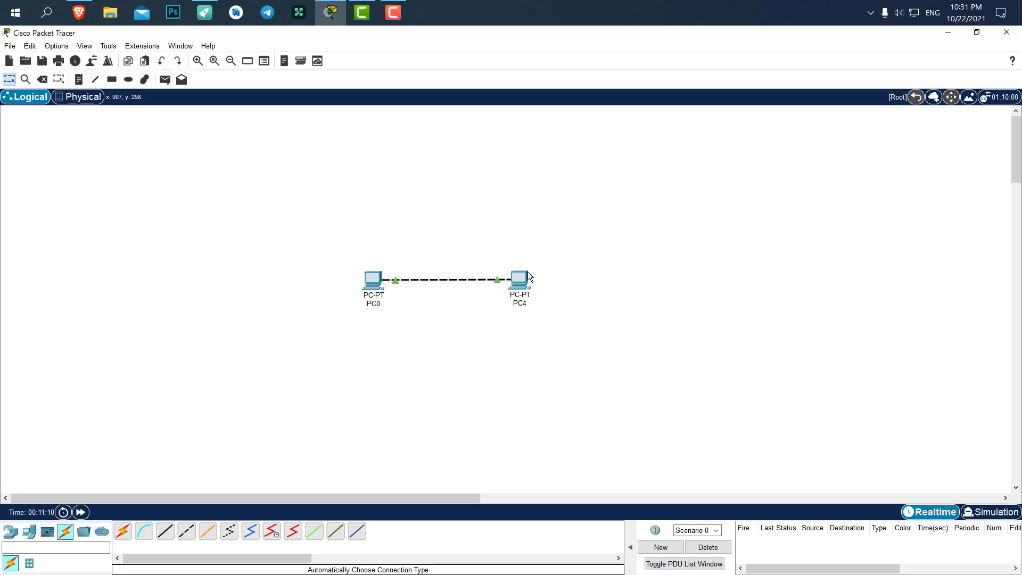
- Open PC0's settings on the Physical tab and move the window to view the chassis
double_click(372, 278)
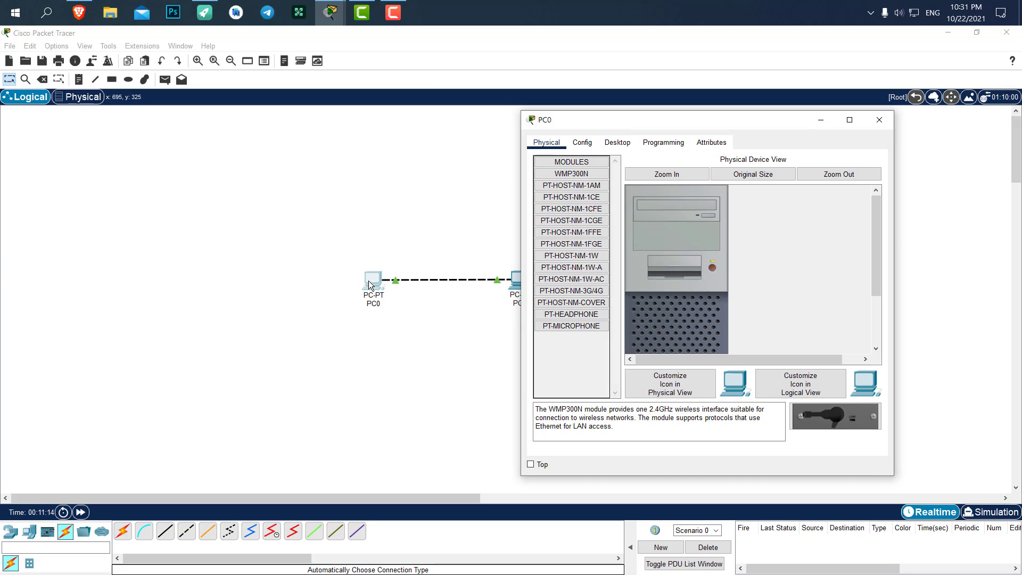
mouse_move(786, 325)
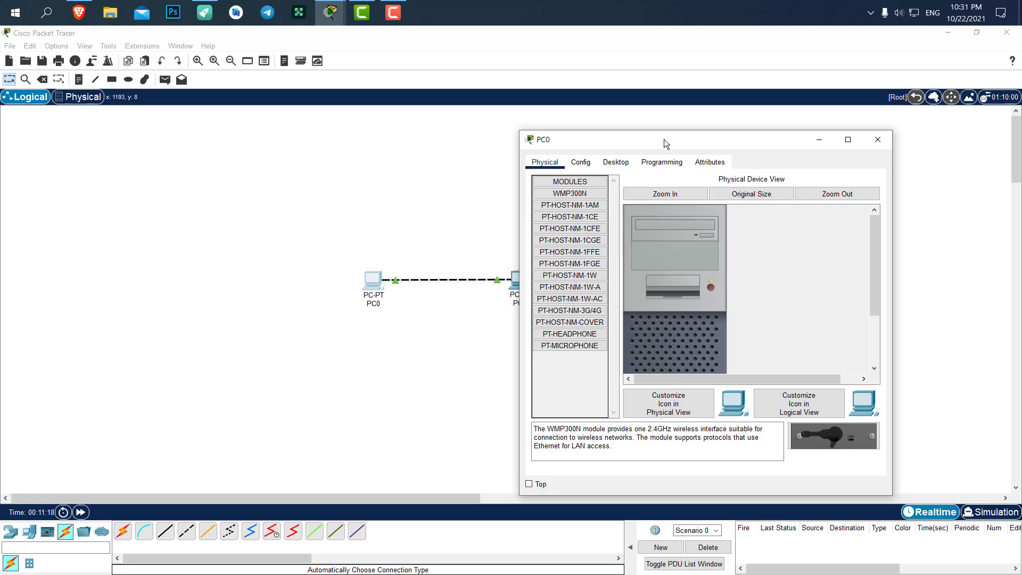
left_click_drag(663, 139, 664, 119)
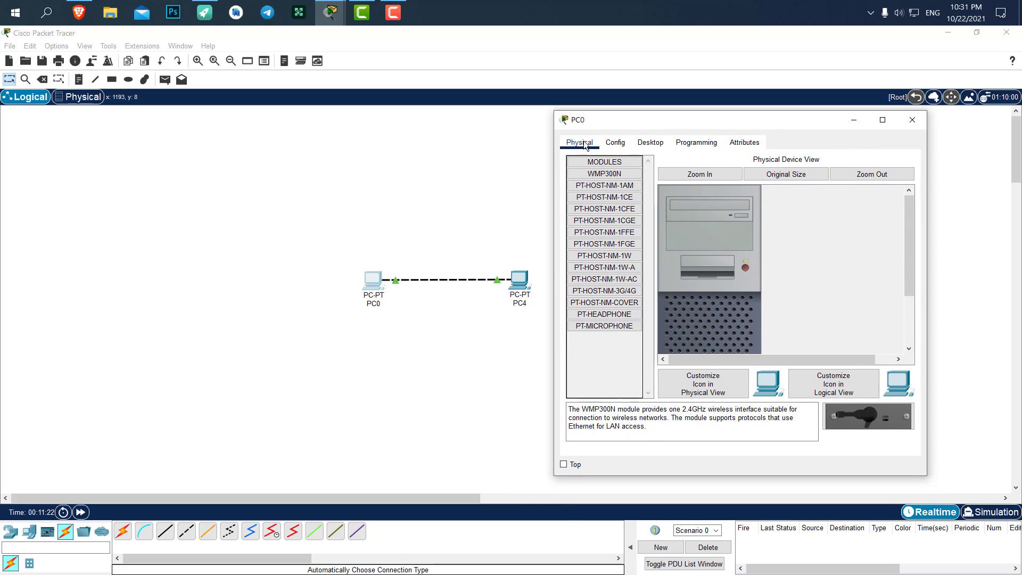
mouse_move(611, 137)
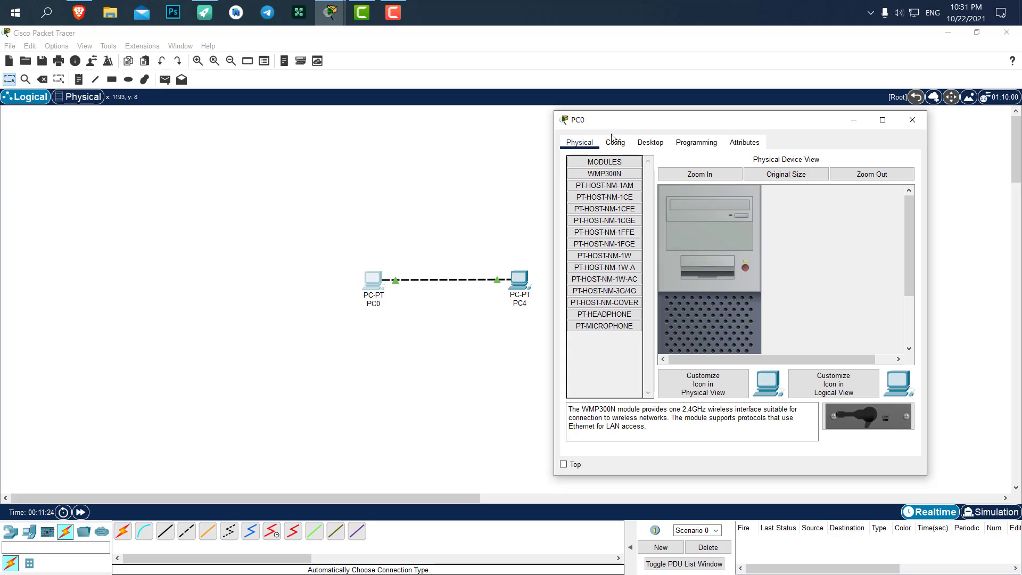
mouse_move(471, 223)
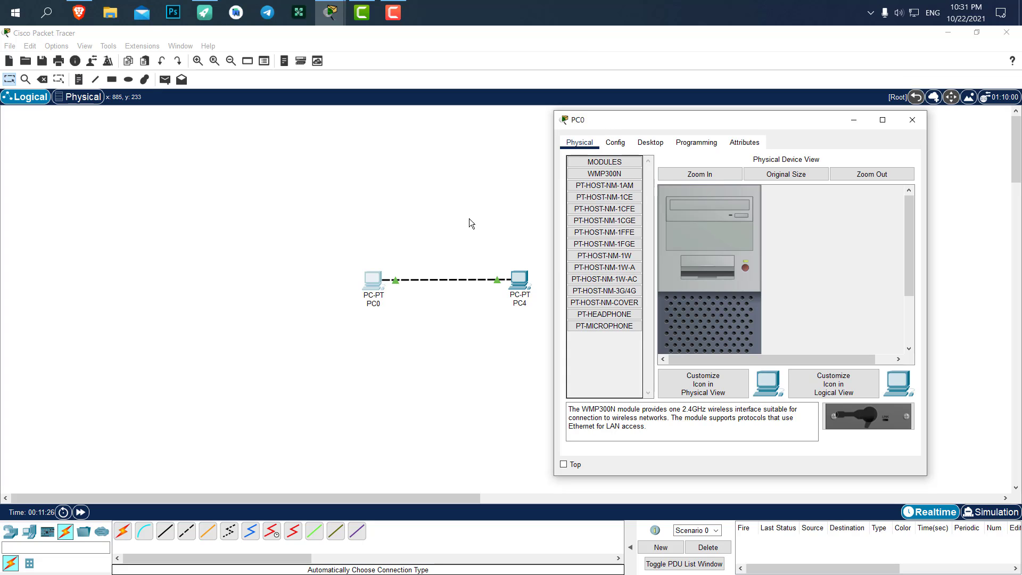
mouse_move(374, 289)
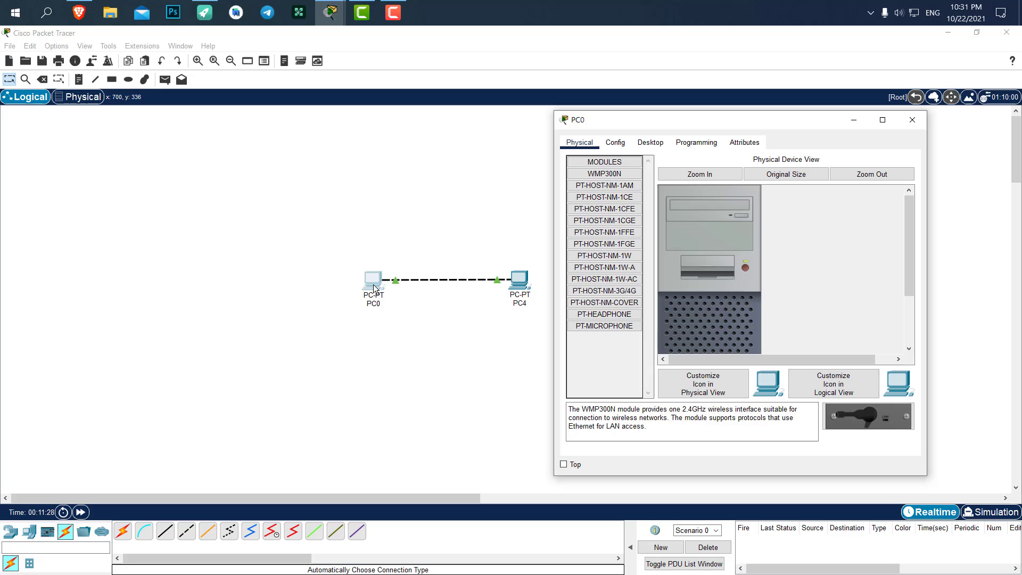
scroll("down", 3)
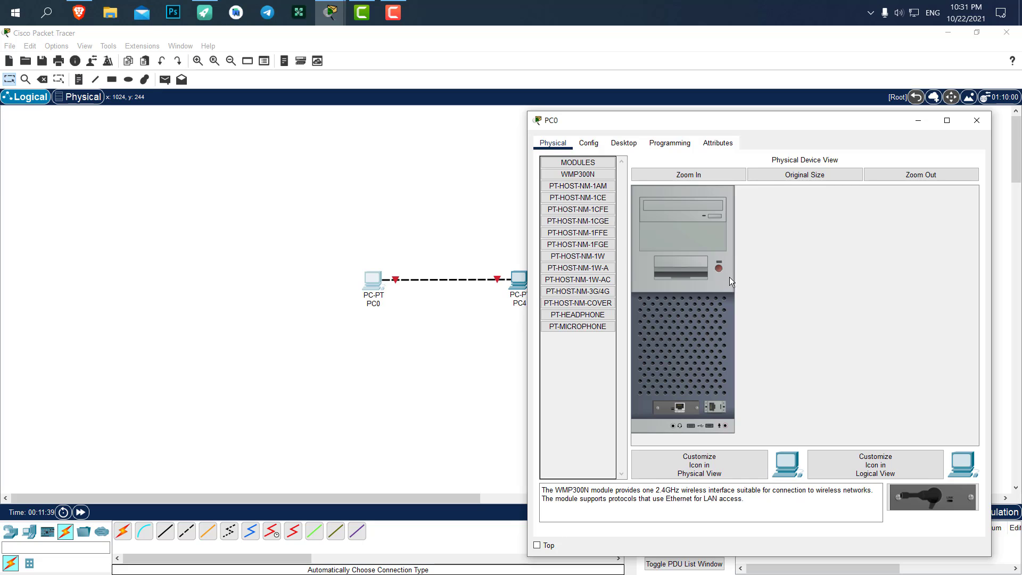
mouse_move(398, 291)
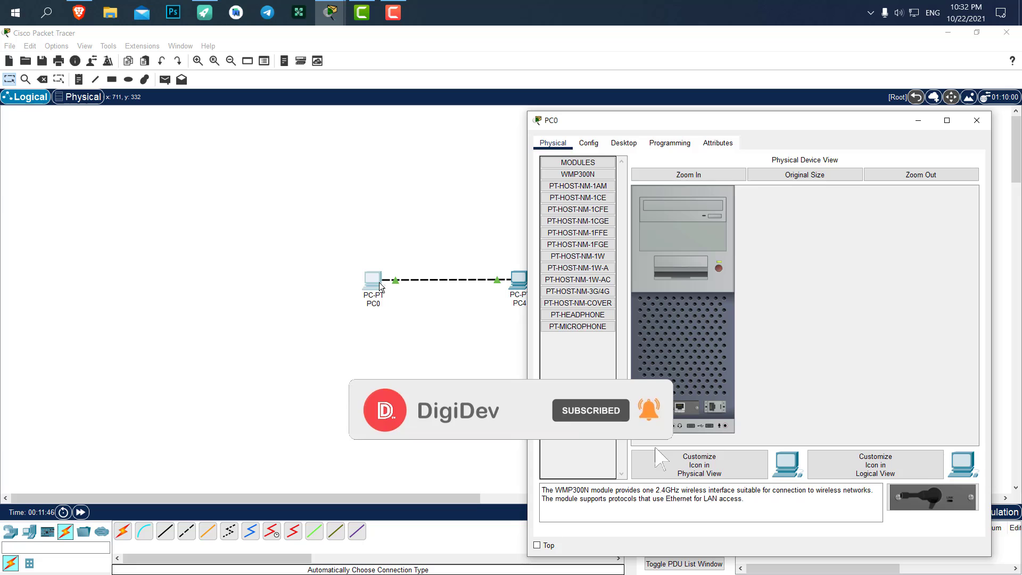
mouse_move(456, 304)
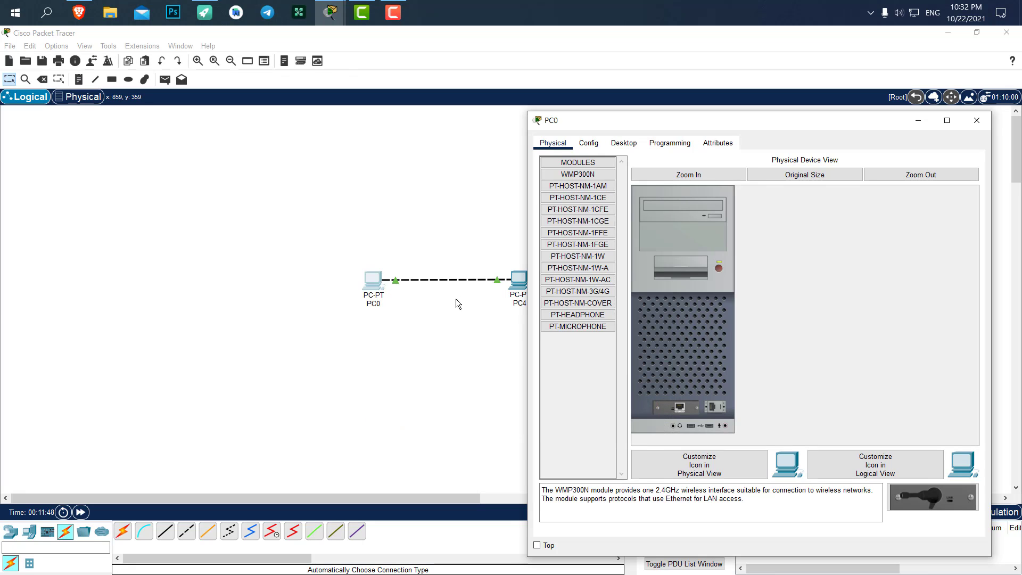
mouse_move(767, 203)
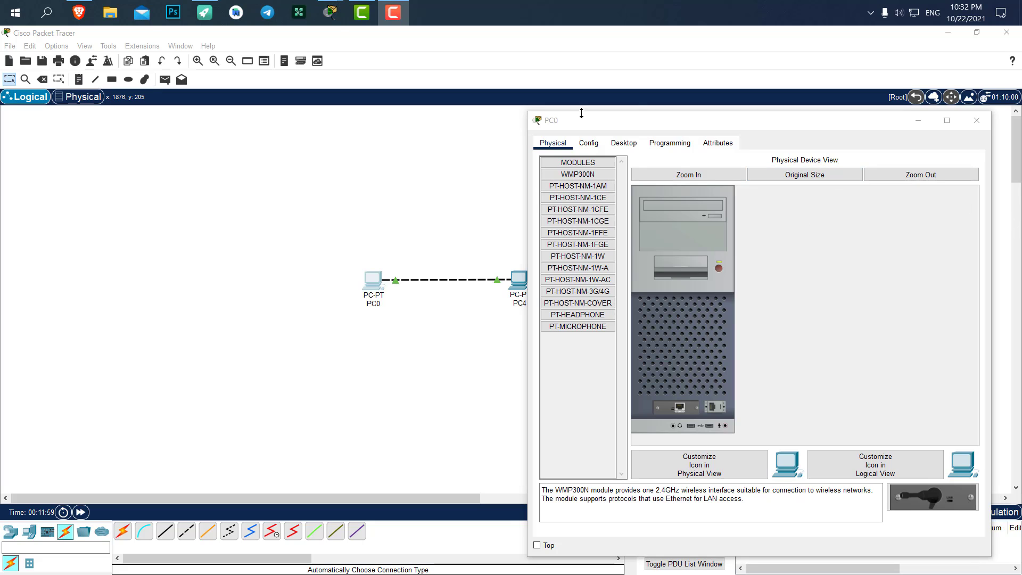
mouse_move(820, 424)
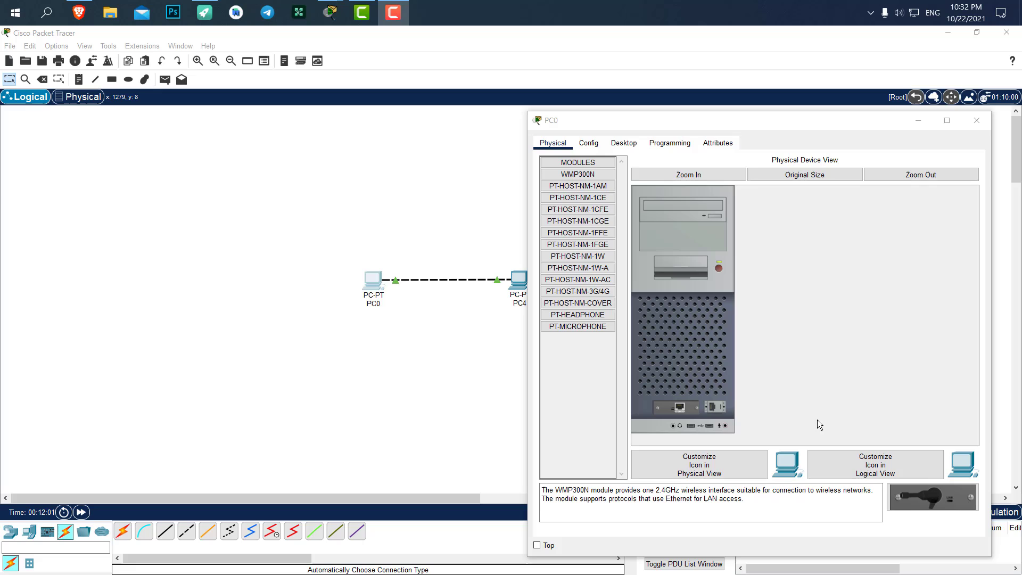
mouse_move(636, 247)
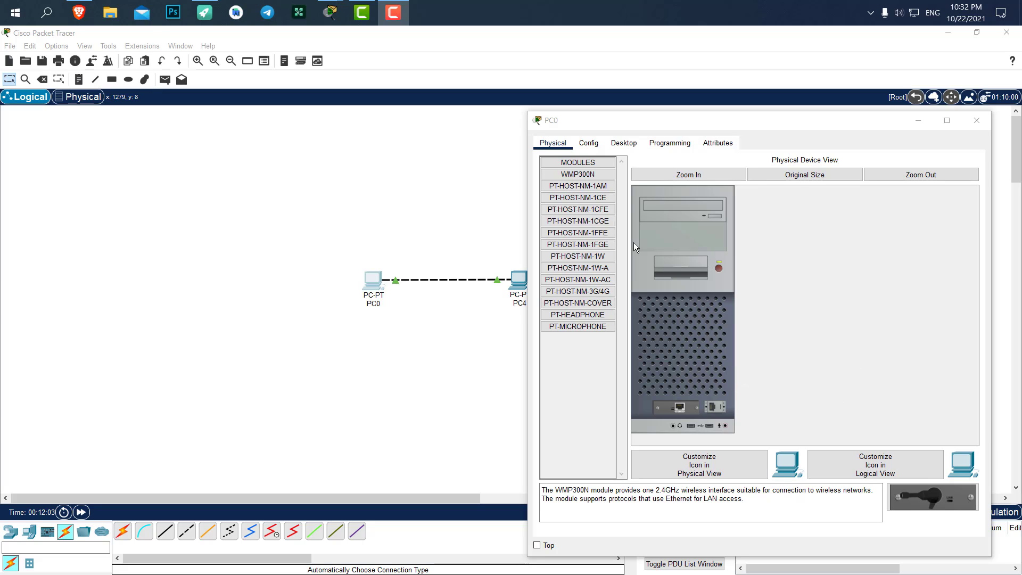
mouse_move(708, 314)
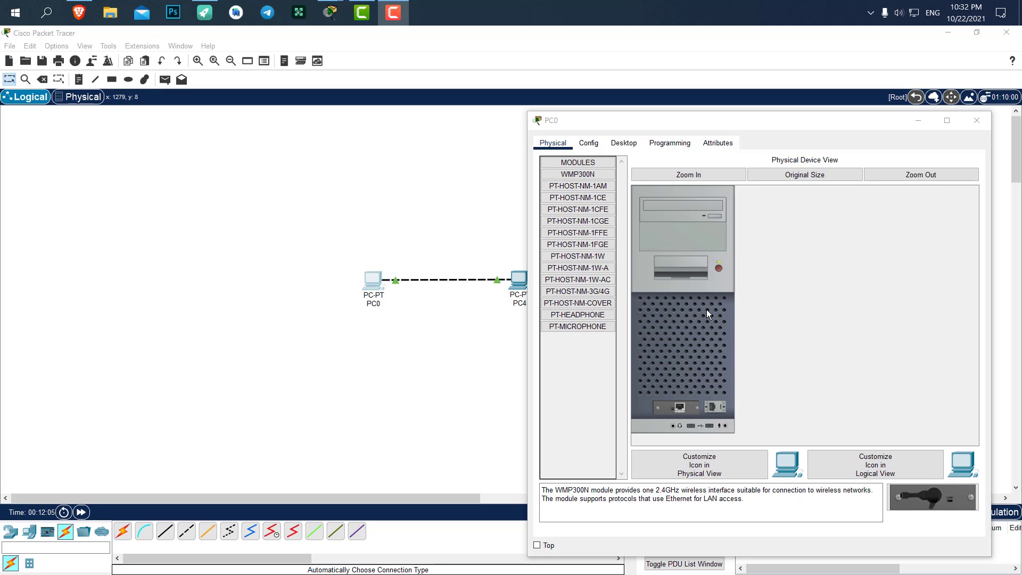
mouse_move(737, 268)
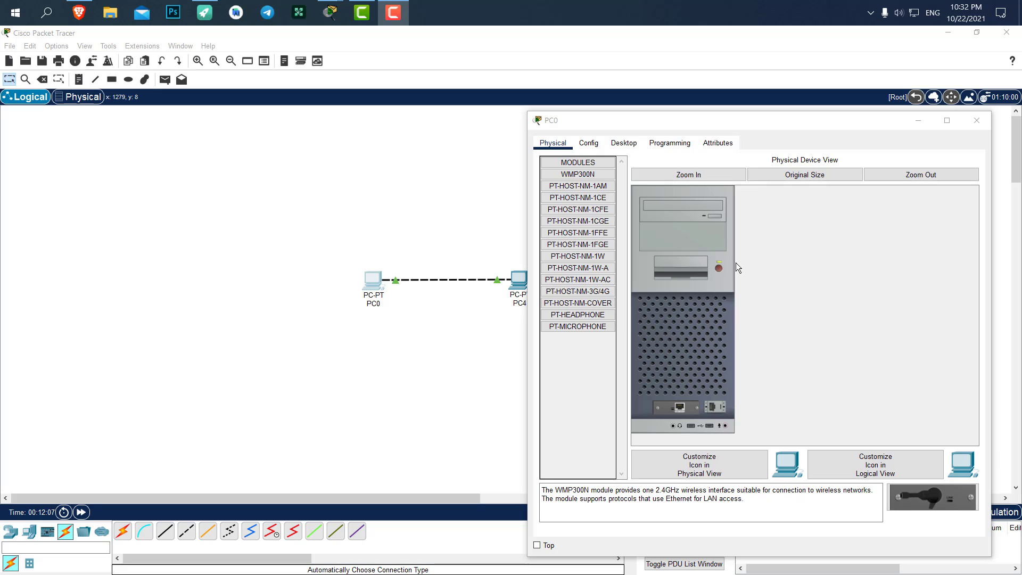
mouse_move(651, 207)
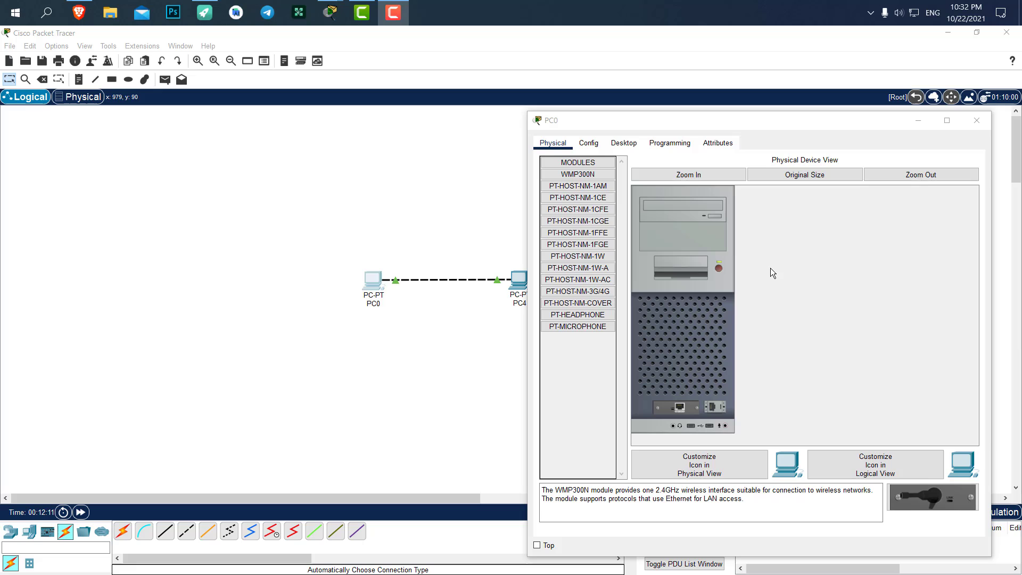
mouse_move(751, 317)
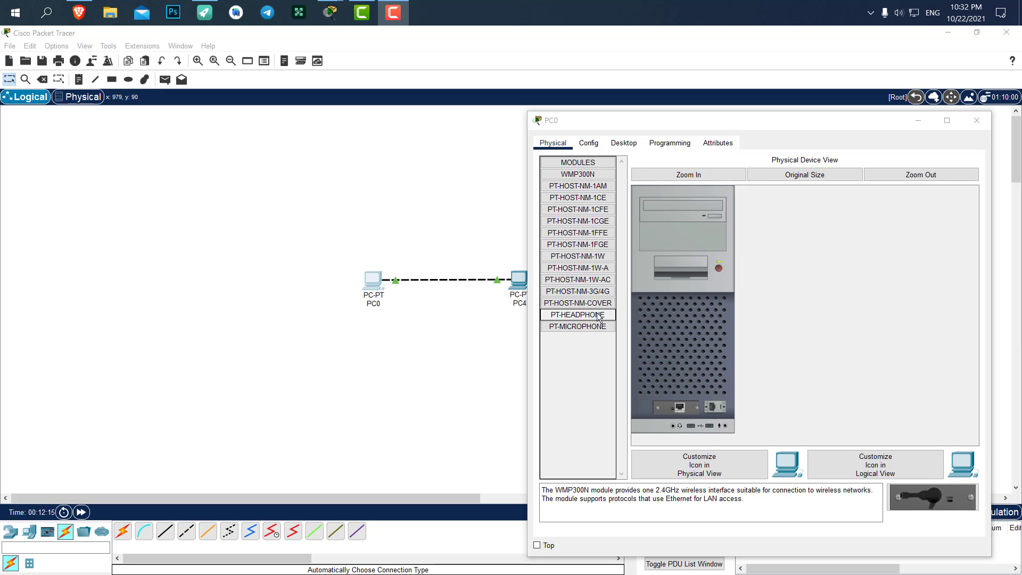
- Compare the PT-HEADPHONE and PT-MICROPHONE modules, then choose PT-HEADPHONE to attach to PC0
left_click(576, 314)
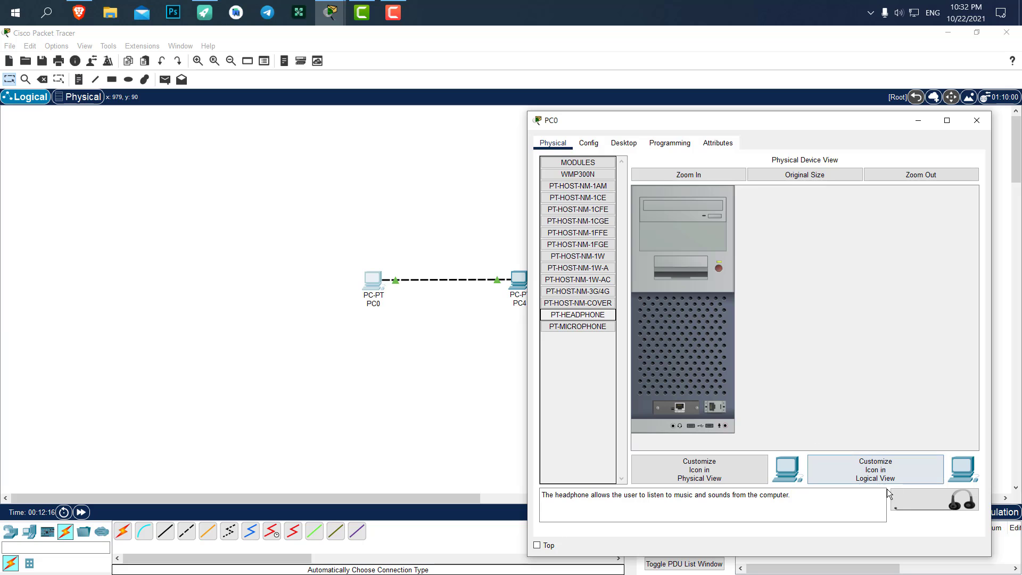
left_click(576, 326)
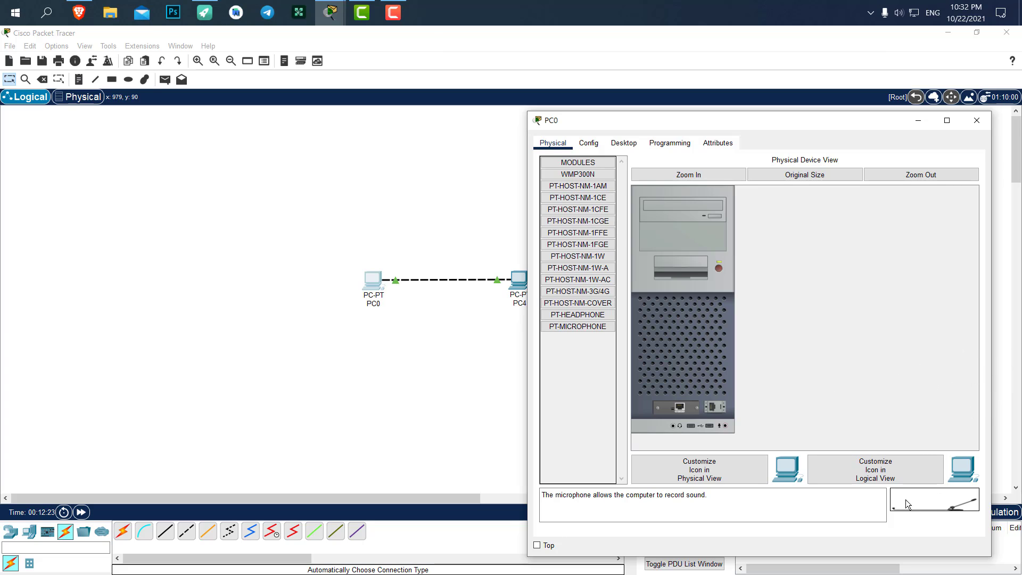
mouse_move(931, 510)
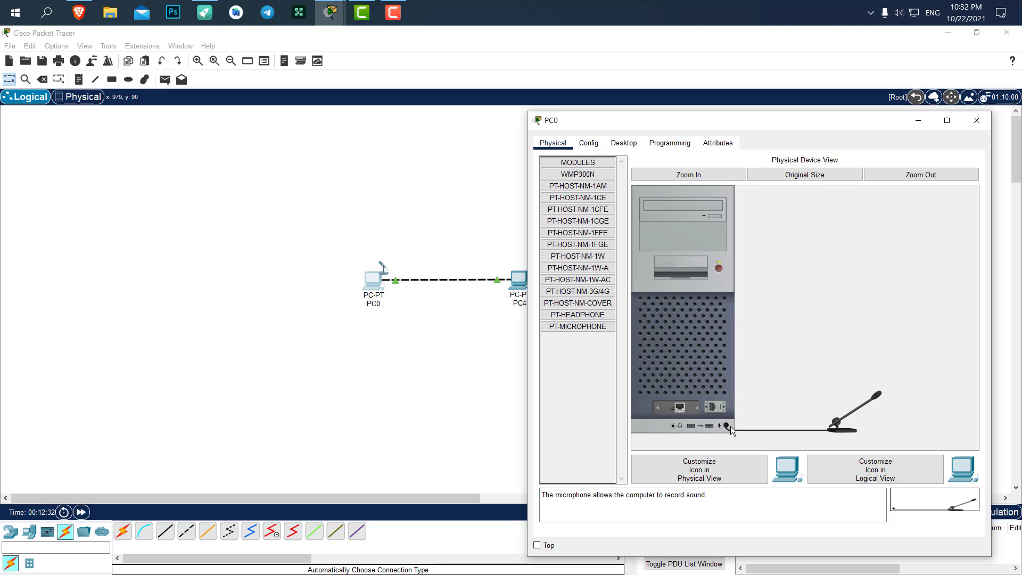
mouse_move(721, 428)
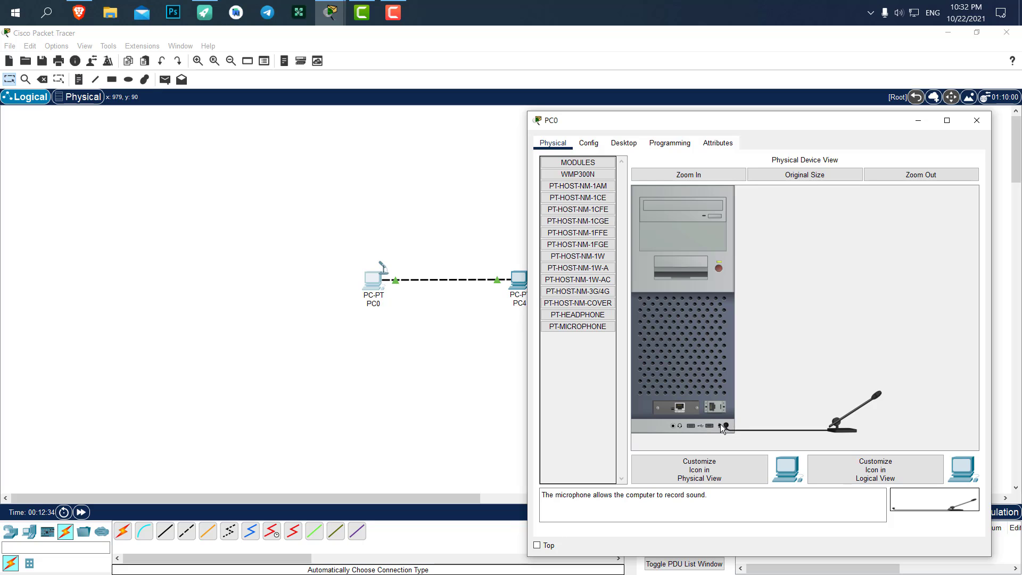
mouse_move(648, 397)
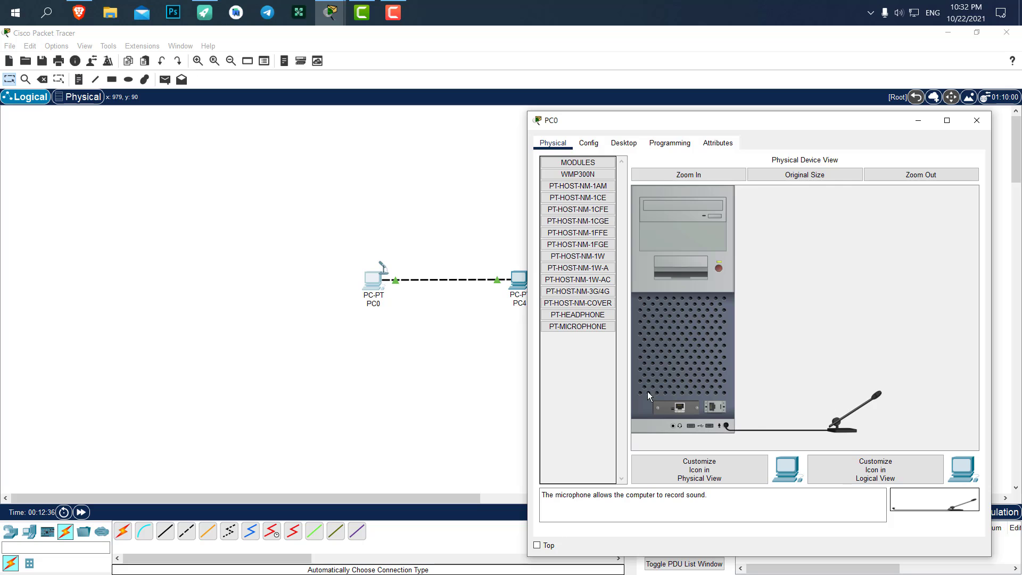
left_click(576, 314)
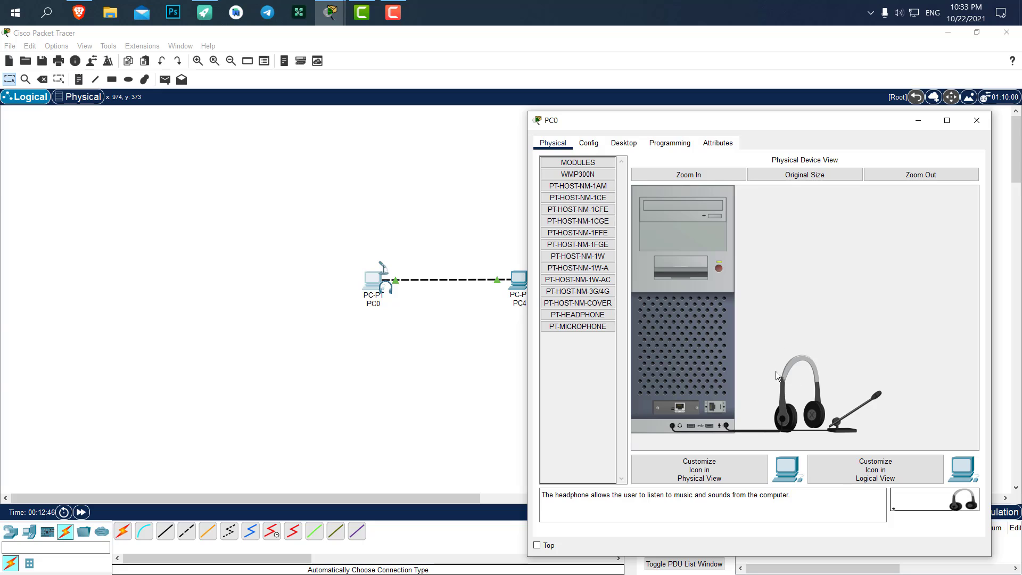
mouse_move(876, 364)
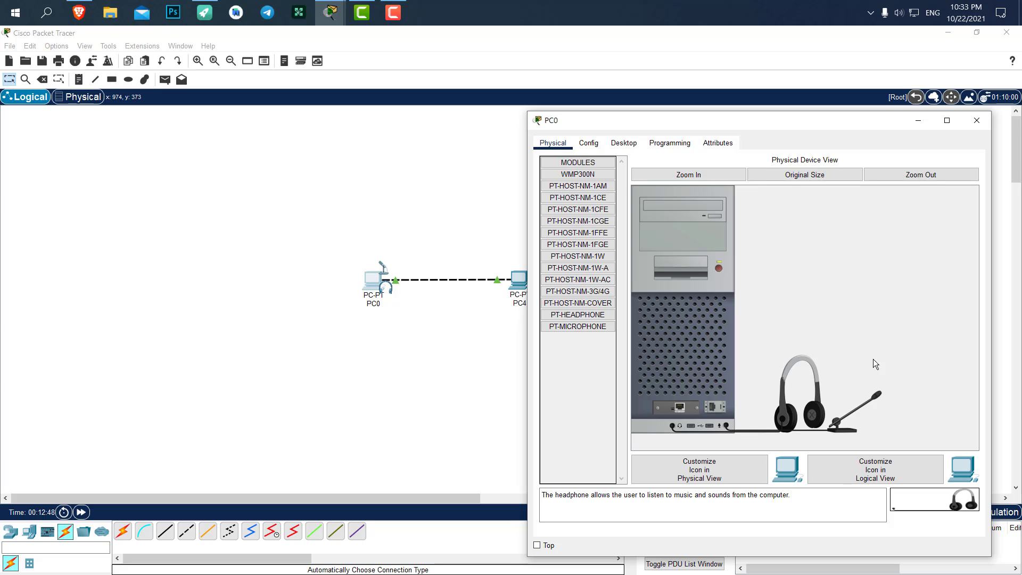
mouse_move(416, 262)
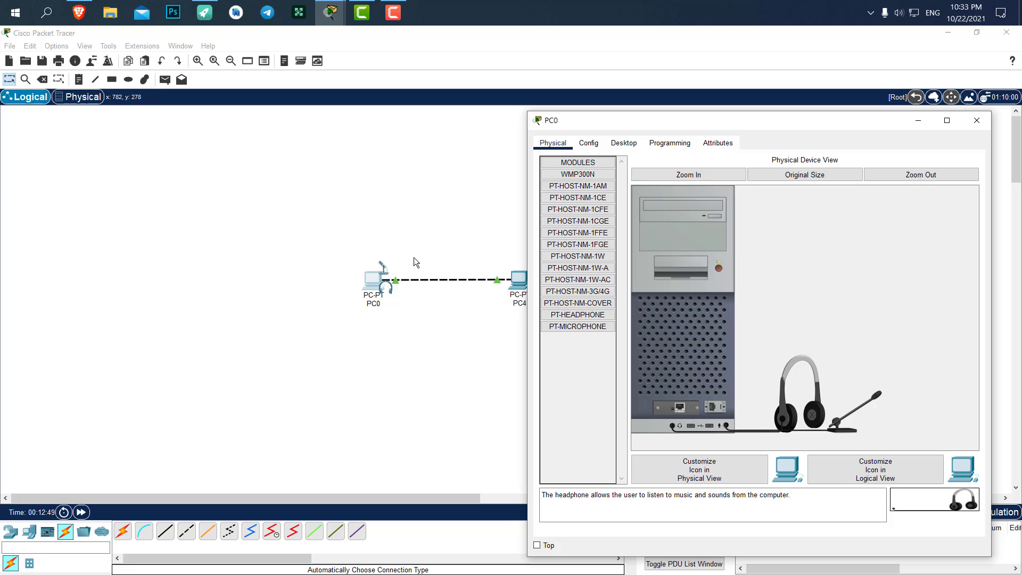
mouse_move(749, 400)
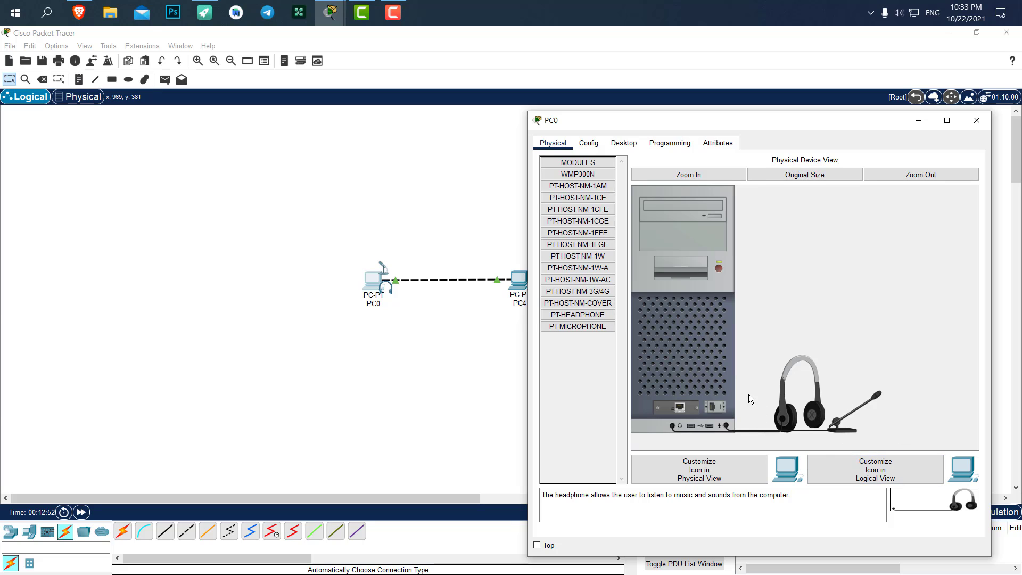
mouse_move(378, 291)
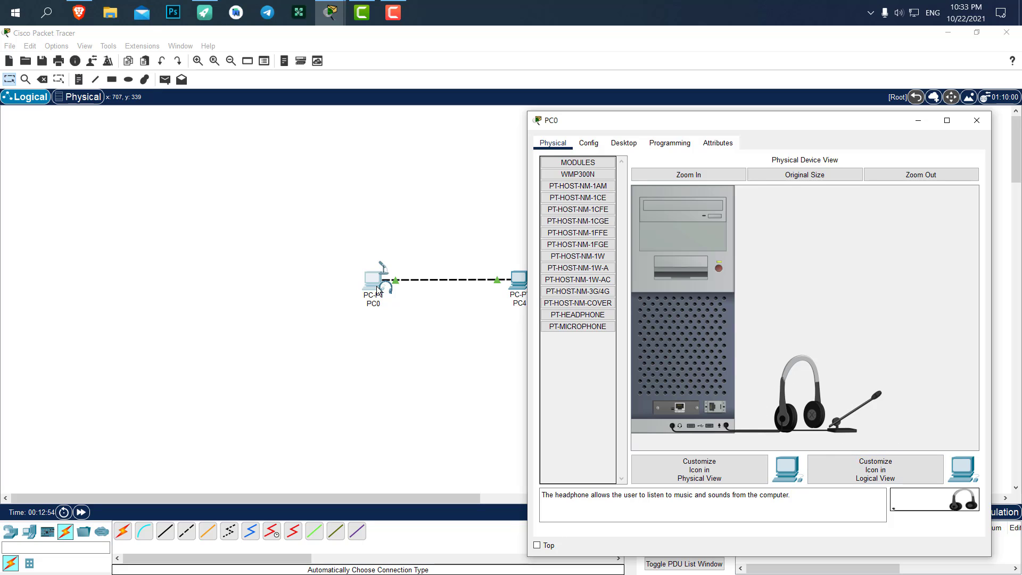
mouse_move(393, 295)
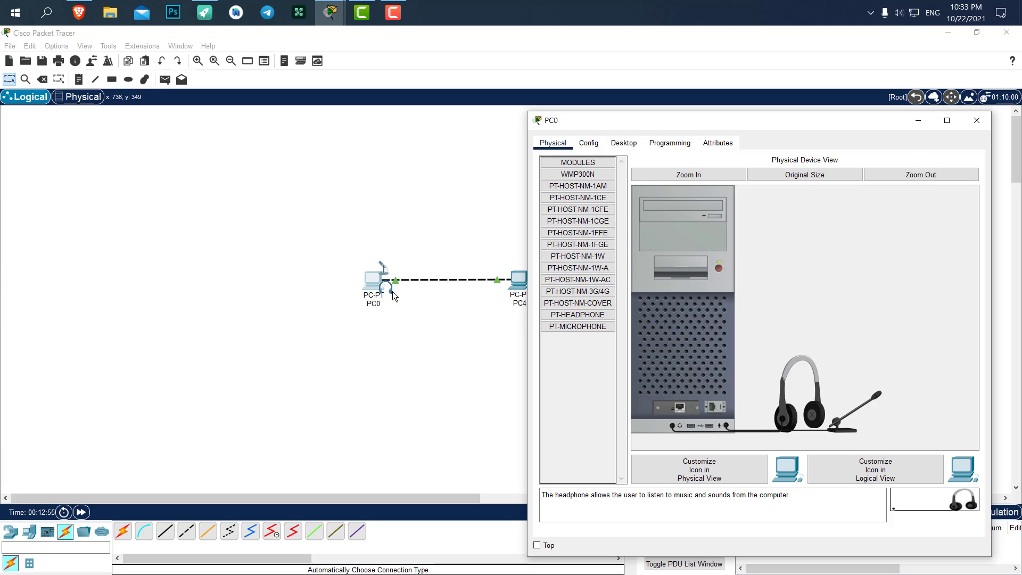
mouse_move(369, 334)
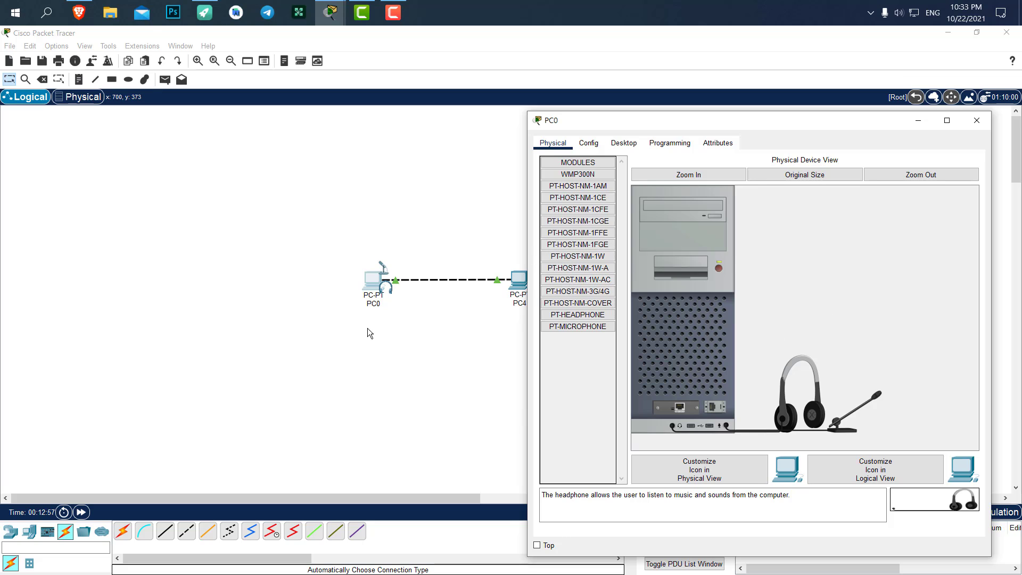
mouse_move(736, 294)
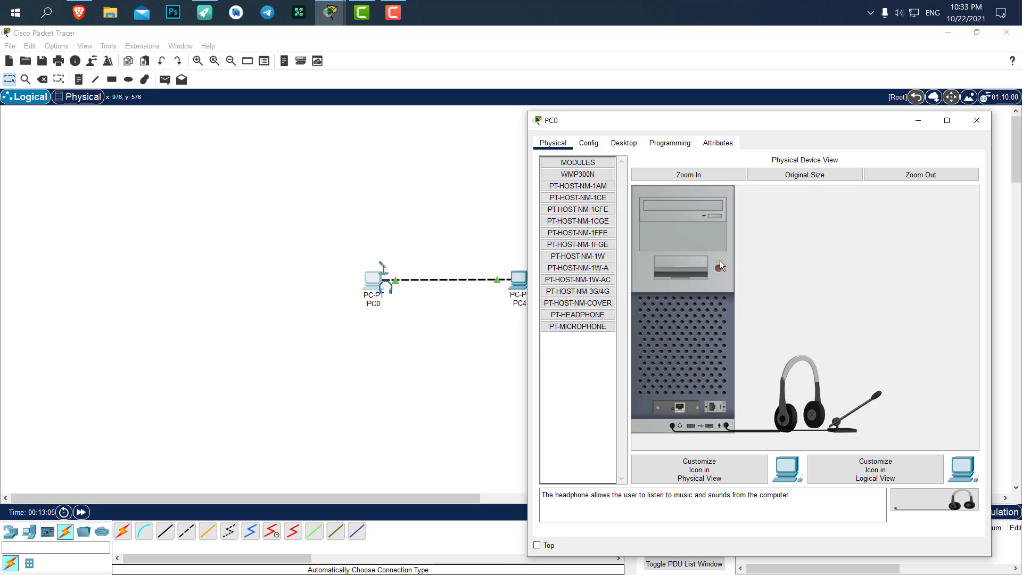
mouse_move(784, 421)
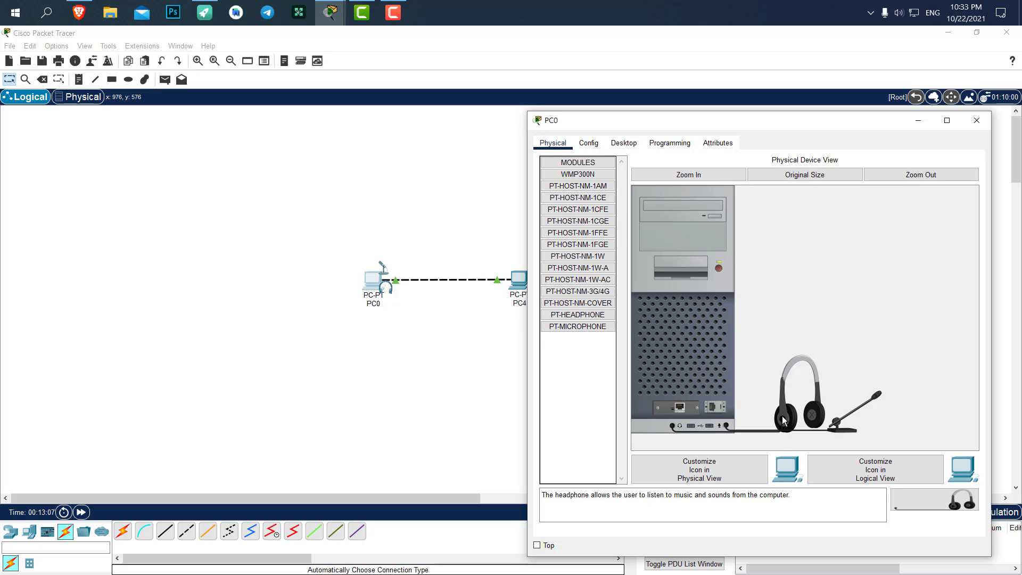
mouse_move(787, 418)
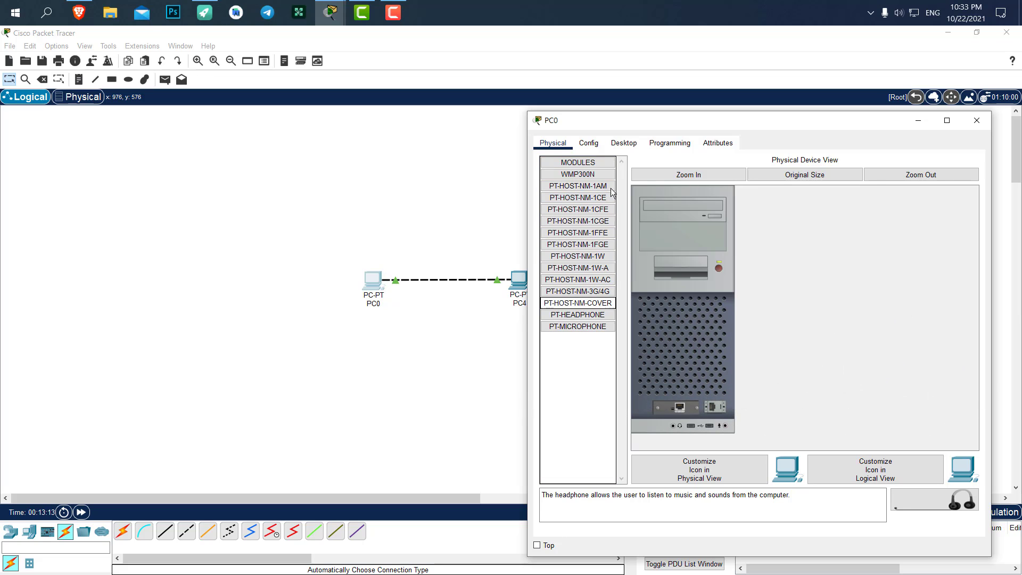
mouse_move(825, 280)
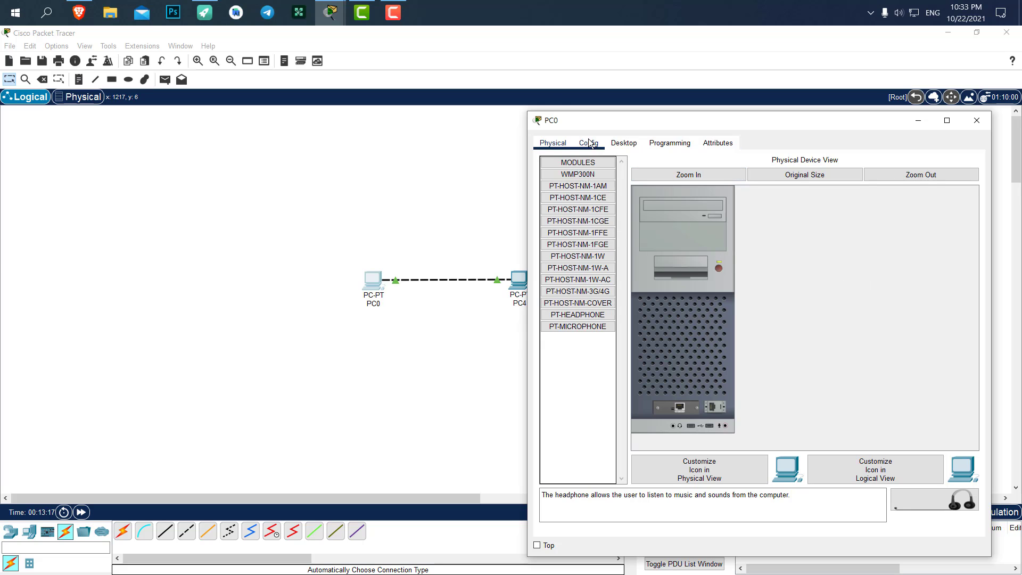
- Show PC0's Config tab FastEthernet0 settings and focus the empty IPv4 Address field
left_click(587, 143)
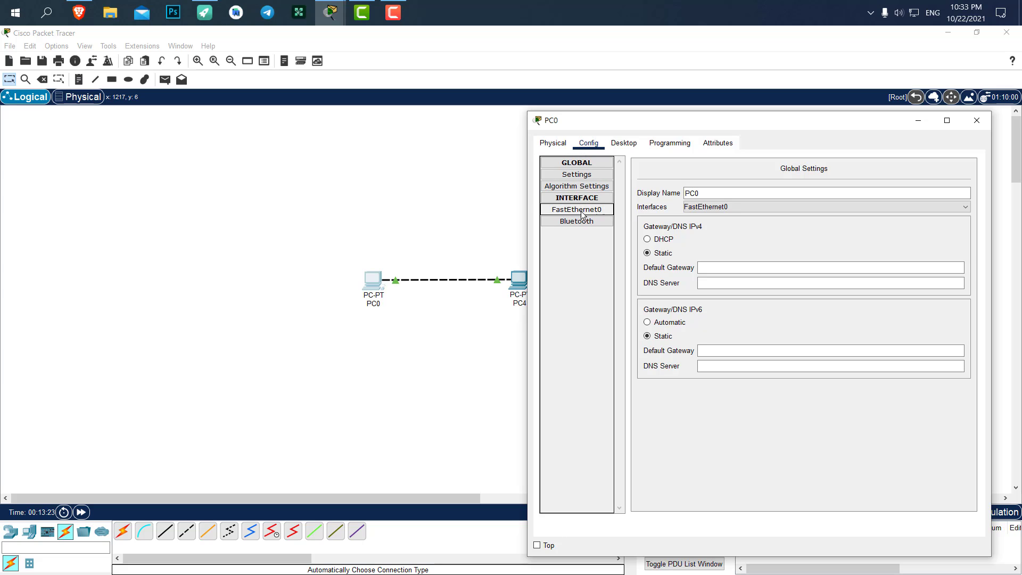
left_click(576, 209)
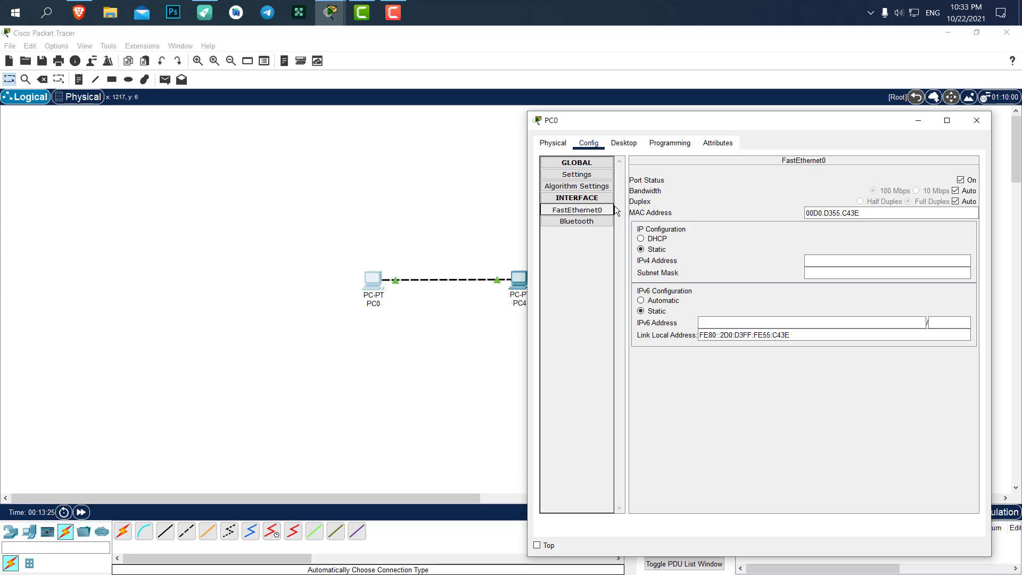
mouse_move(684, 237)
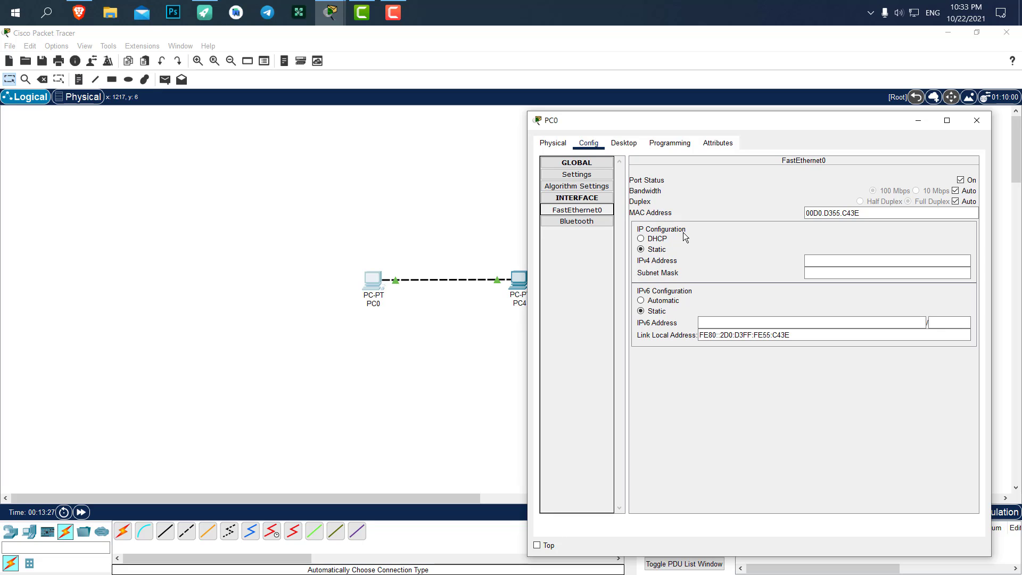
mouse_move(670, 237)
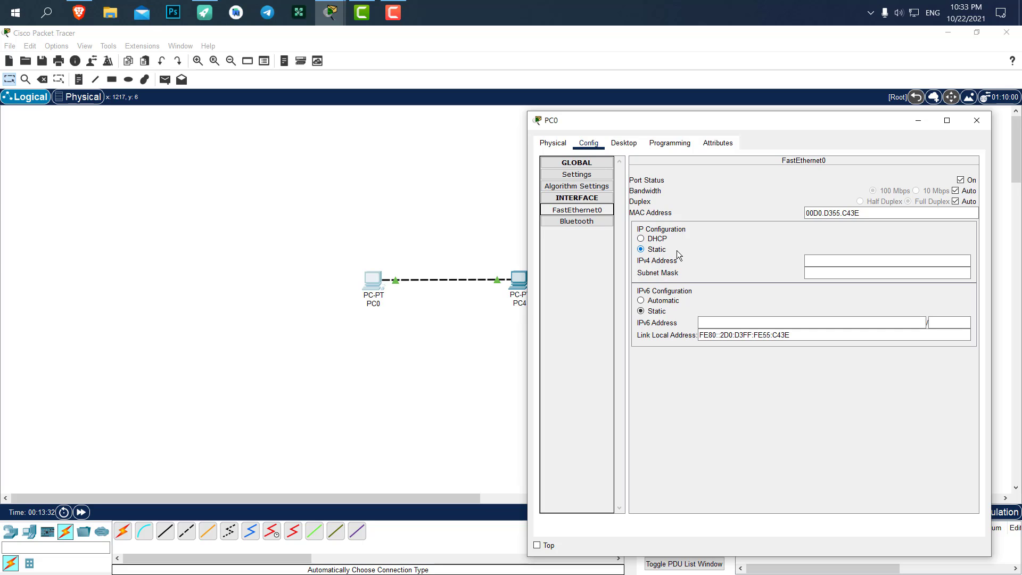
left_click(886, 260)
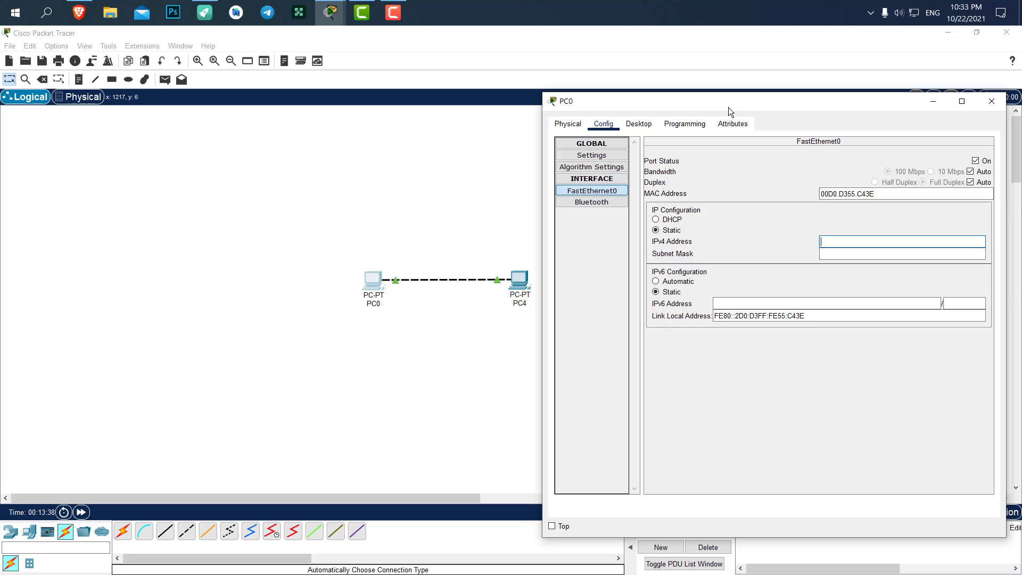
left_click_drag(728, 102, 732, 85)
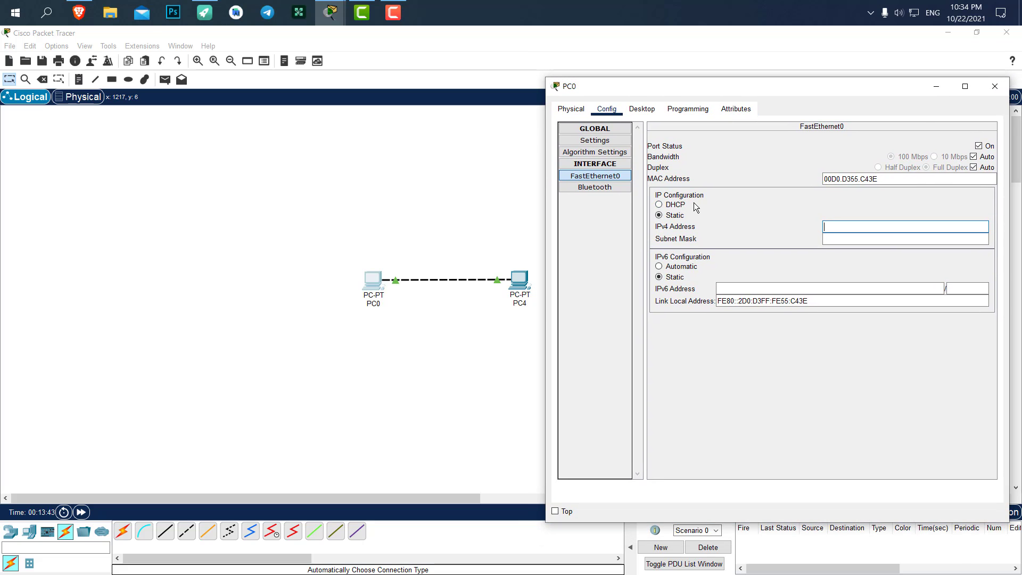
mouse_move(712, 222)
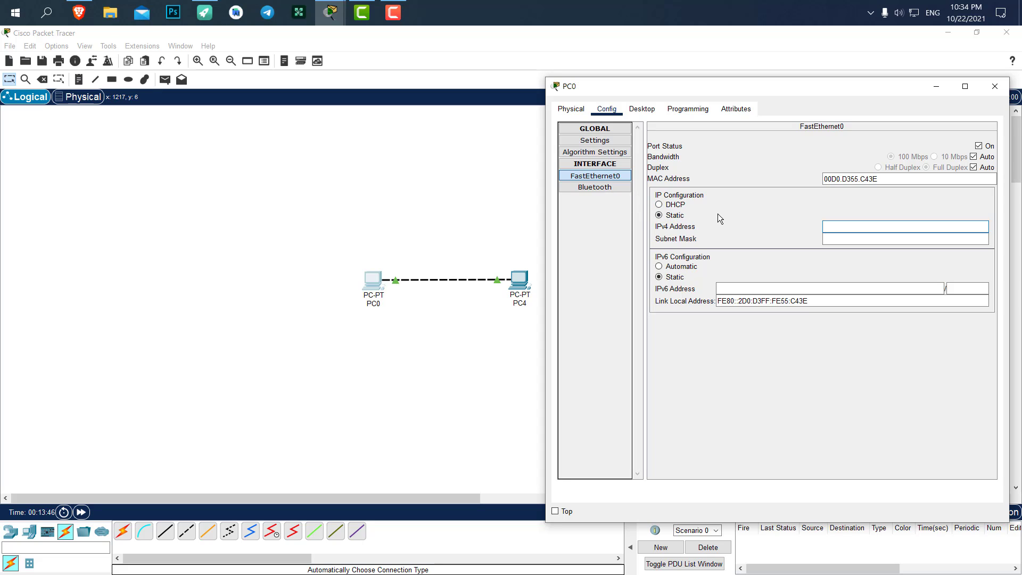
mouse_move(702, 214)
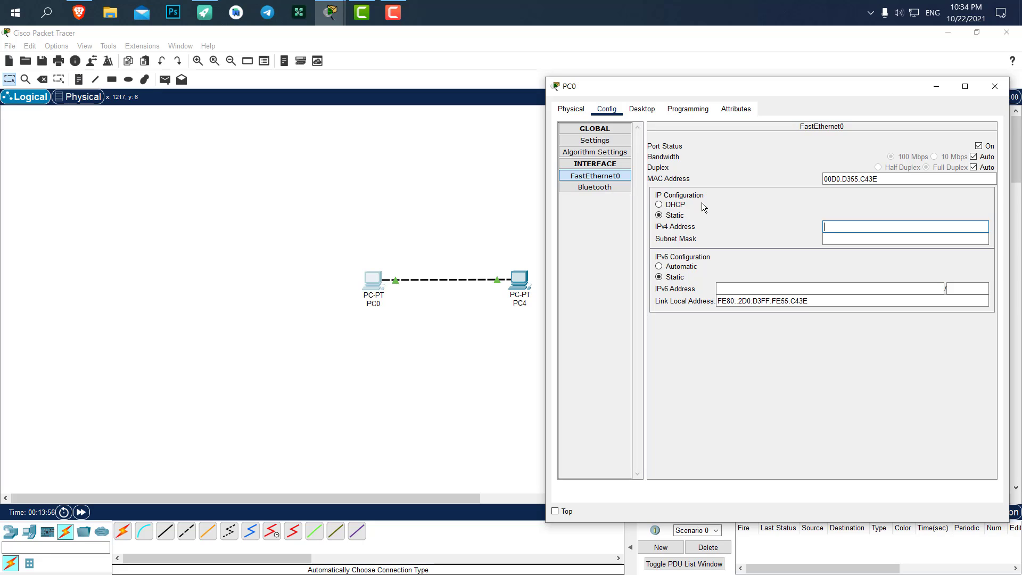
mouse_move(711, 199)
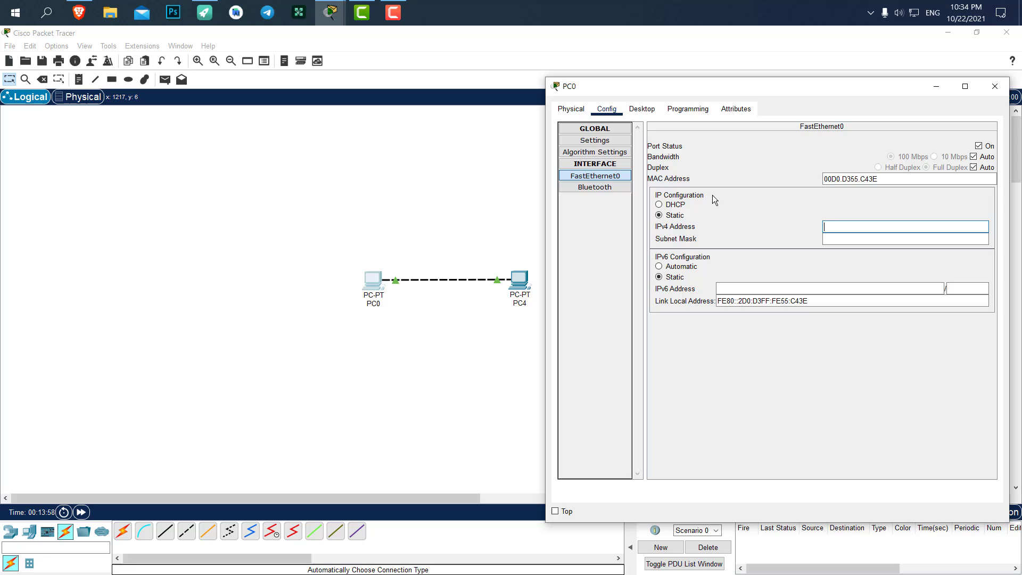
mouse_move(347, 339)
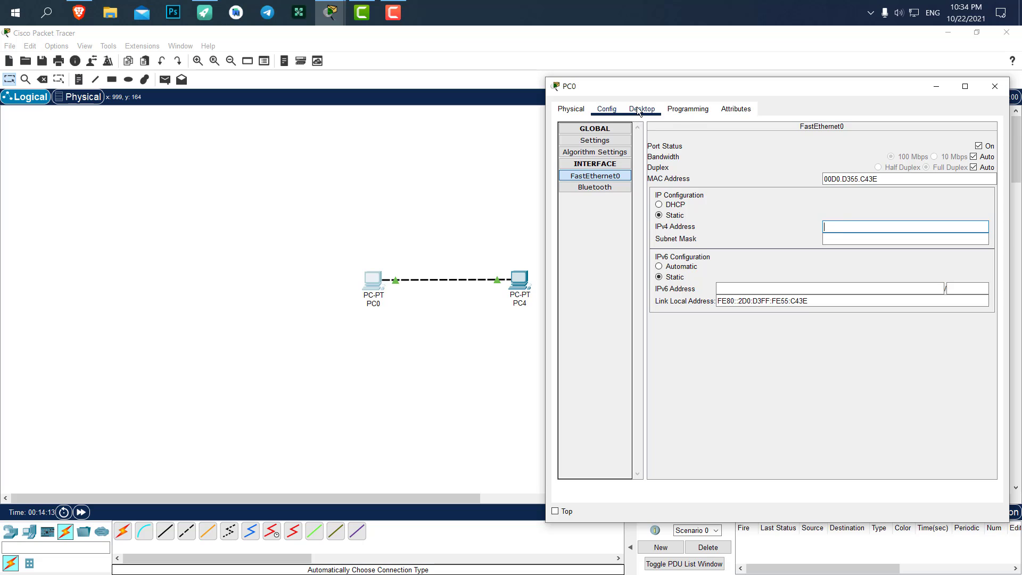
- Switch PC0's window to the Desktop tab and scroll through its application icons
left_click(641, 109)
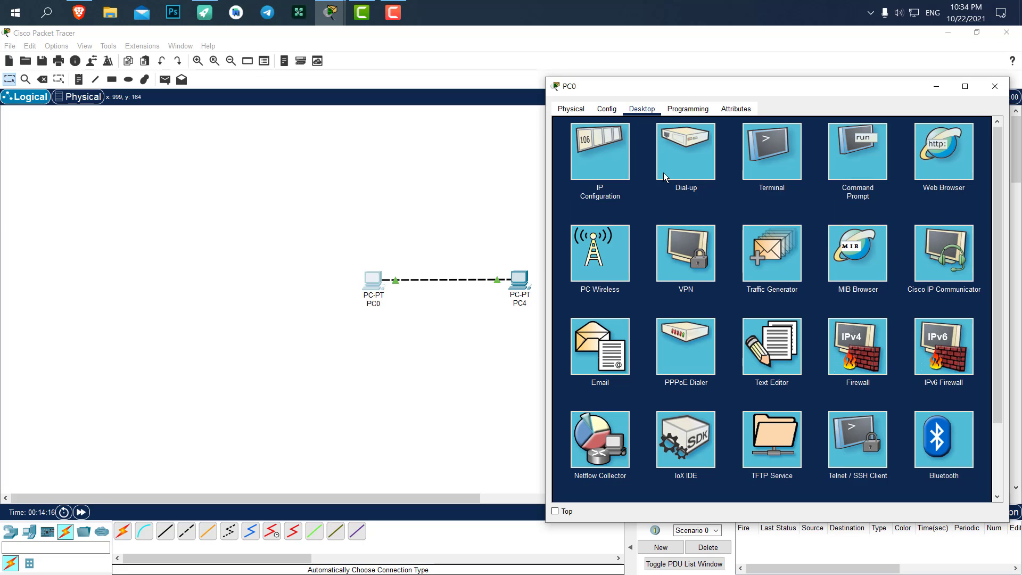
scroll("down", 3)
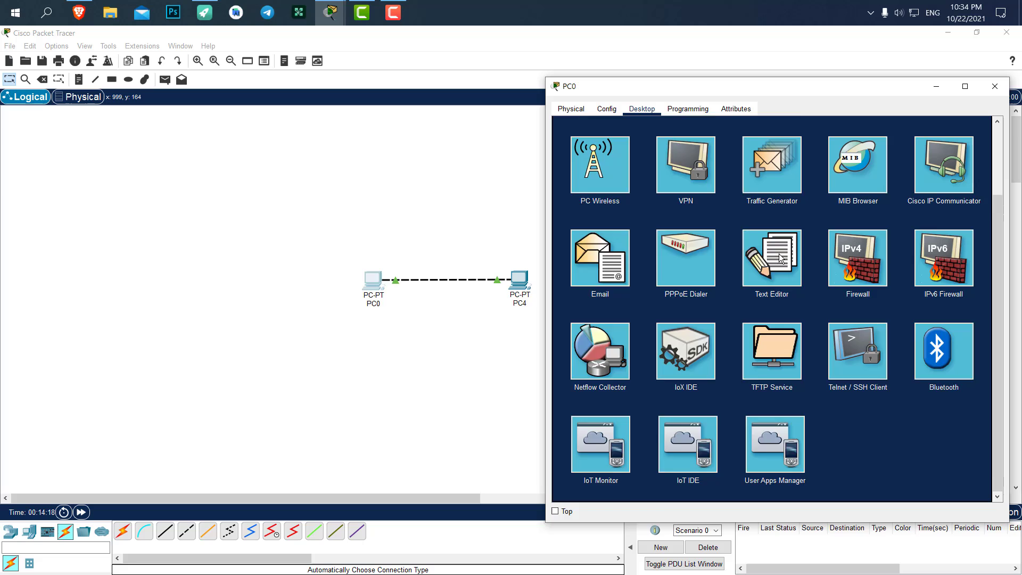
scroll("up", 3)
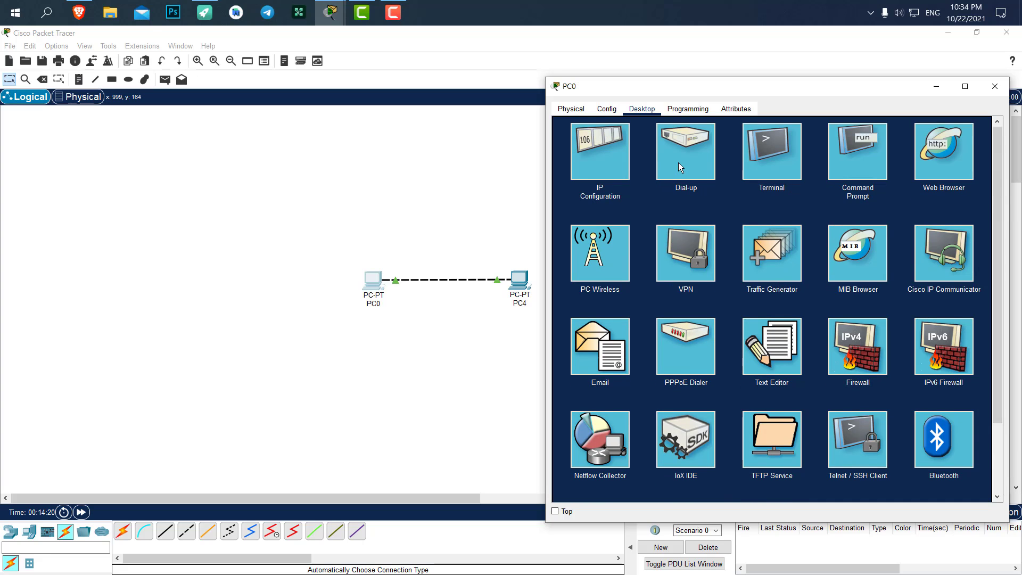
mouse_move(891, 199)
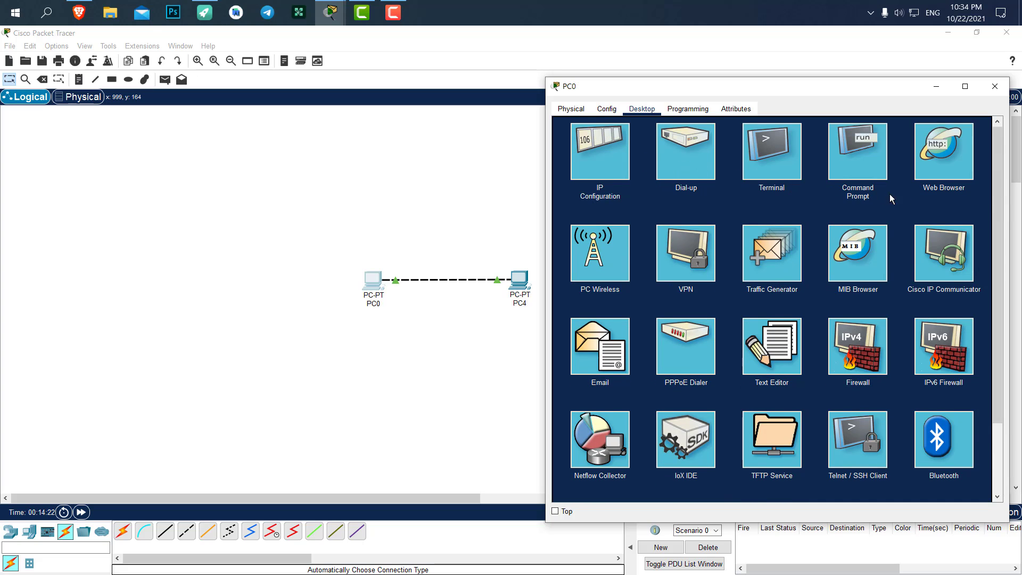
mouse_move(596, 261)
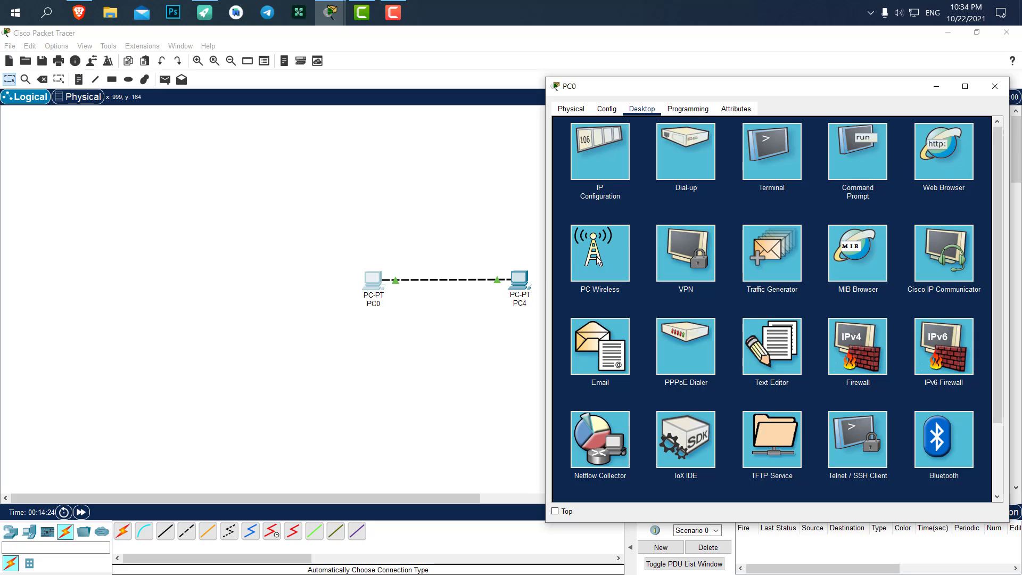
- Try PC Wireless, dismiss the missing-wireless-interface error, and scroll icons back up
left_click(598, 253)
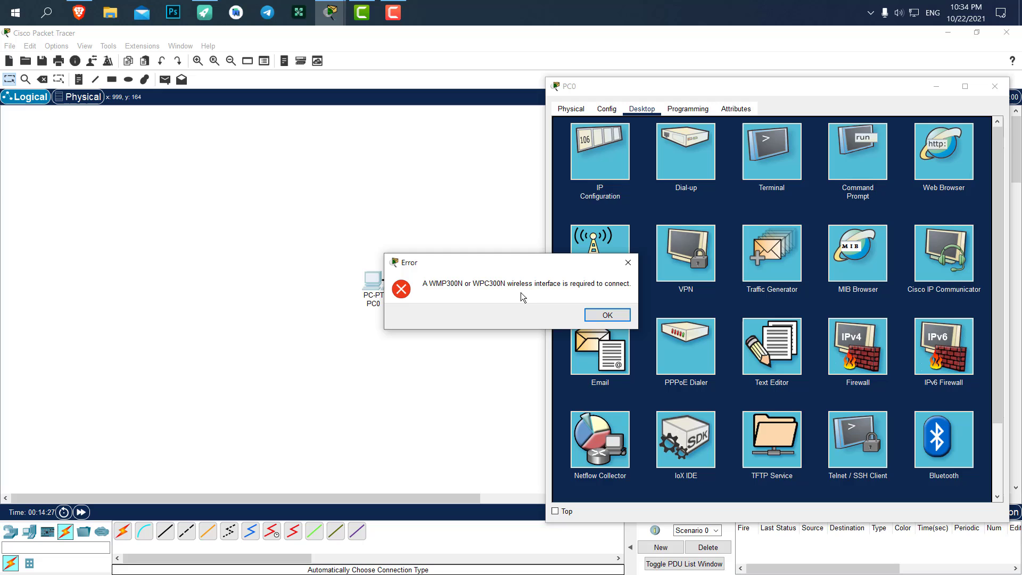
left_click(606, 314)
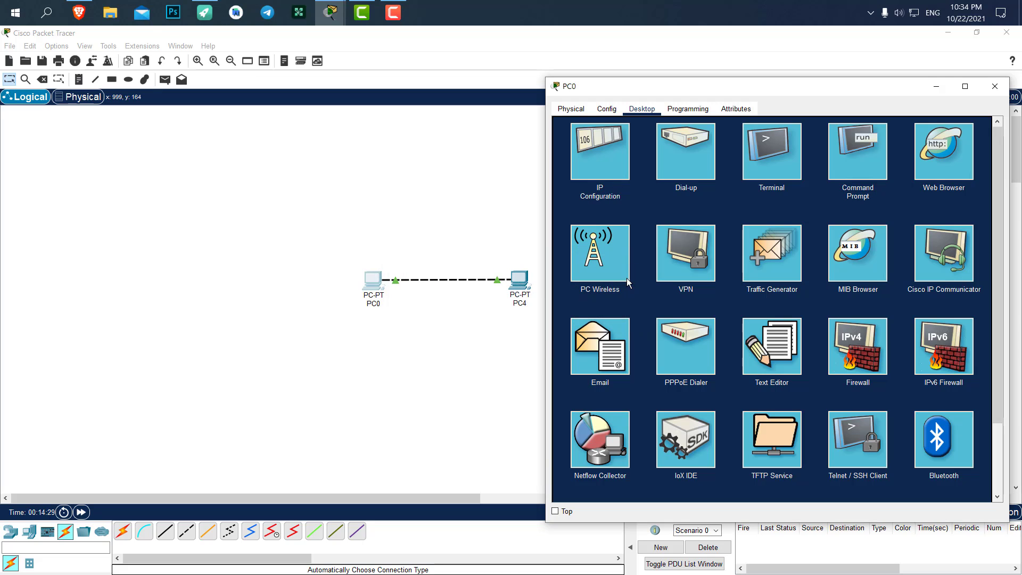
mouse_move(600, 188)
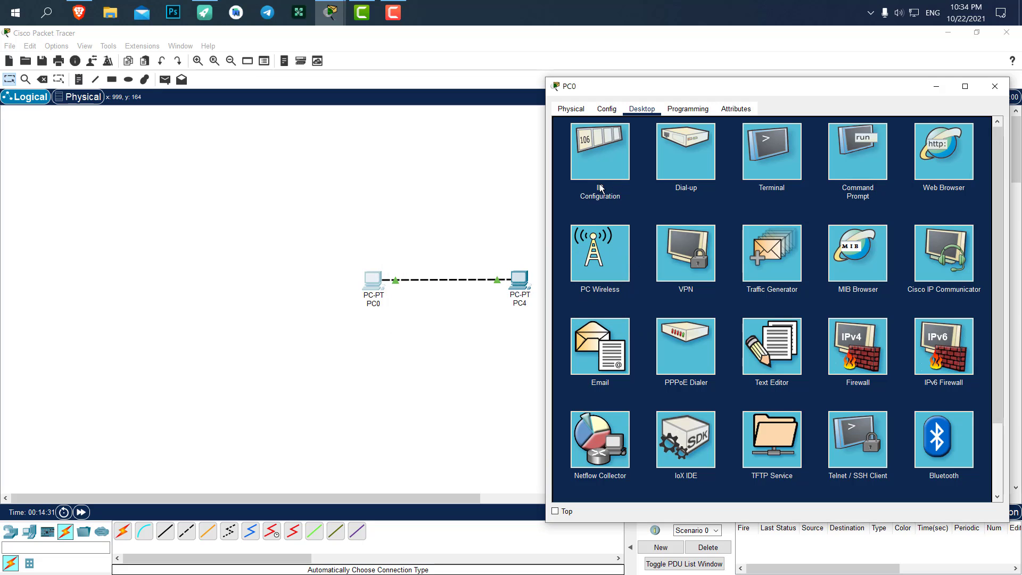
mouse_move(601, 166)
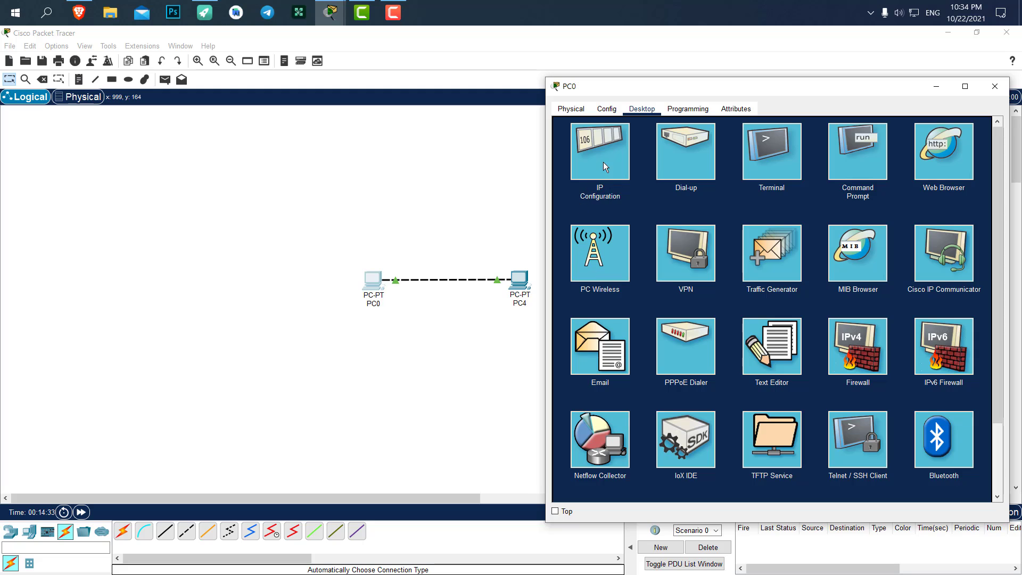
mouse_move(857, 150)
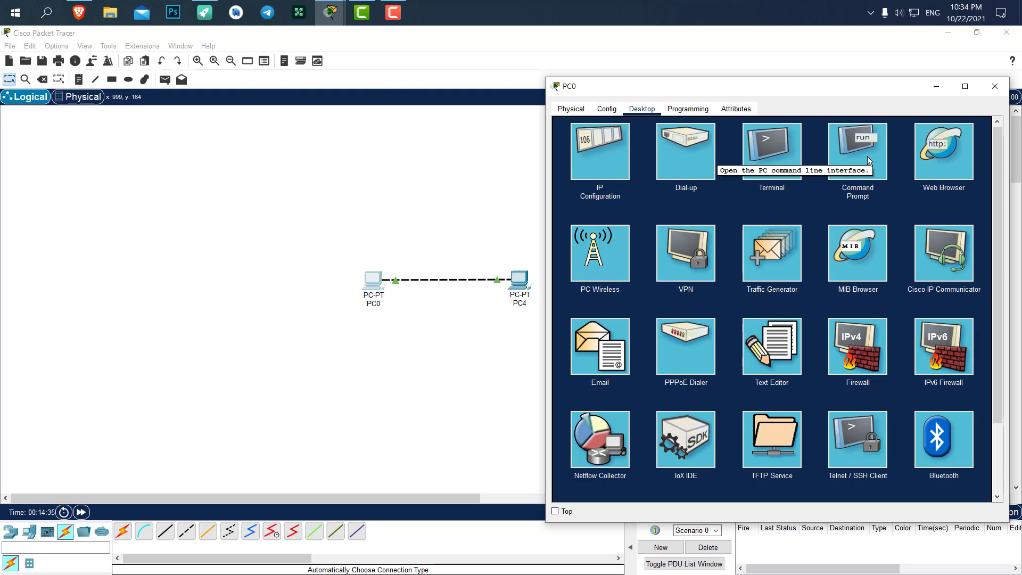
scroll("down", 3)
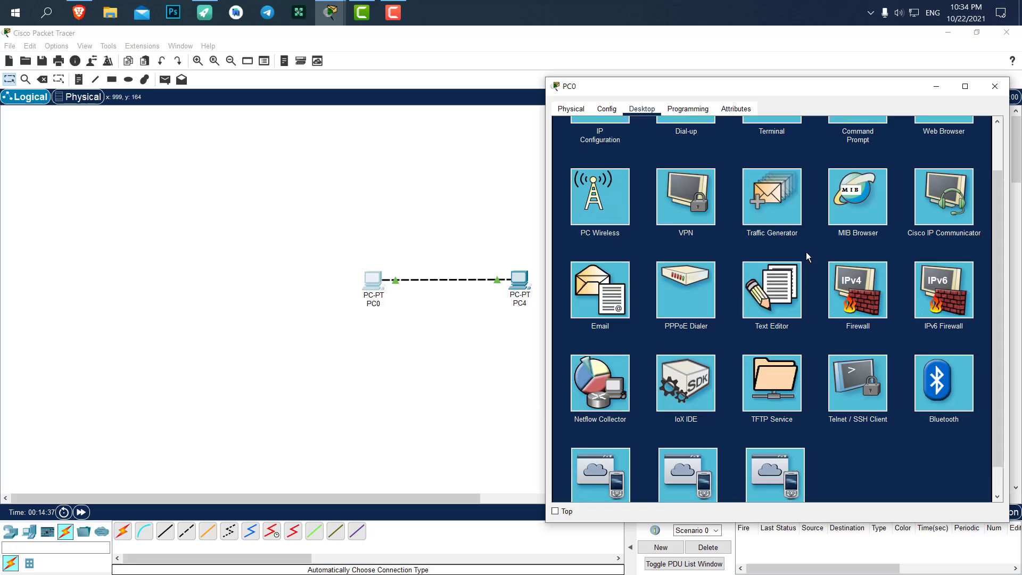
scroll("up", 3)
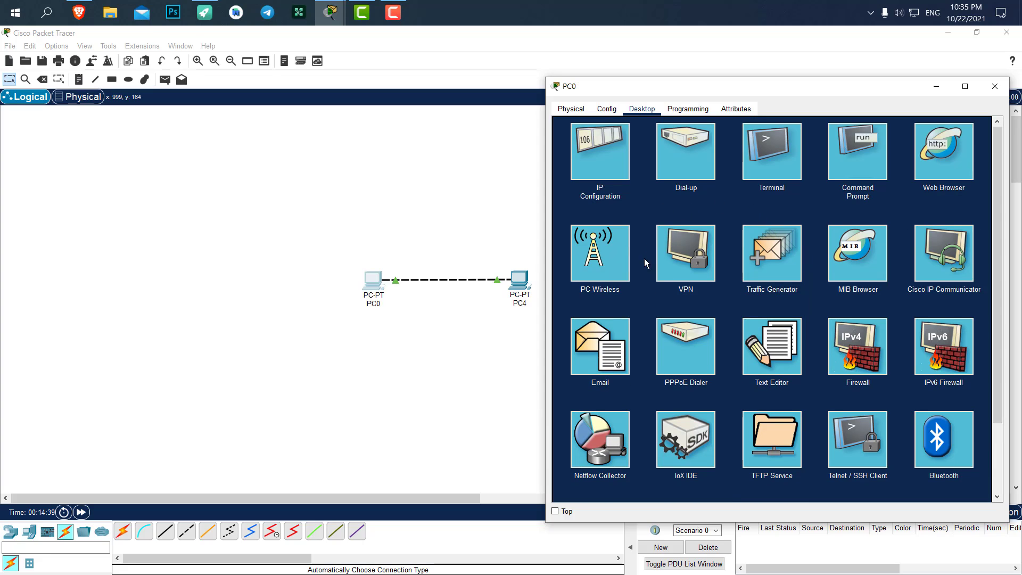
mouse_move(685, 236)
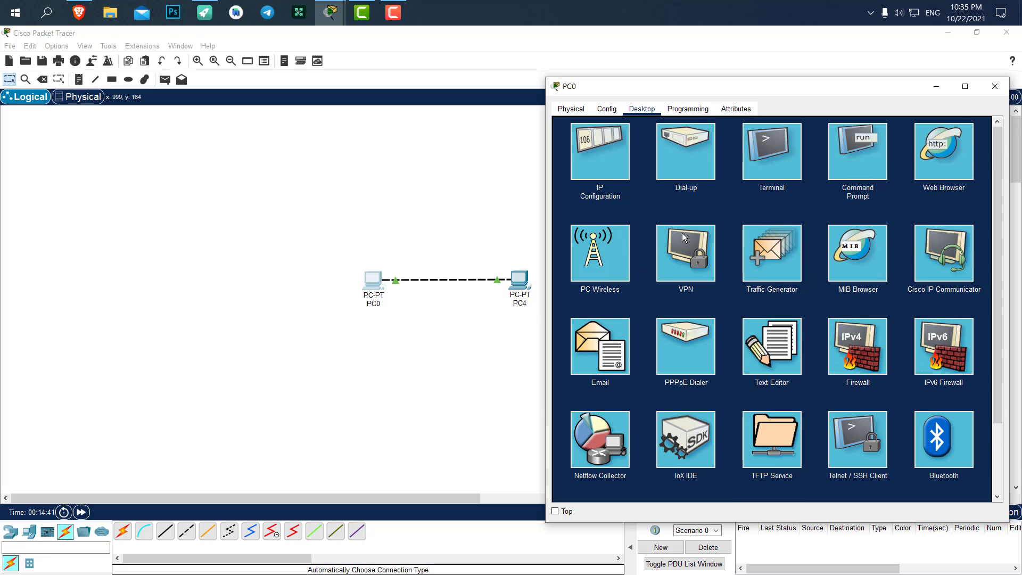
mouse_move(593, 201)
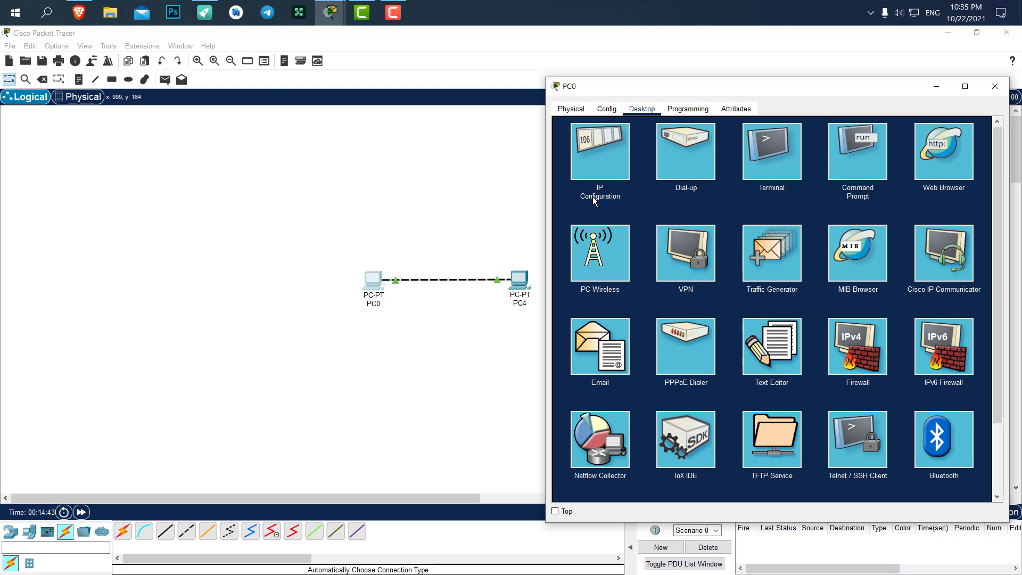
- In PC0's IP Configuration, enter 192.168.1.10 and auto-fill subnet mask 255.255.255.0
left_click(598, 151)
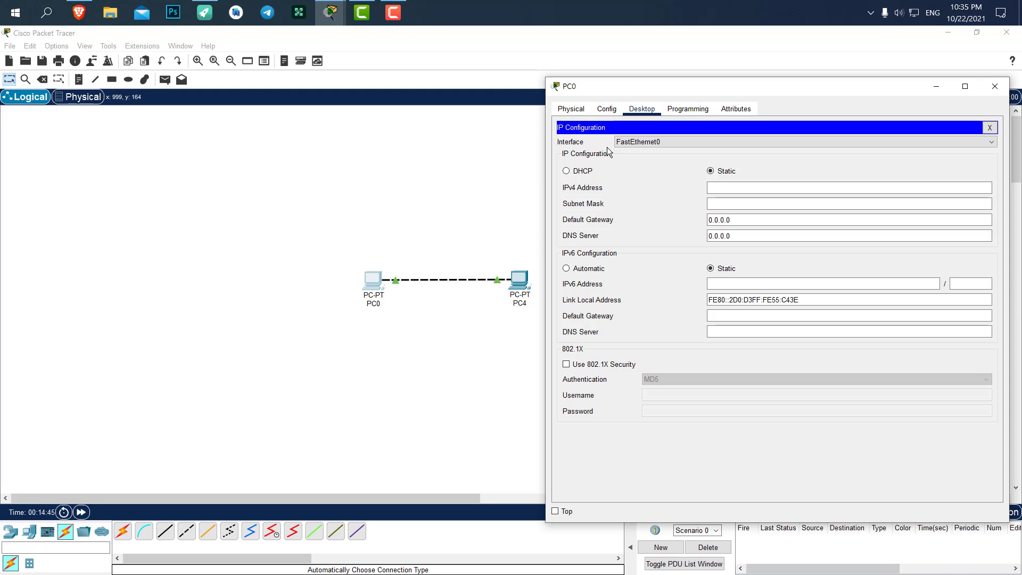
mouse_move(754, 364)
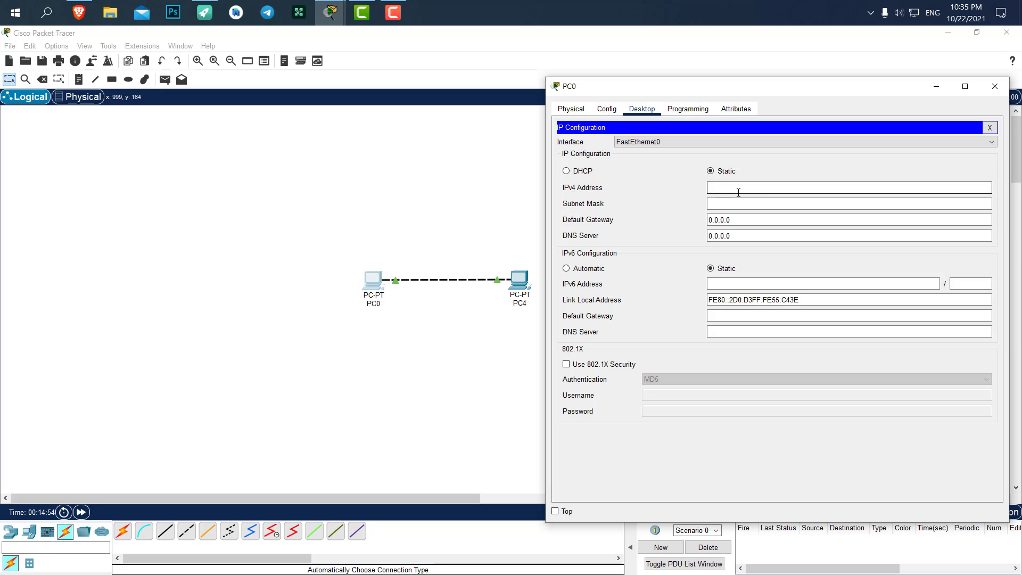
type("192")
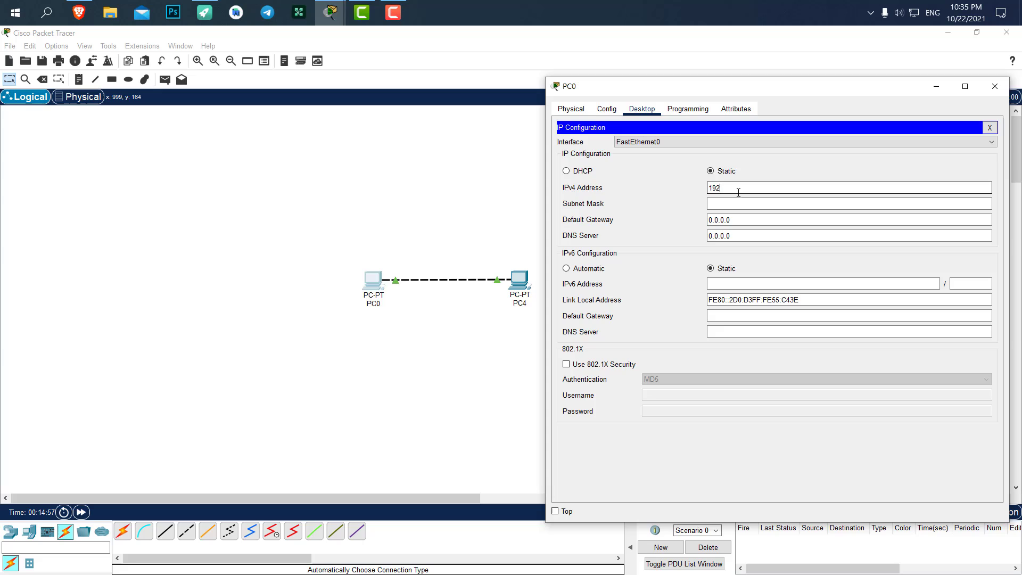
type(".168.")
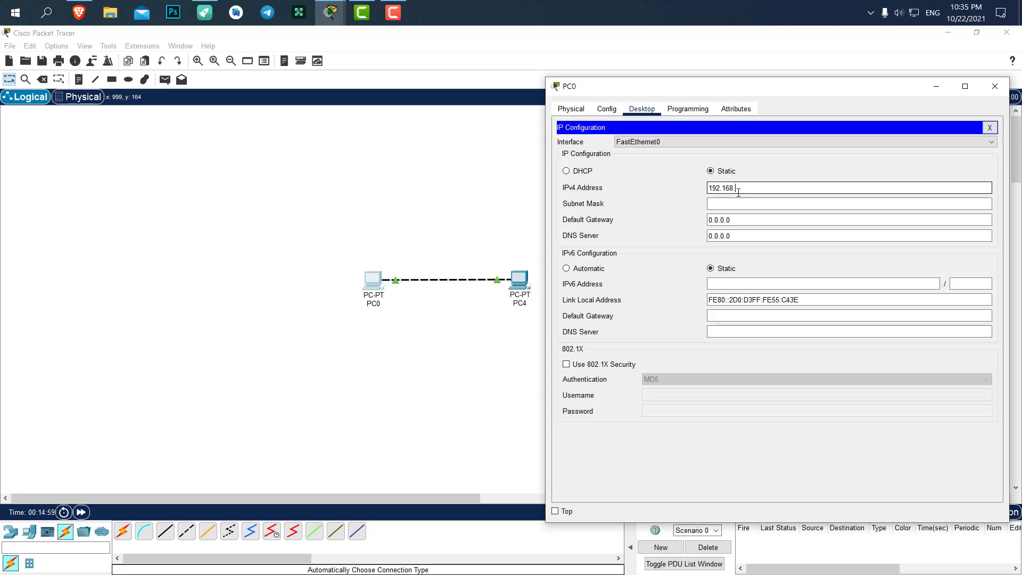
type("1")
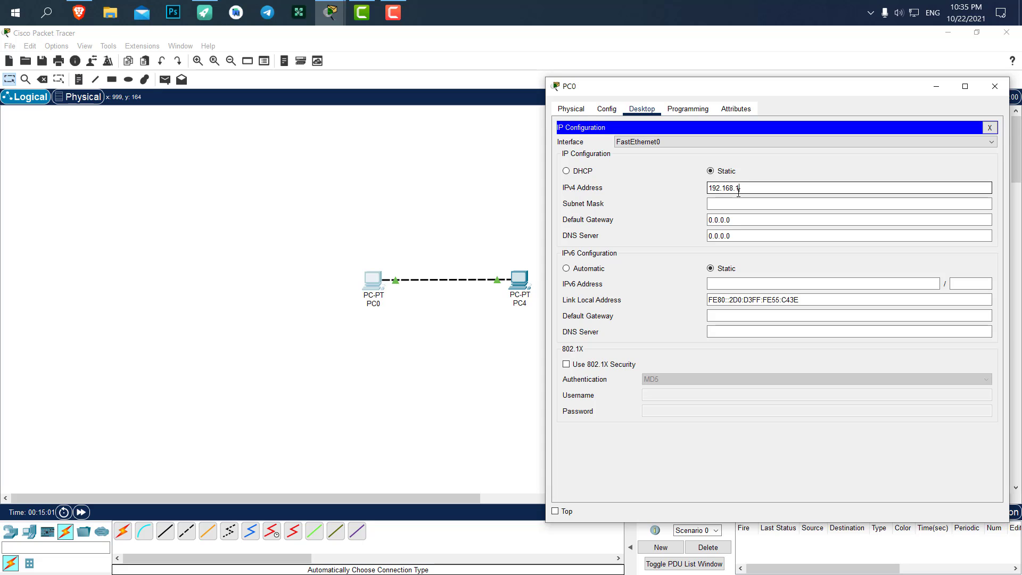
type(".10")
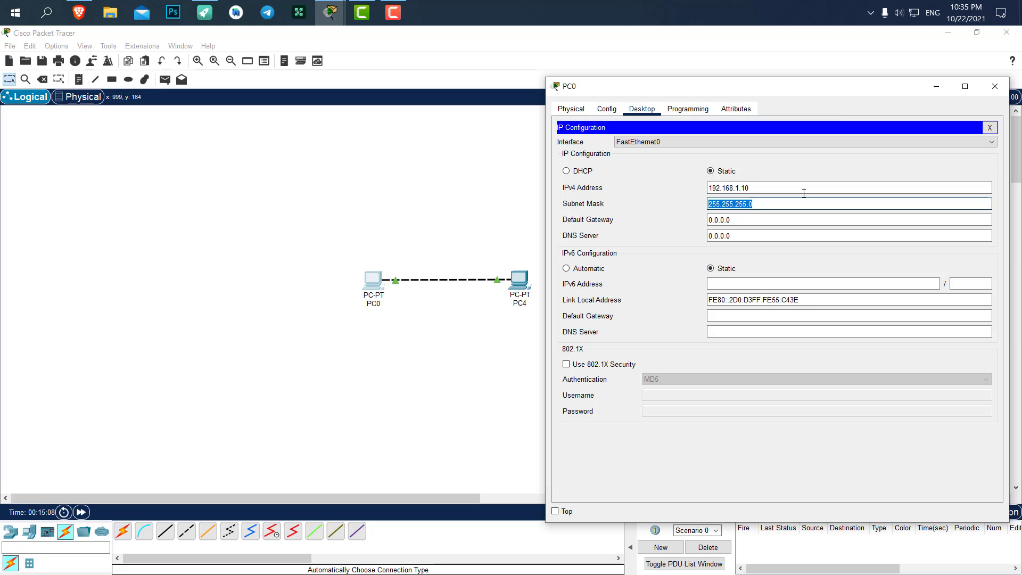
left_click(804, 188)
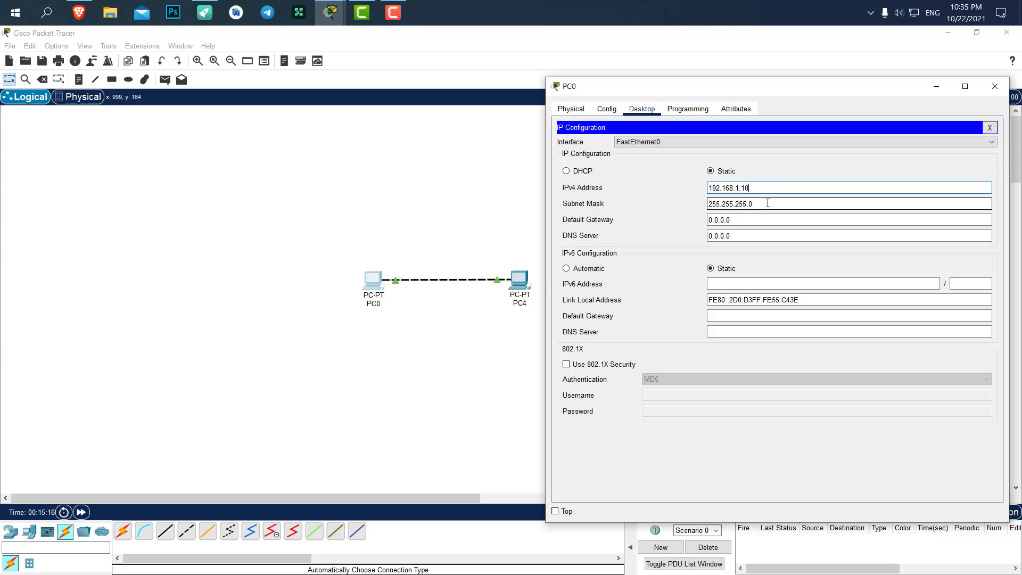
mouse_move(772, 182)
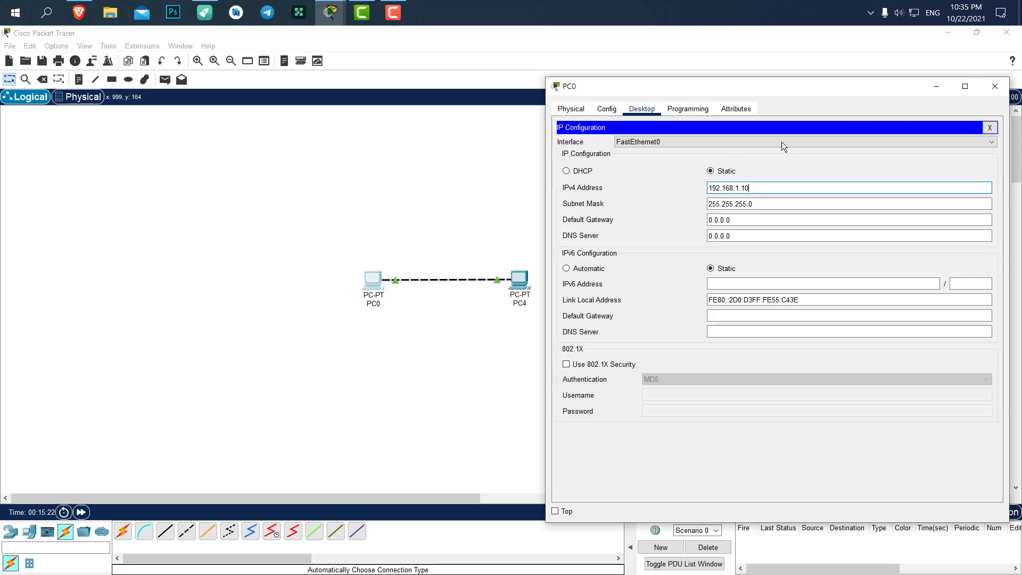
- Close PC0's window, then give PC4 IPv4 address 192.168.1.11 with default mask 255.255.255.0
left_click(994, 85)
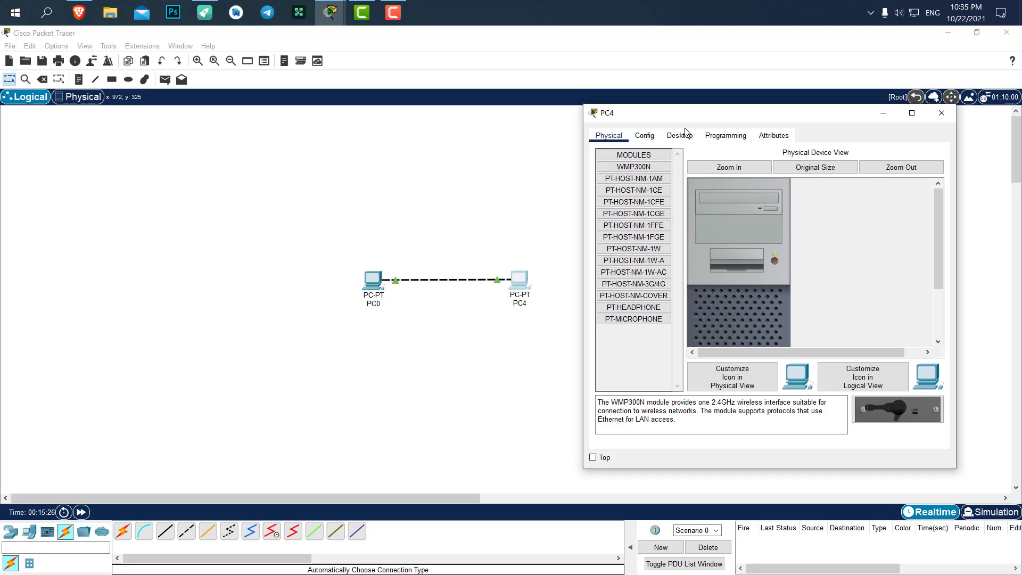
left_click(679, 134)
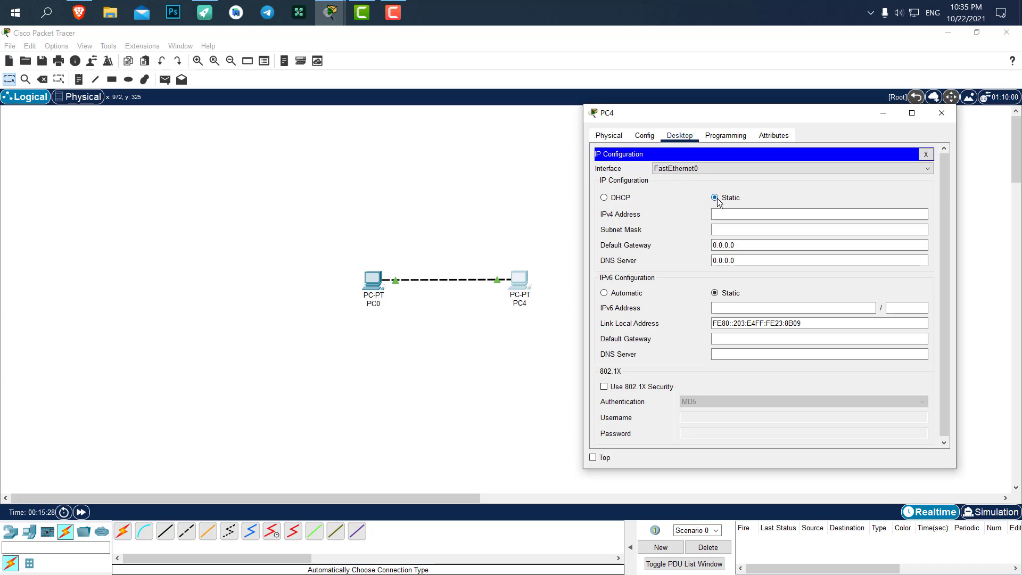
type("192")
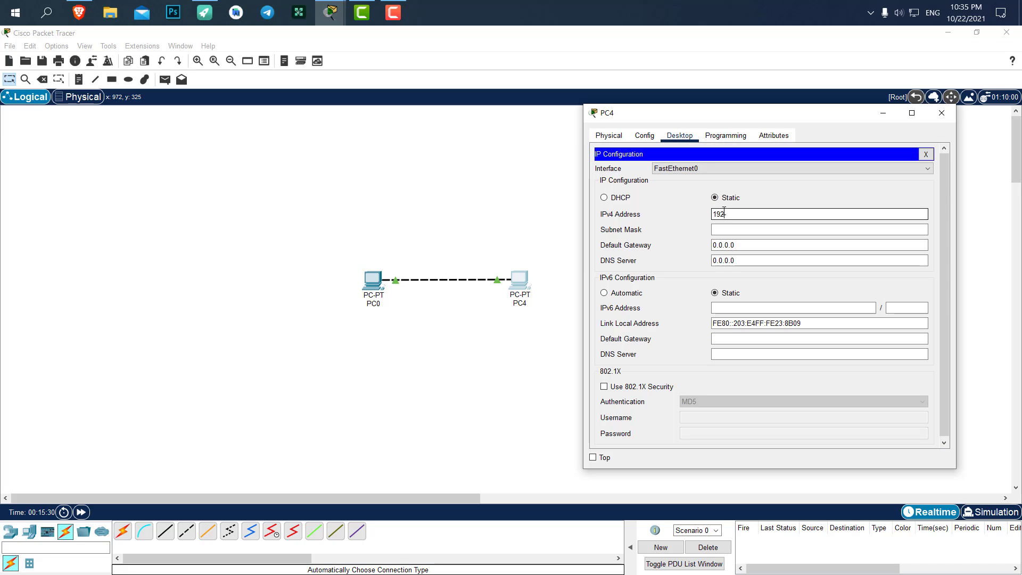
type(".168.1.")
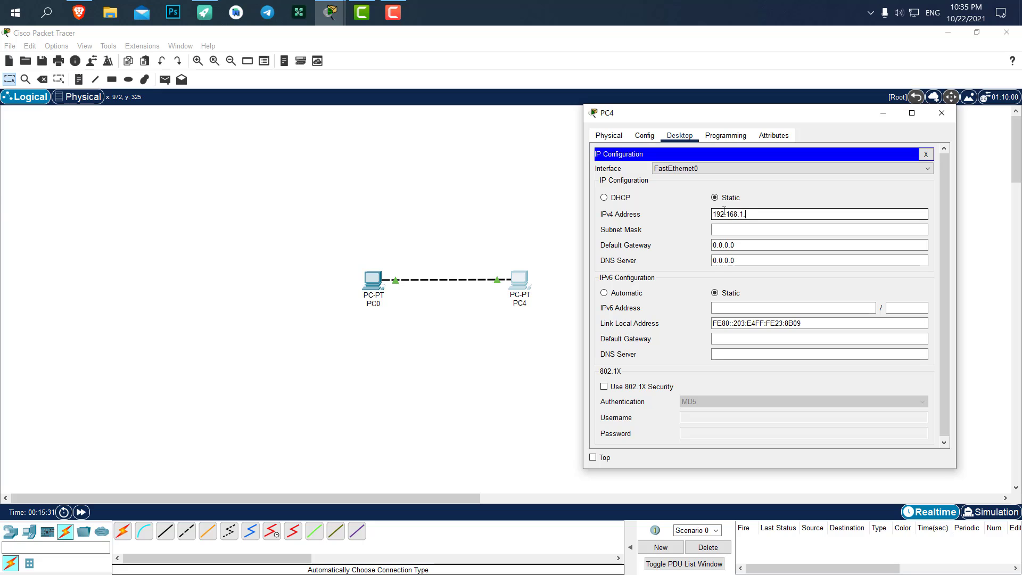
type("11")
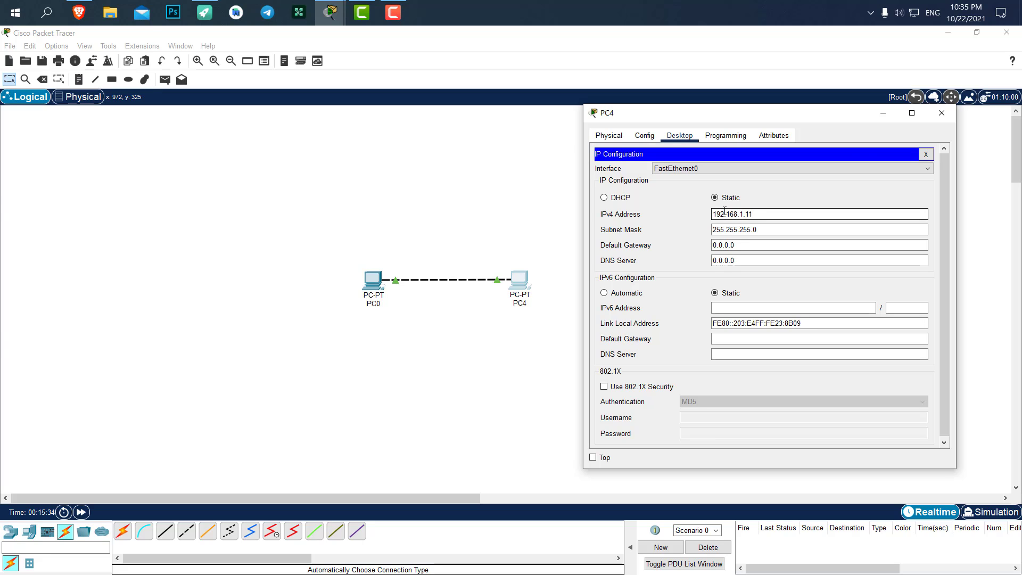
mouse_move(941, 113)
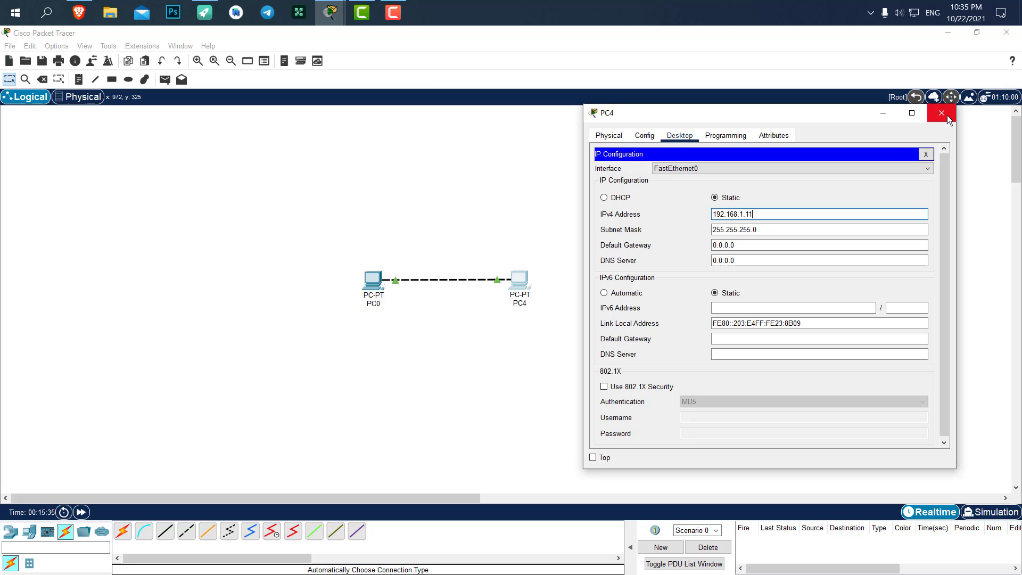
left_click(941, 113)
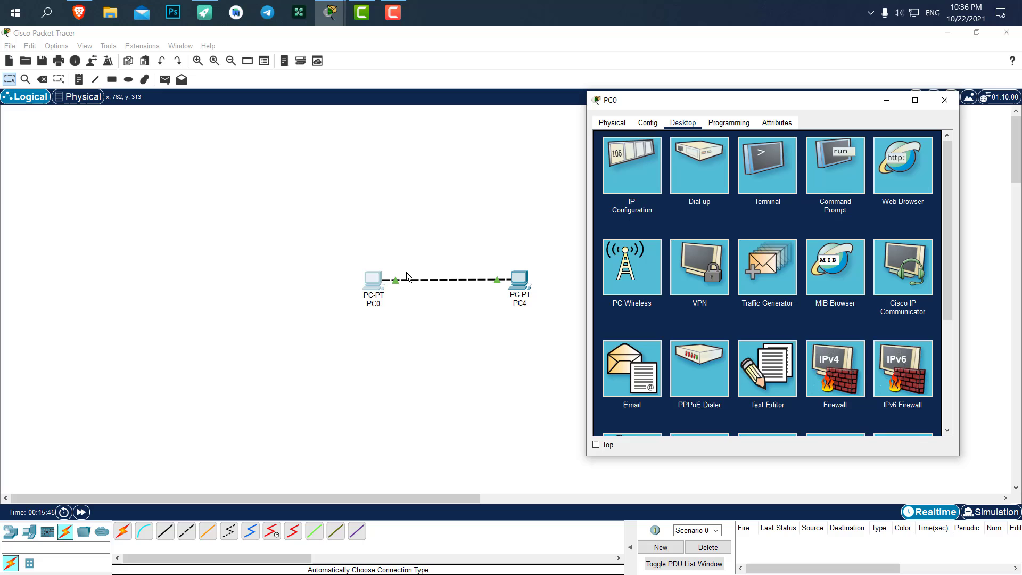
- From PC0's command prompt, ping 192.168.1.11, get 4 of 4 replies, then close the window
left_click(834, 163)
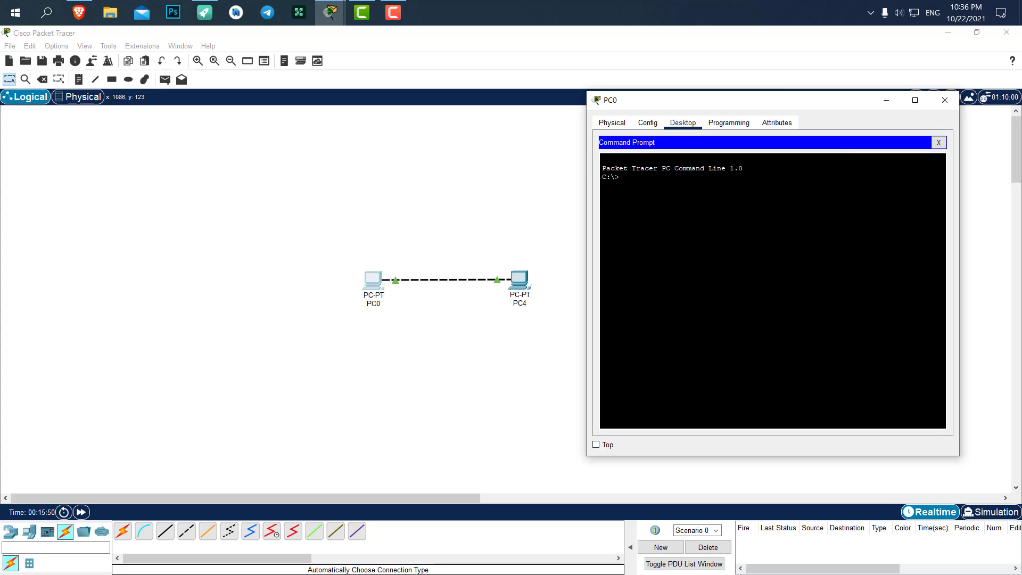
type("pin")
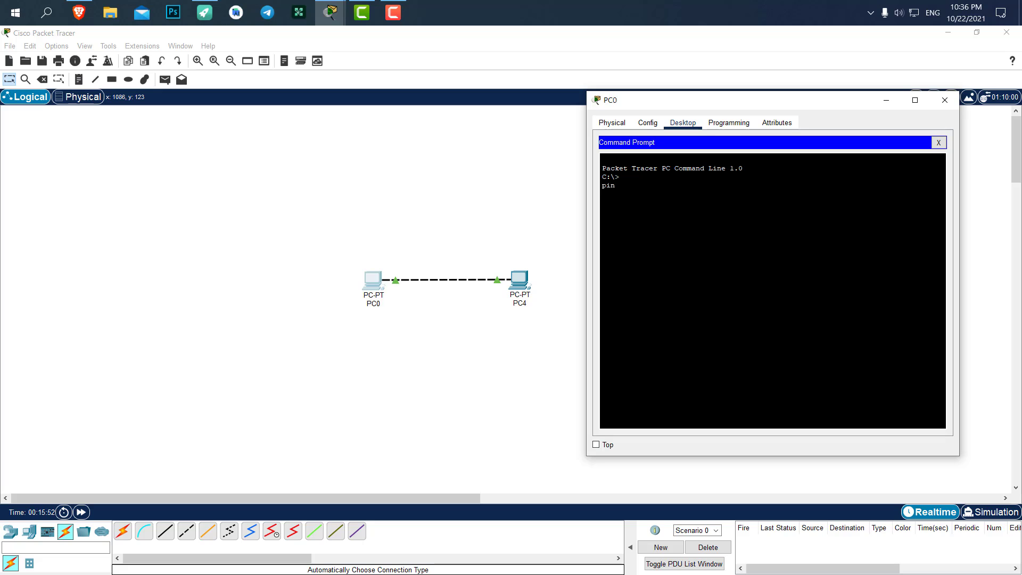
type("g")
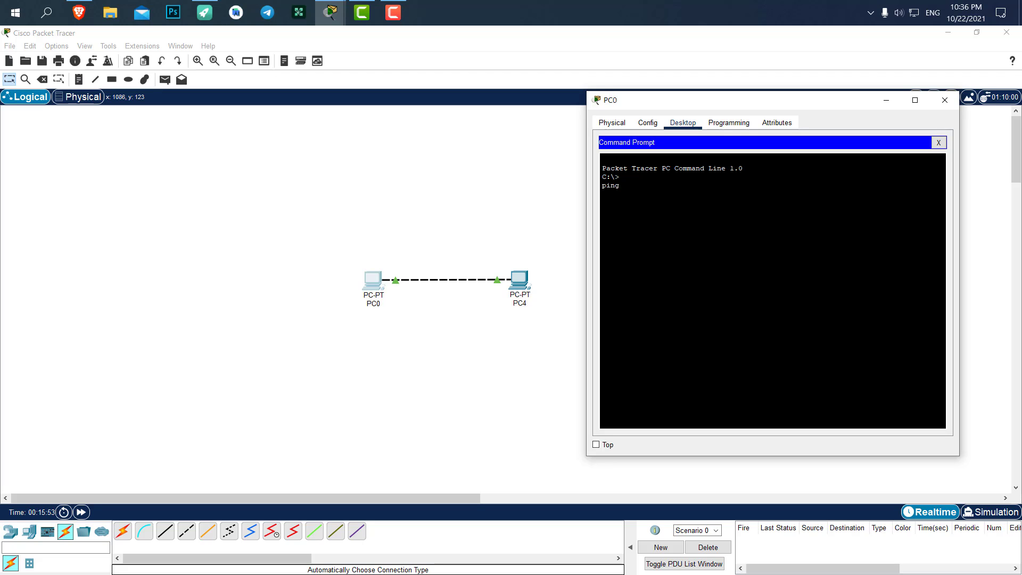
type("192.168.1.10")
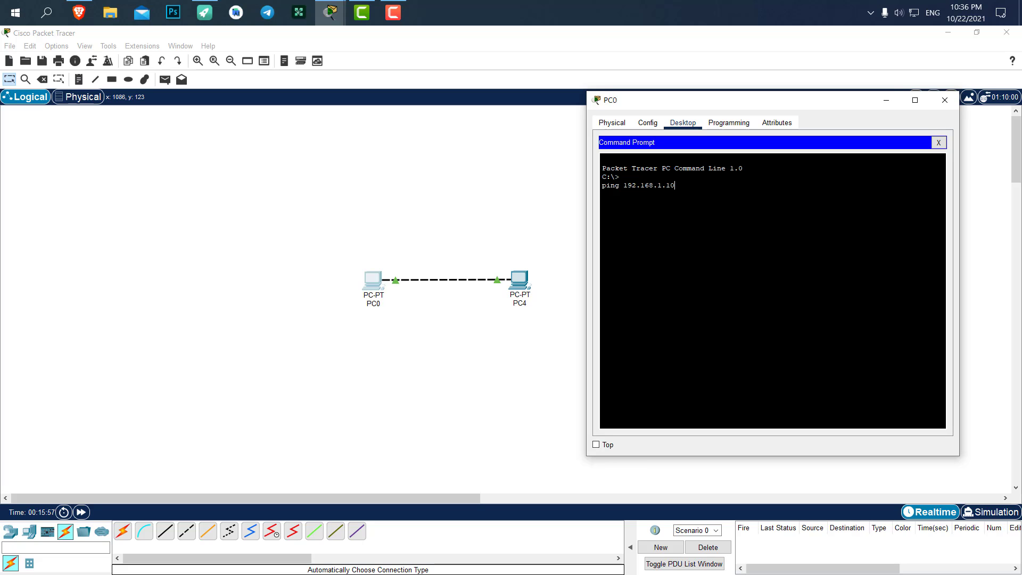
mouse_move(391, 271)
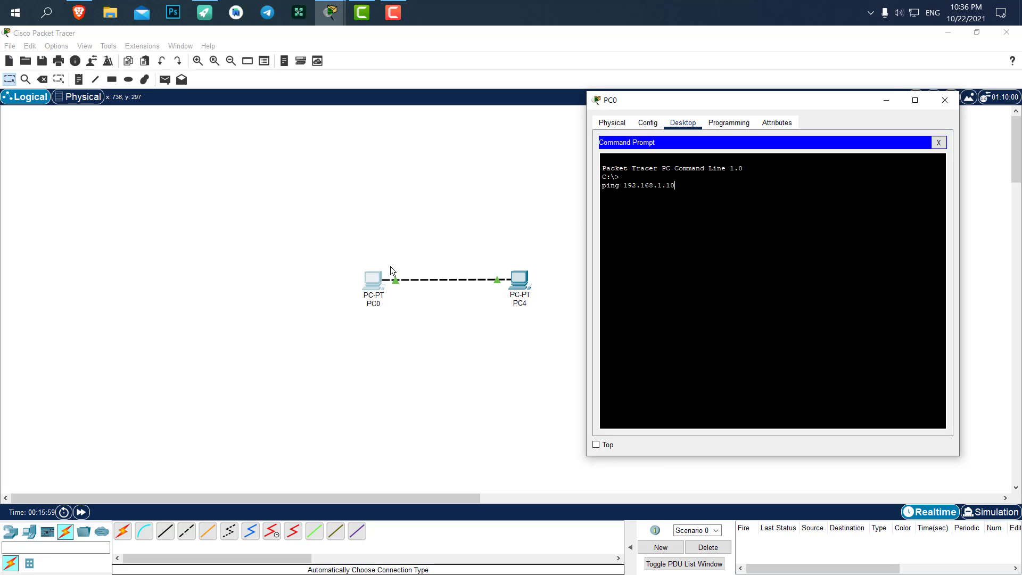
type("1")
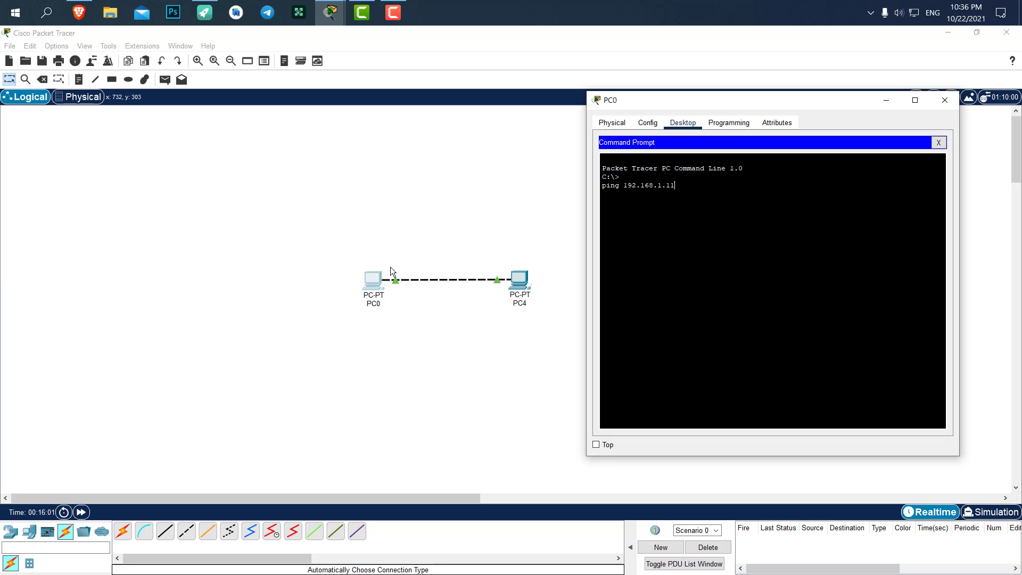
key("Return")
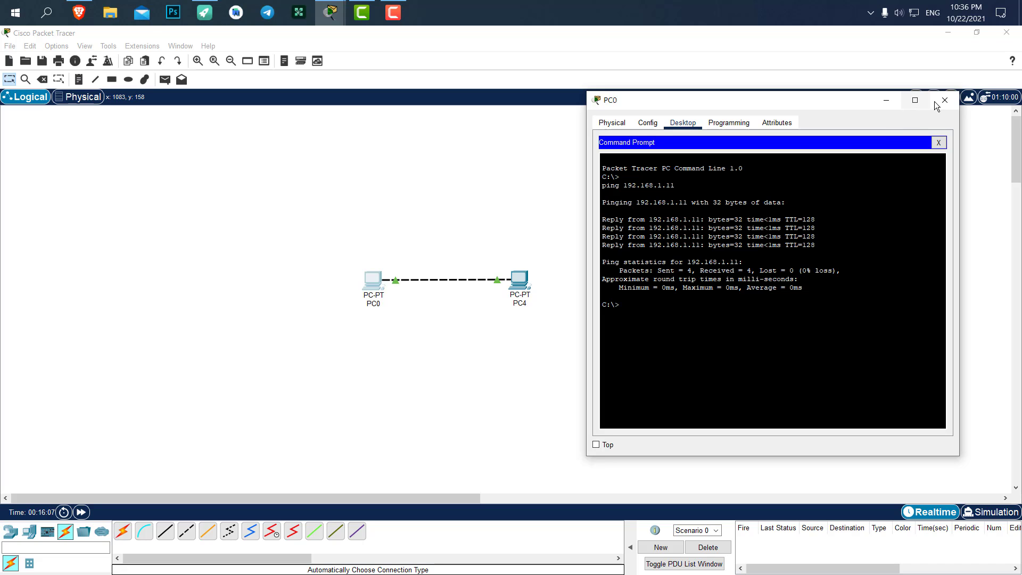
left_click(943, 100)
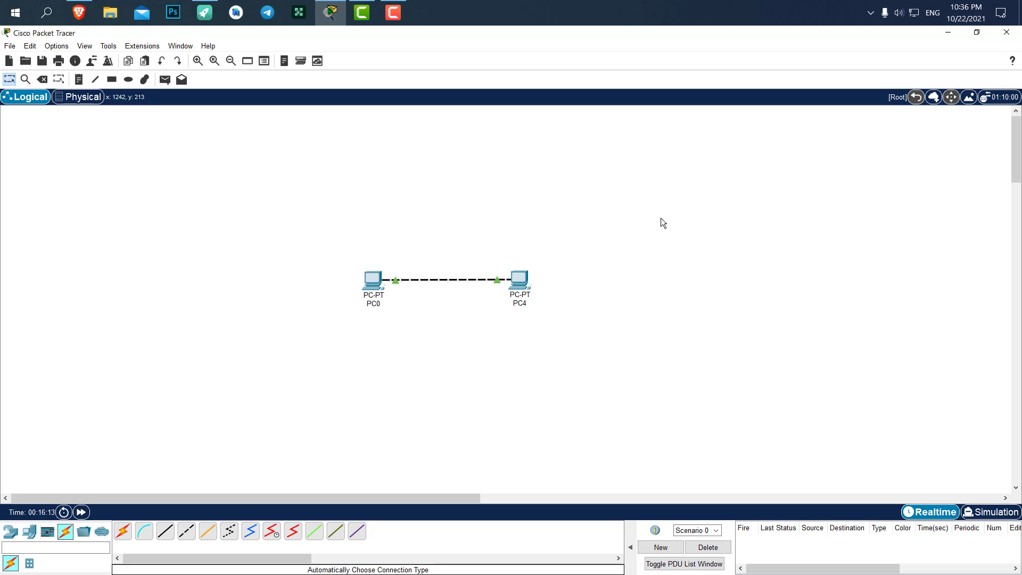
mouse_move(438, 258)
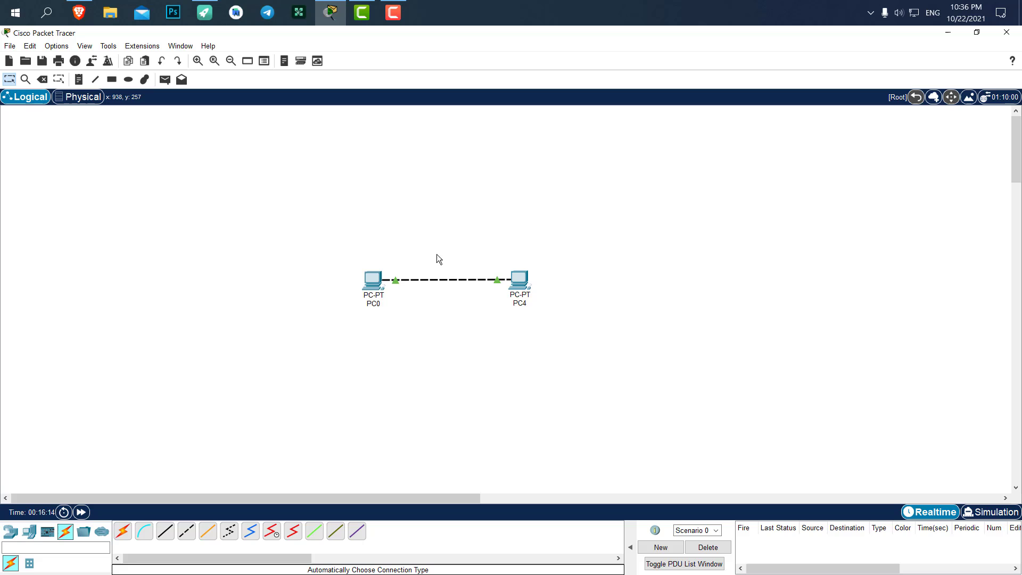
mouse_move(780, 317)
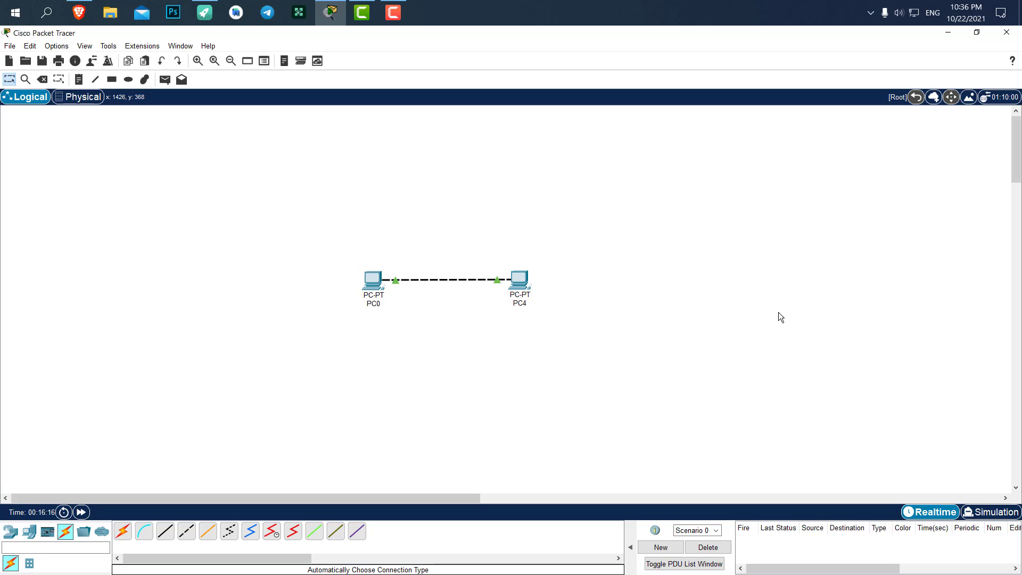
mouse_move(866, 437)
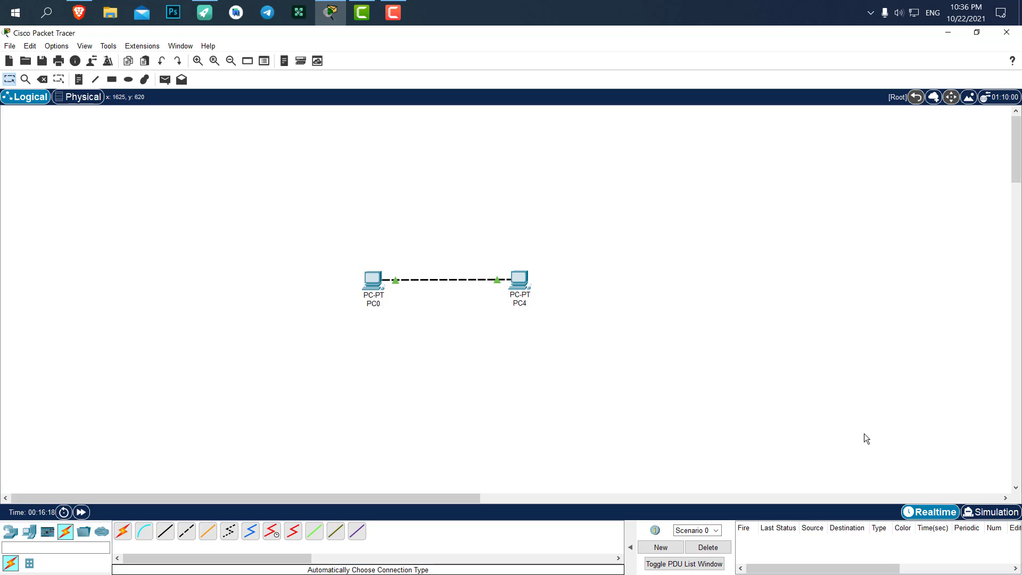
mouse_move(284, 174)
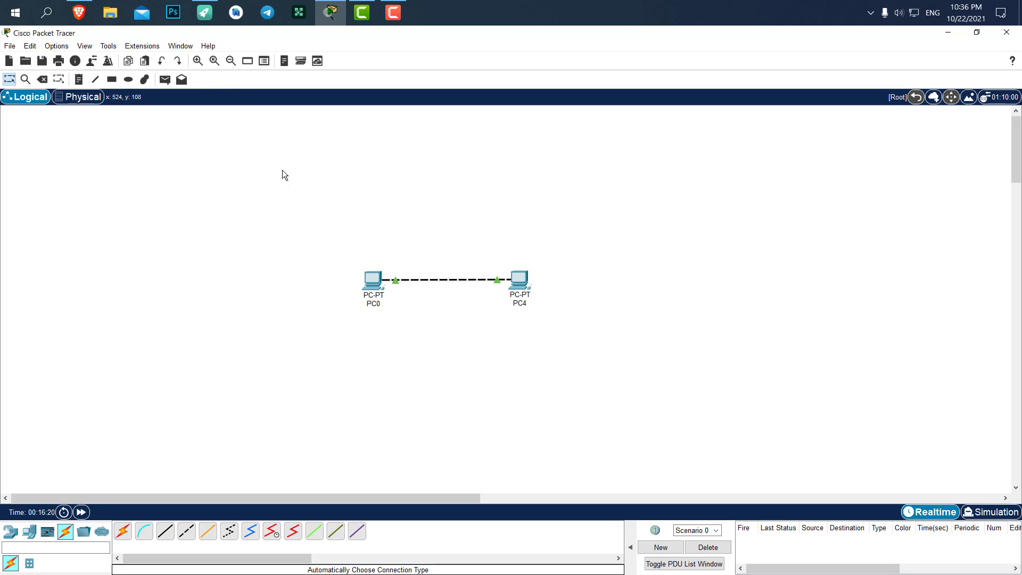
mouse_move(165, 79)
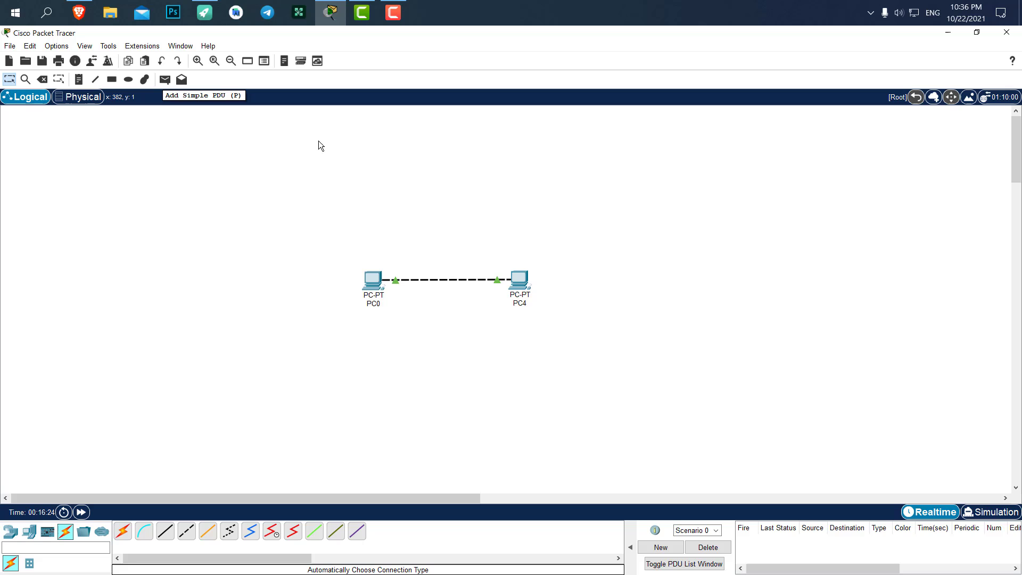
mouse_move(165, 80)
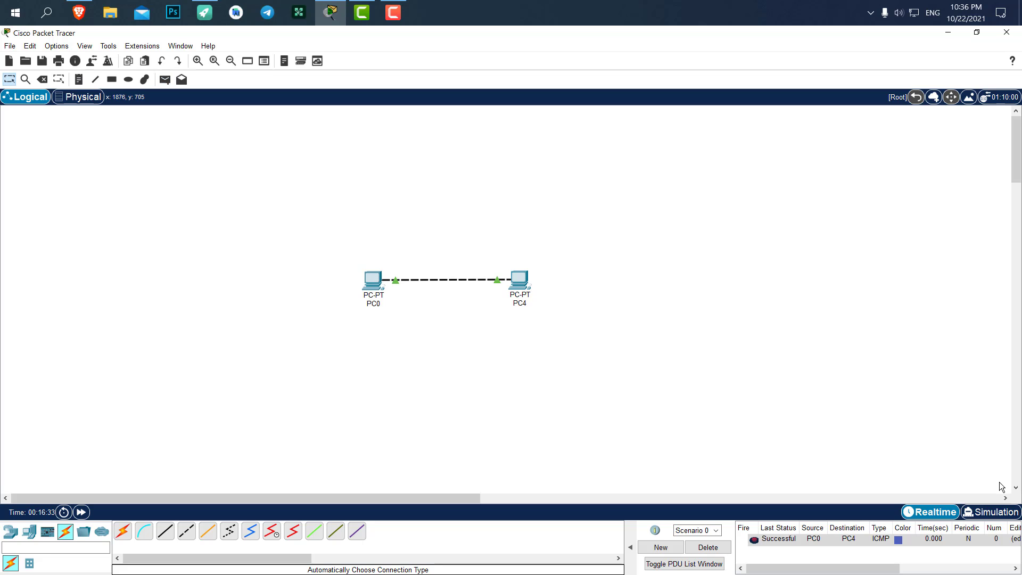
mouse_move(389, 240)
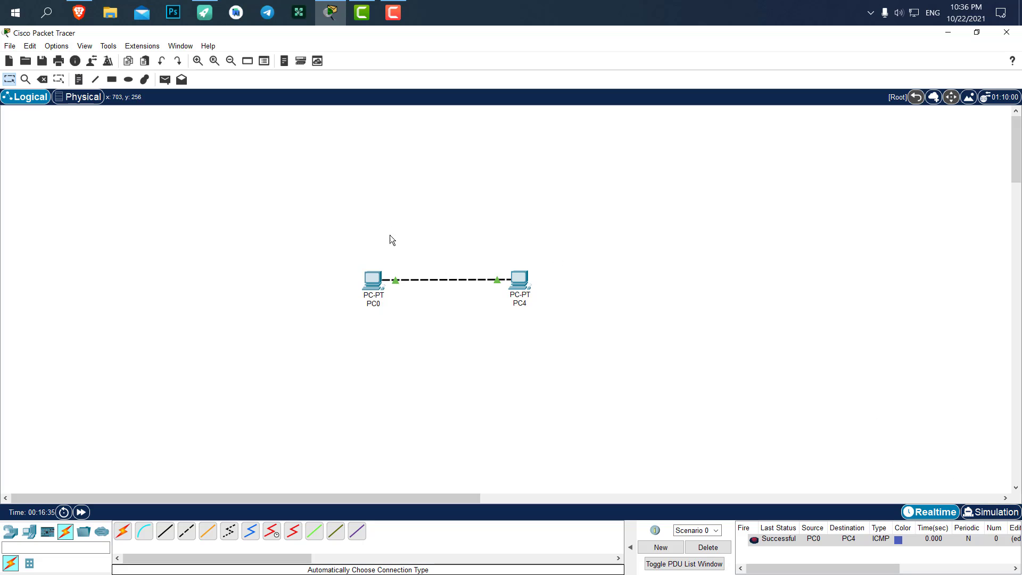
mouse_move(381, 293)
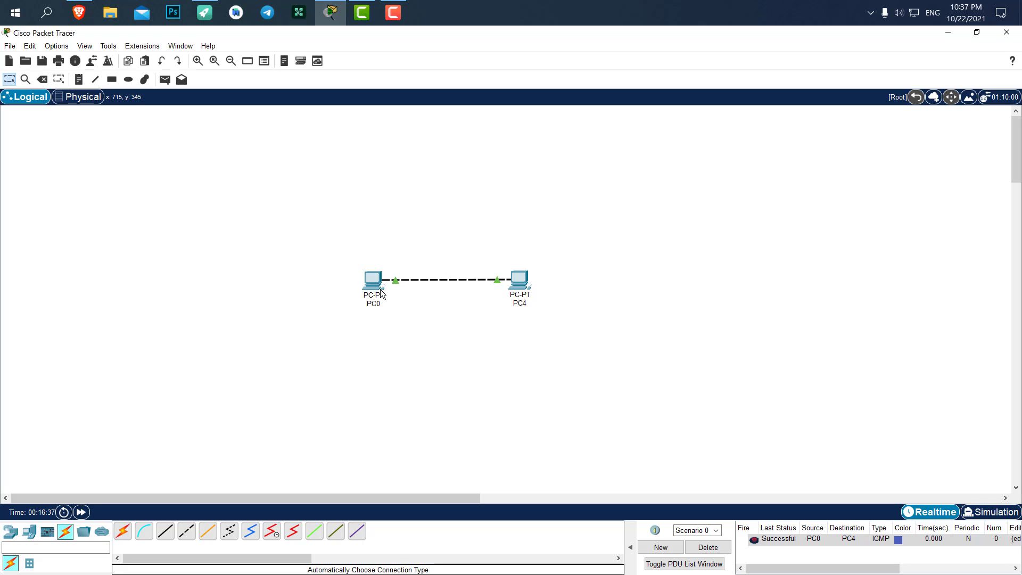
mouse_move(372, 279)
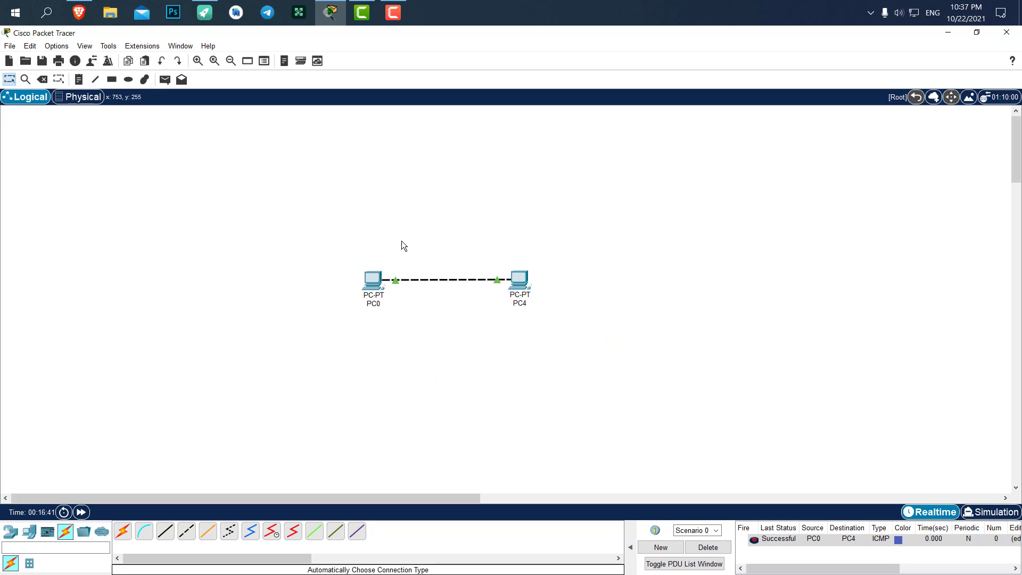
mouse_move(583, 255)
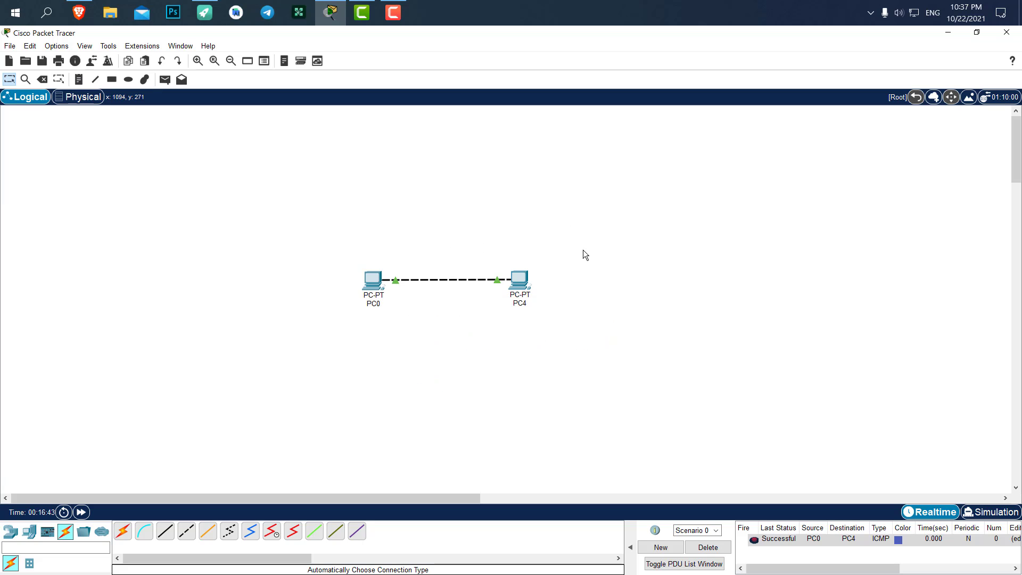
mouse_move(897, 389)
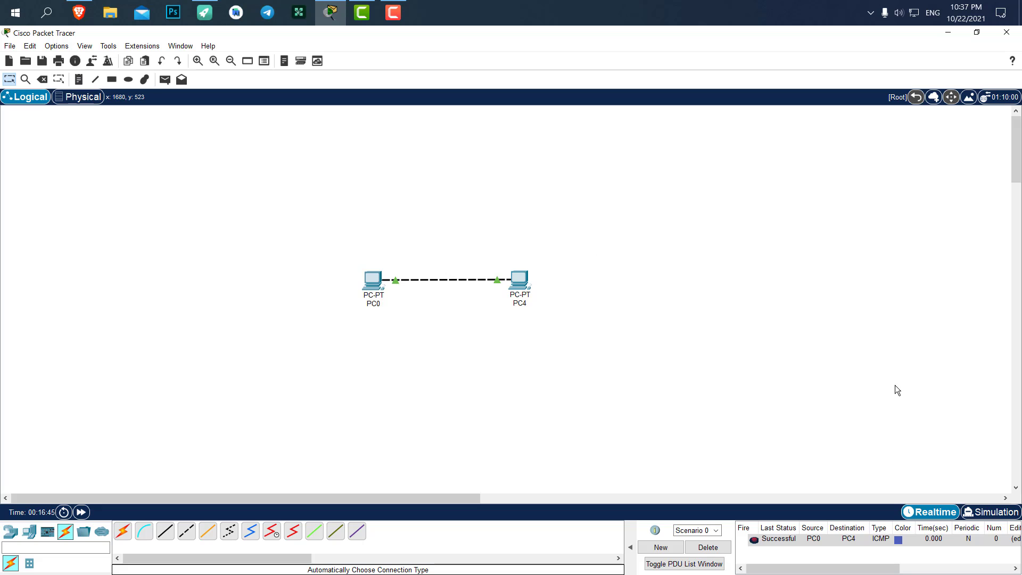
- Switch into Simulation mode and straight back to Realtime mode
left_click(993, 512)
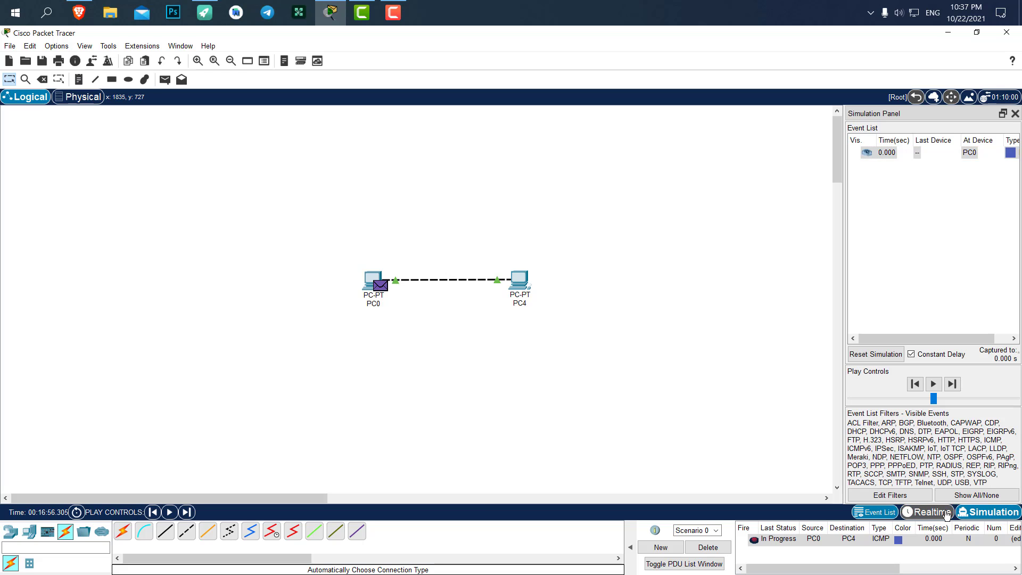
left_click(932, 512)
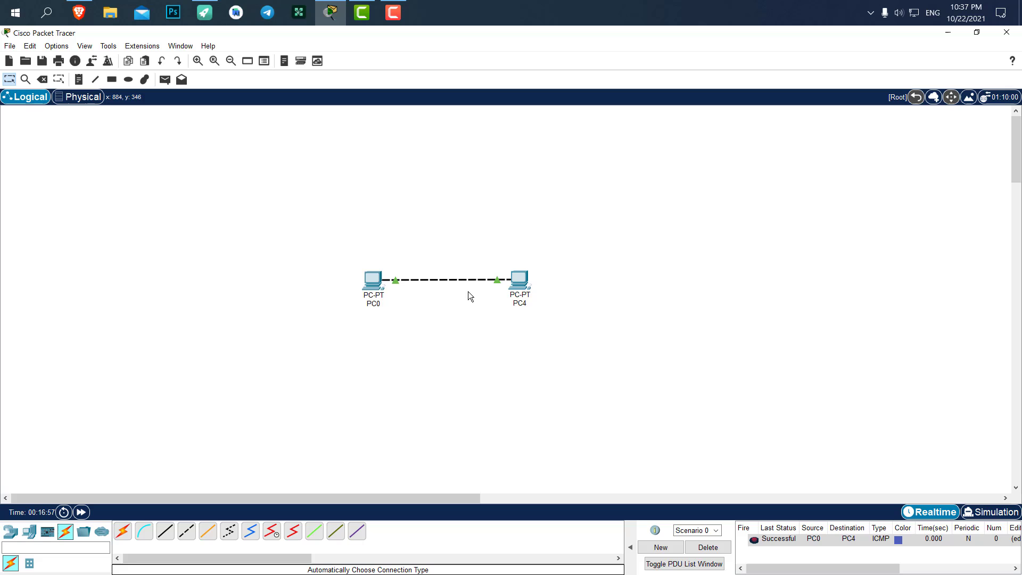
mouse_move(364, 272)
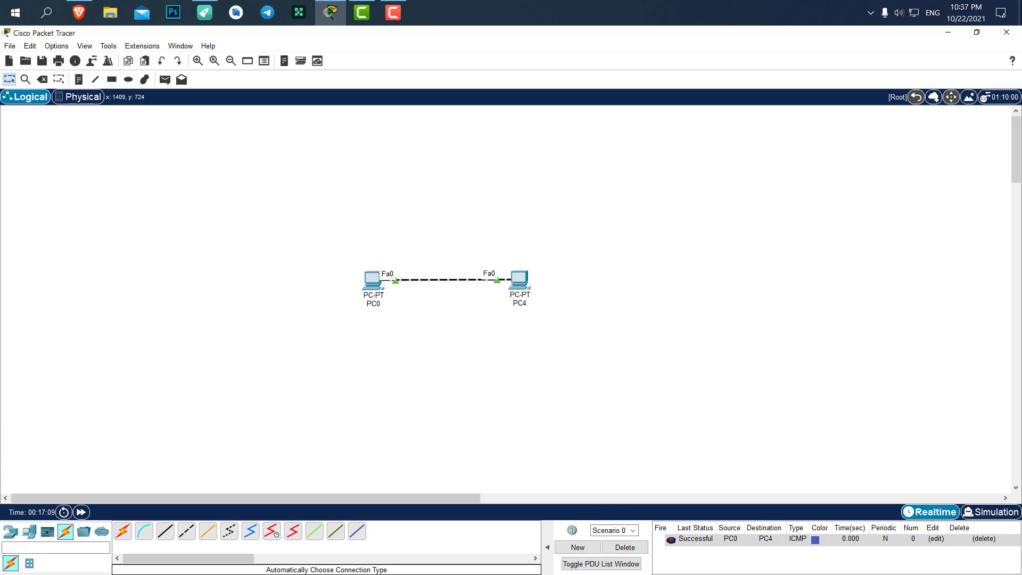
mouse_move(351, 226)
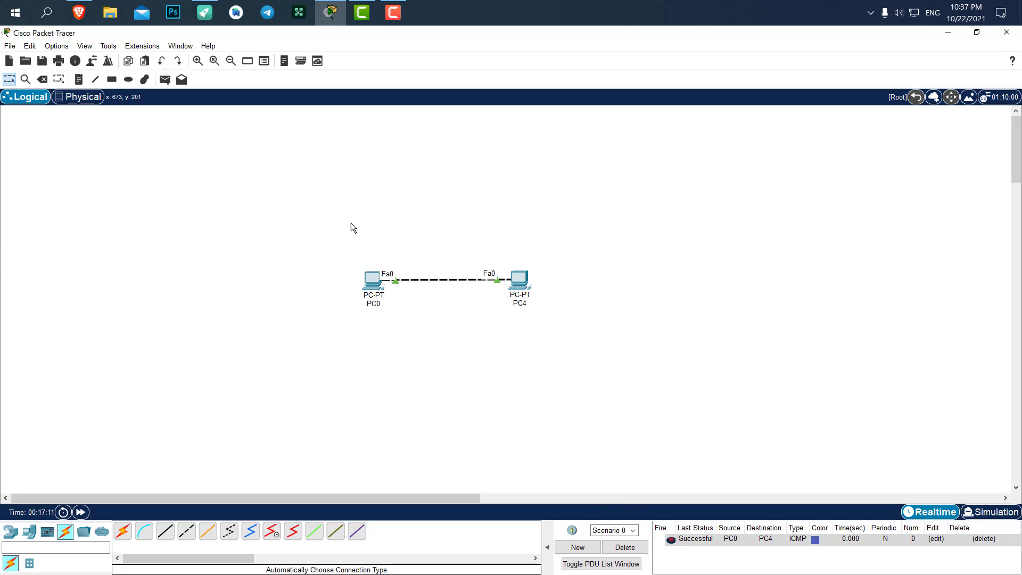
mouse_move(986, 525)
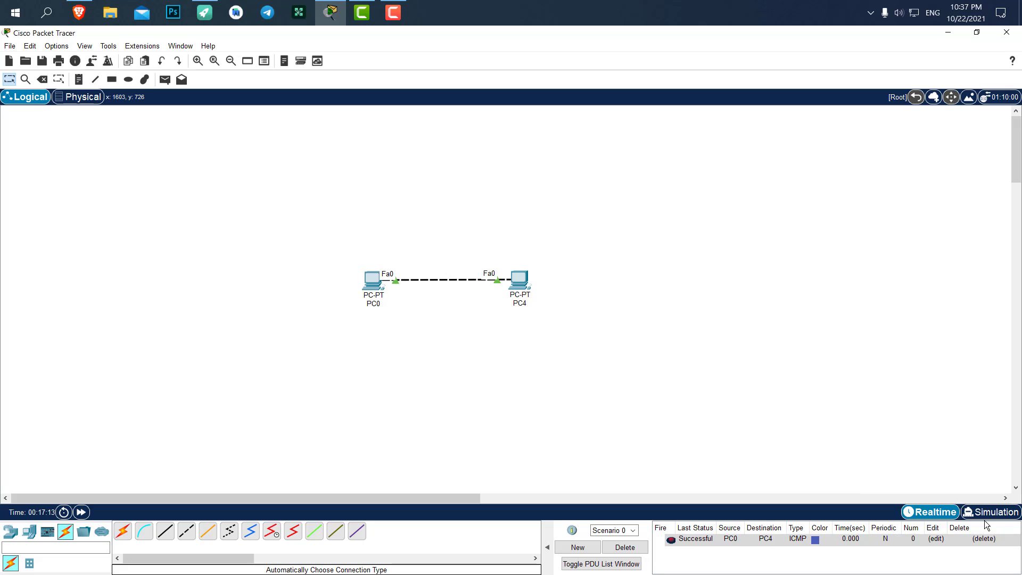
mouse_move(380, 253)
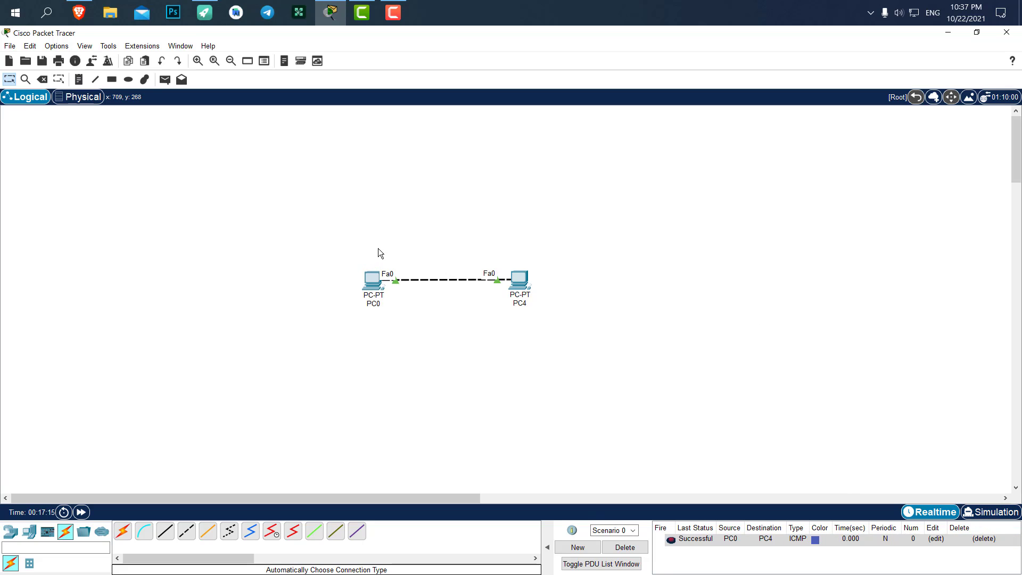
mouse_move(531, 278)
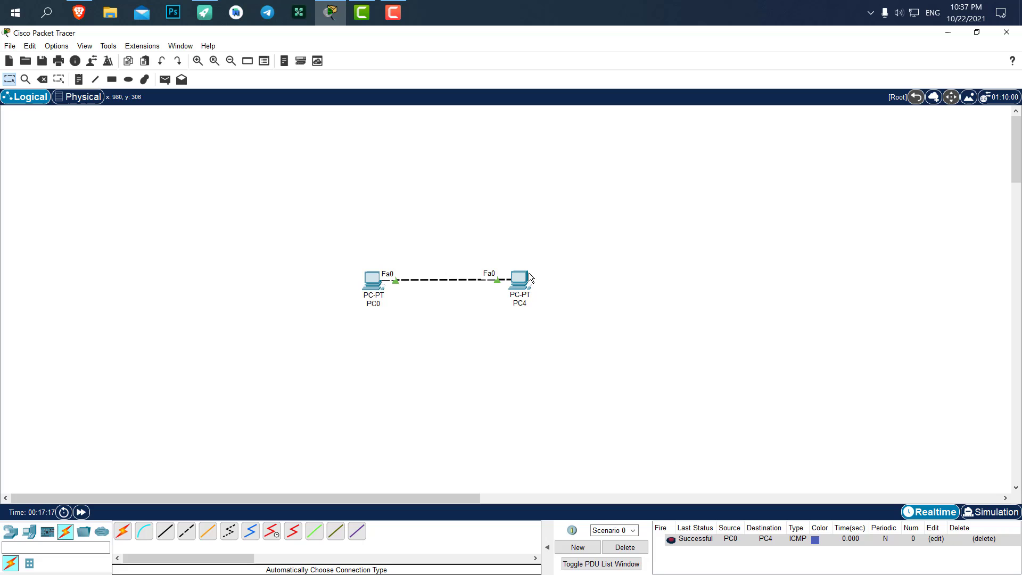
mouse_move(901, 511)
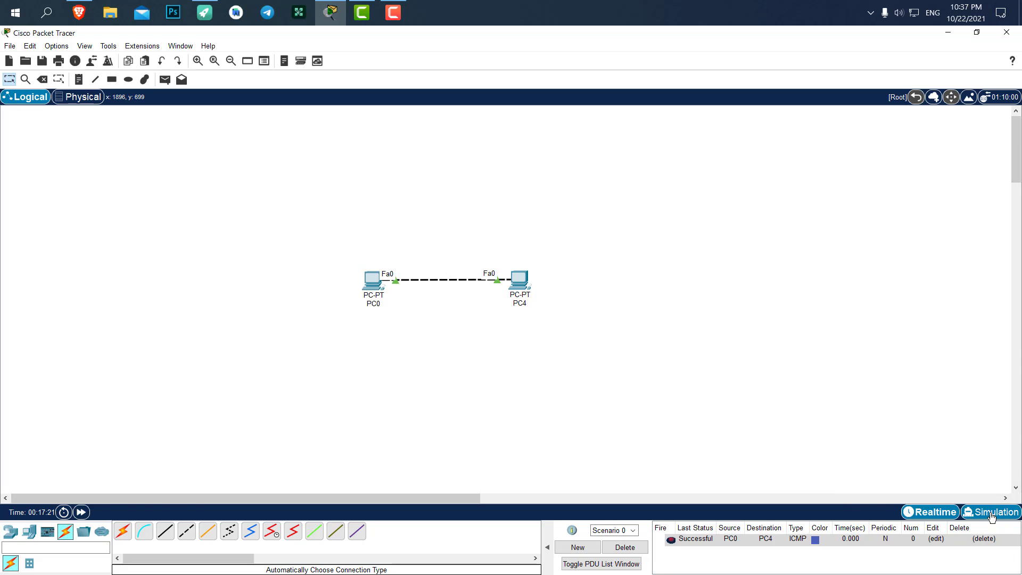
- Enter Simulation mode and play the ICMP PDU from PC0 to PC4 and back
left_click(991, 511)
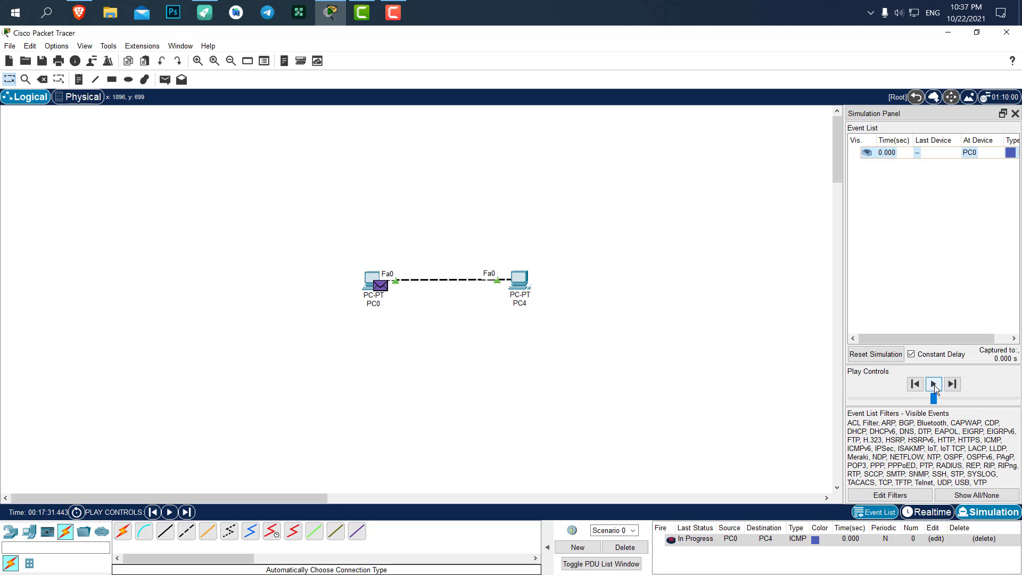
left_click(933, 384)
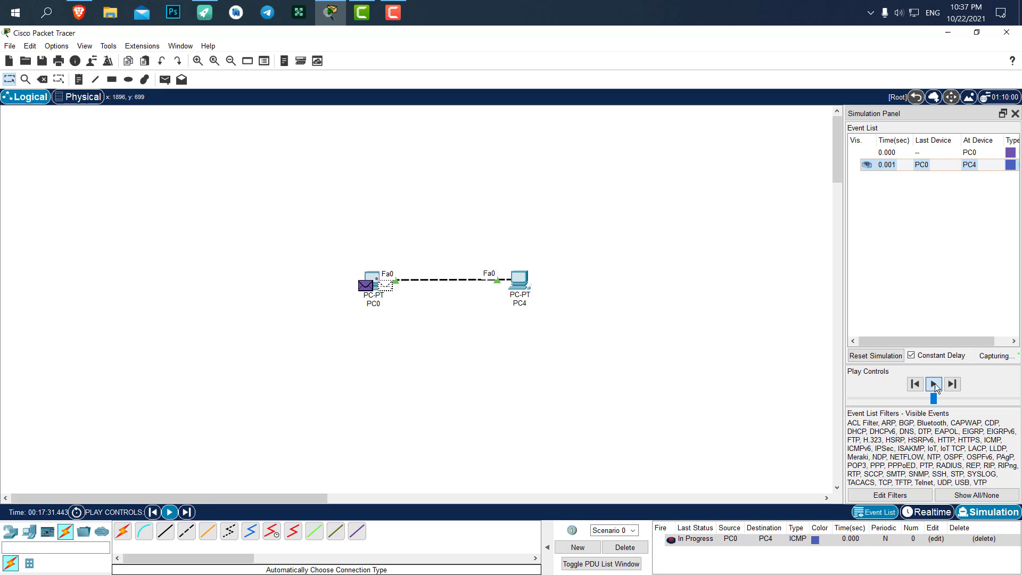
left_click(933, 384)
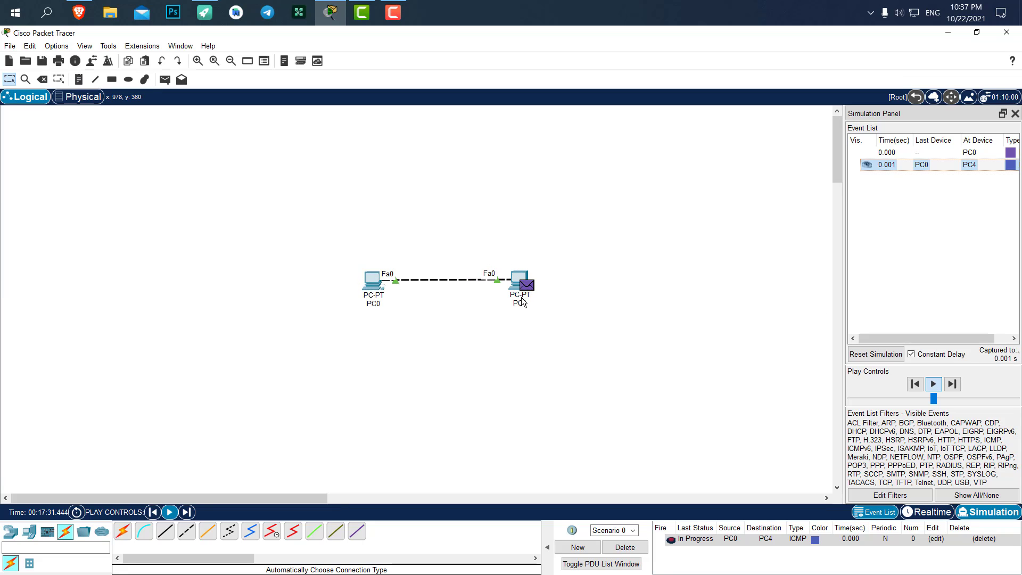
left_click(933, 384)
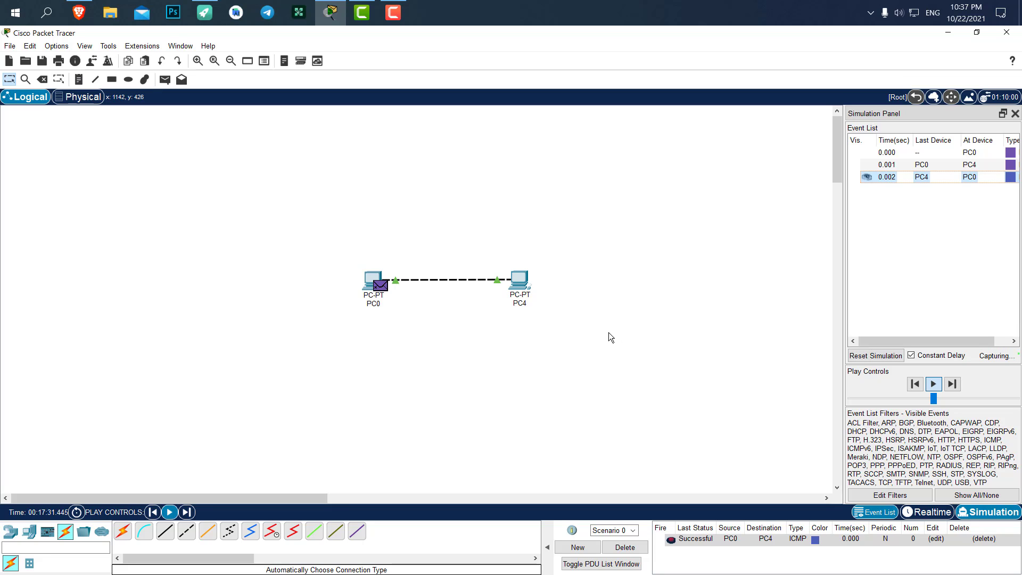
mouse_move(430, 336)
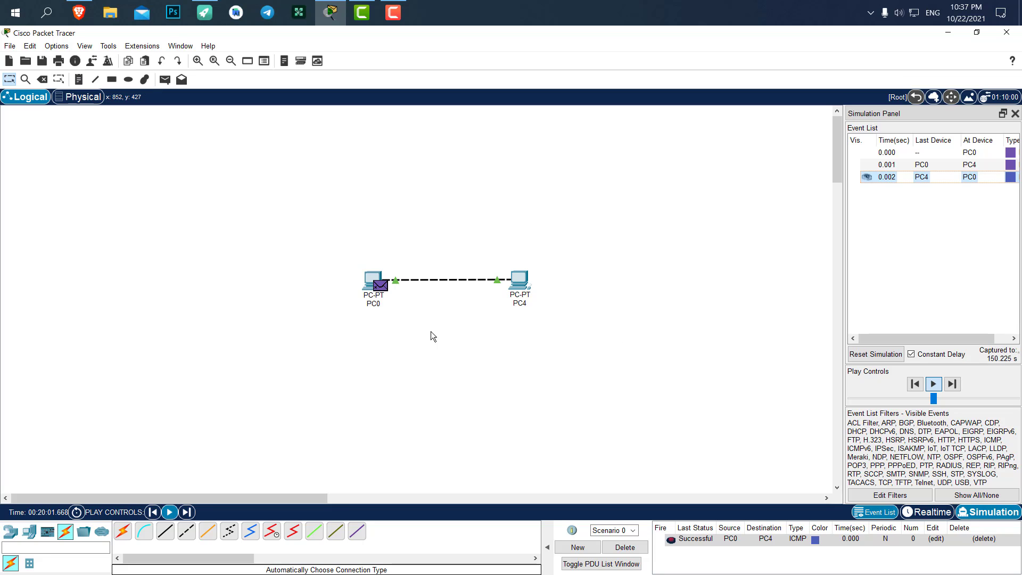
mouse_move(383, 265)
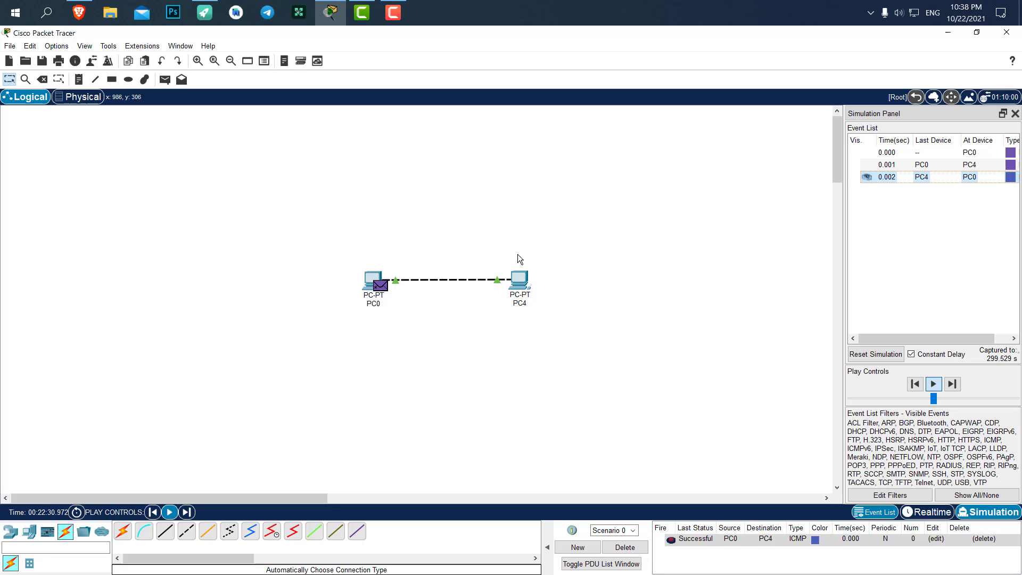
mouse_move(474, 263)
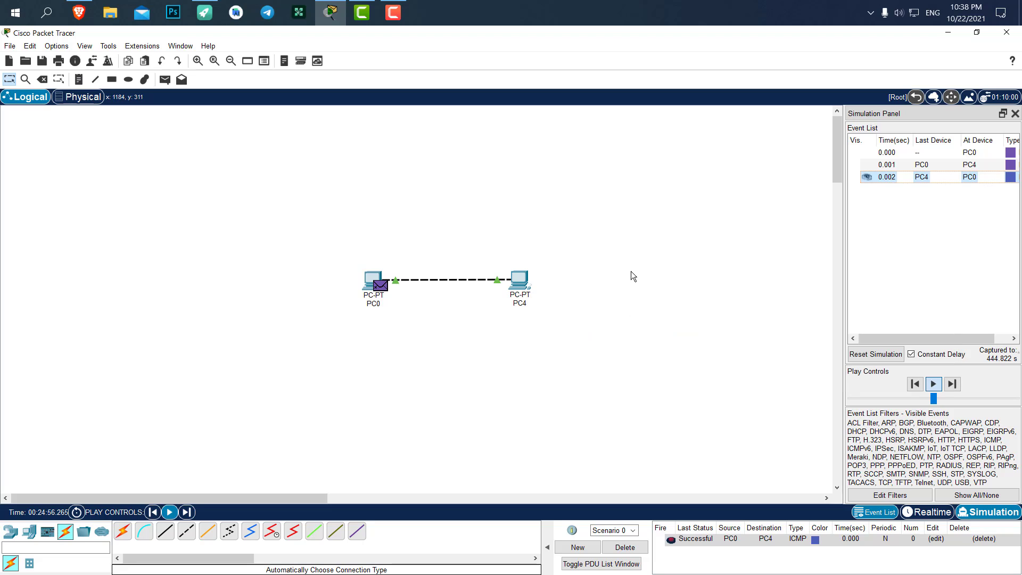
mouse_move(626, 290)
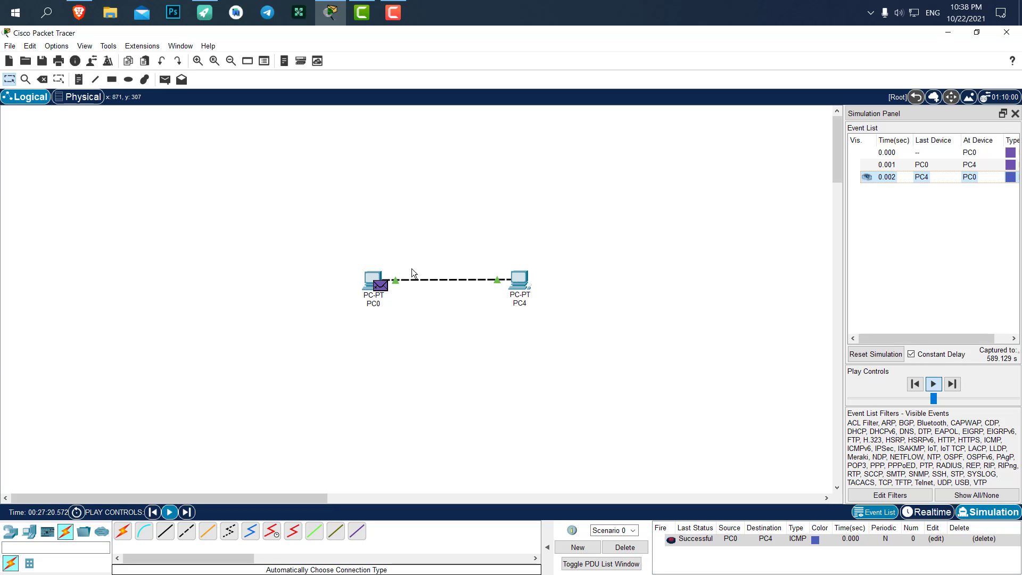
mouse_move(1016, 114)
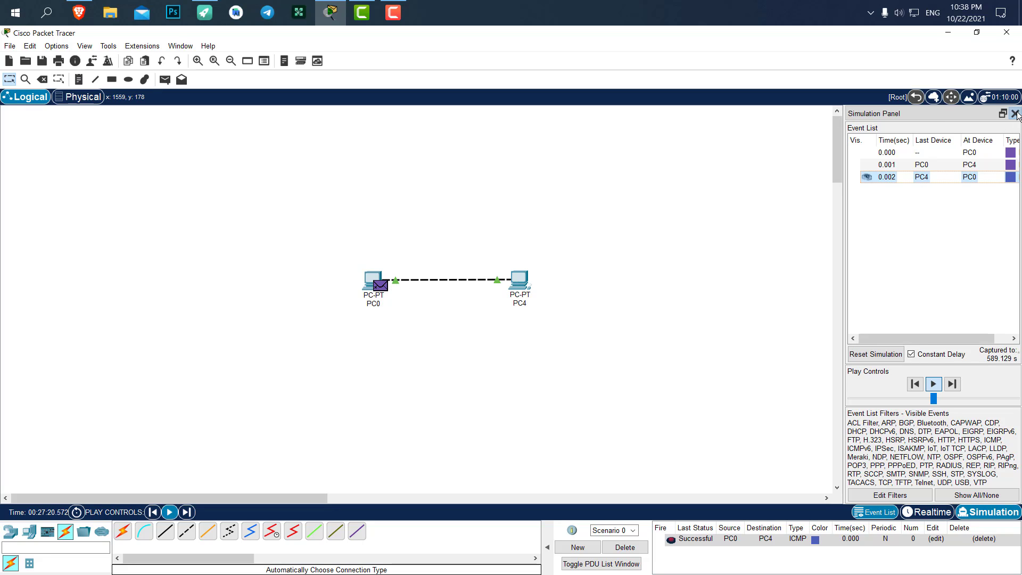
- Close the Simulation Panel and delete the PC0-to-PC4 ICMP PDU, emptying the list
left_click(1016, 113)
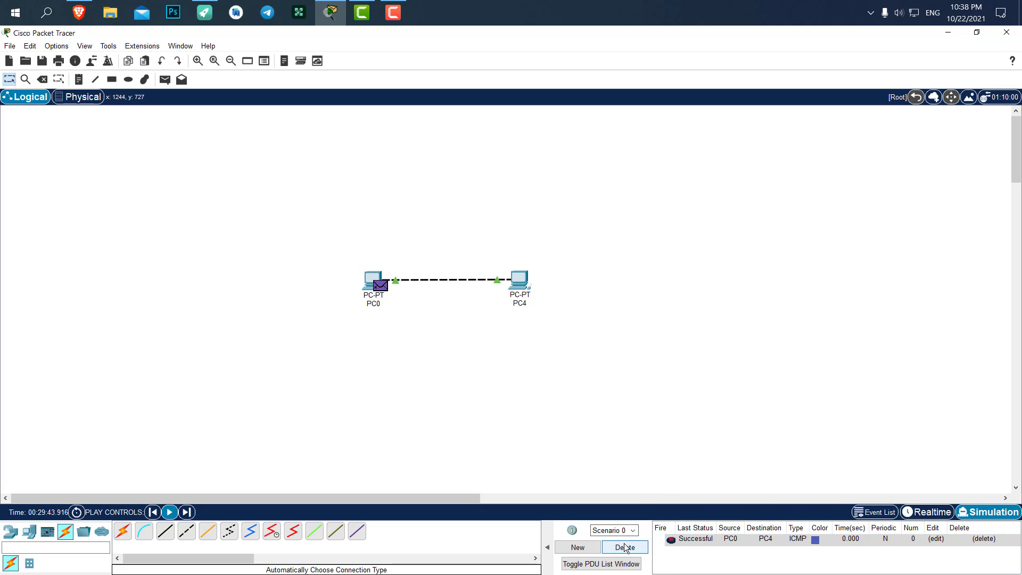
left_click(624, 547)
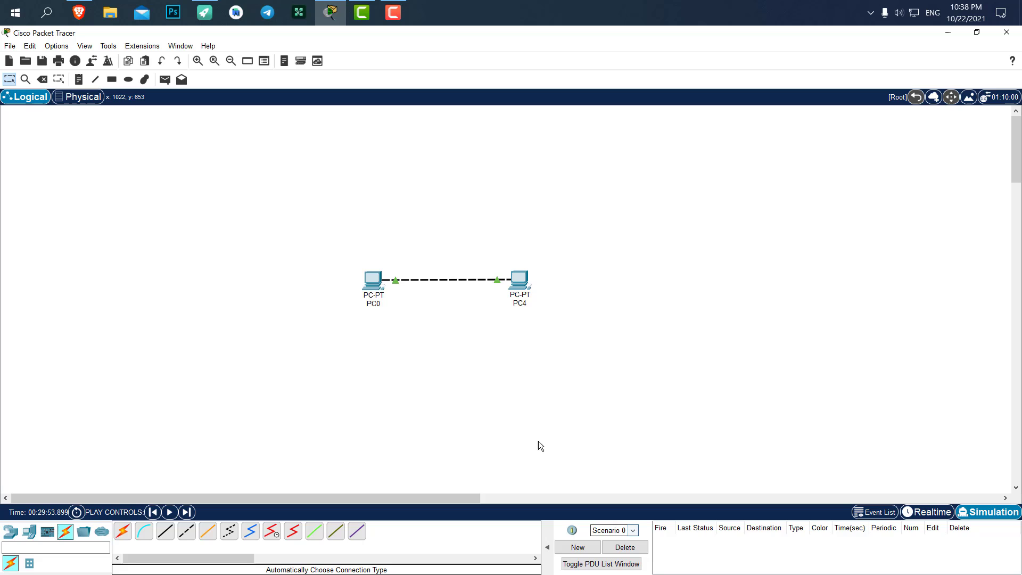
mouse_move(602, 429)
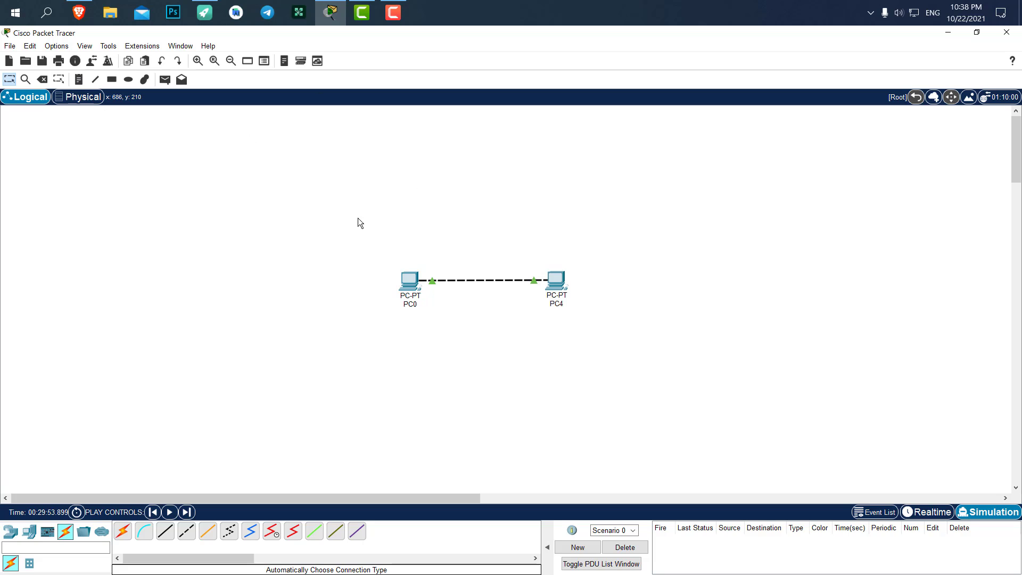
mouse_move(326, 211)
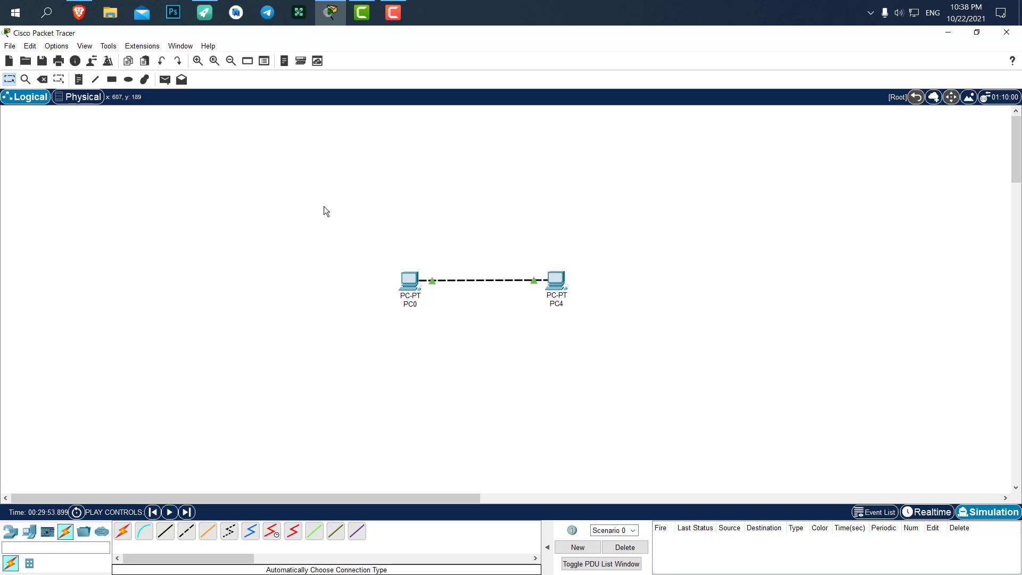
mouse_move(576, 186)
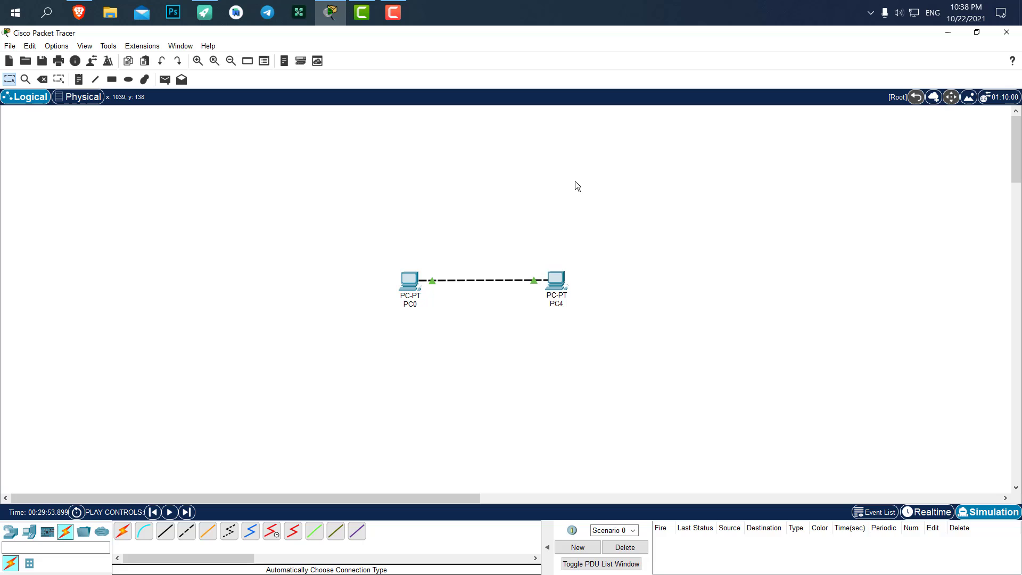
mouse_move(598, 229)
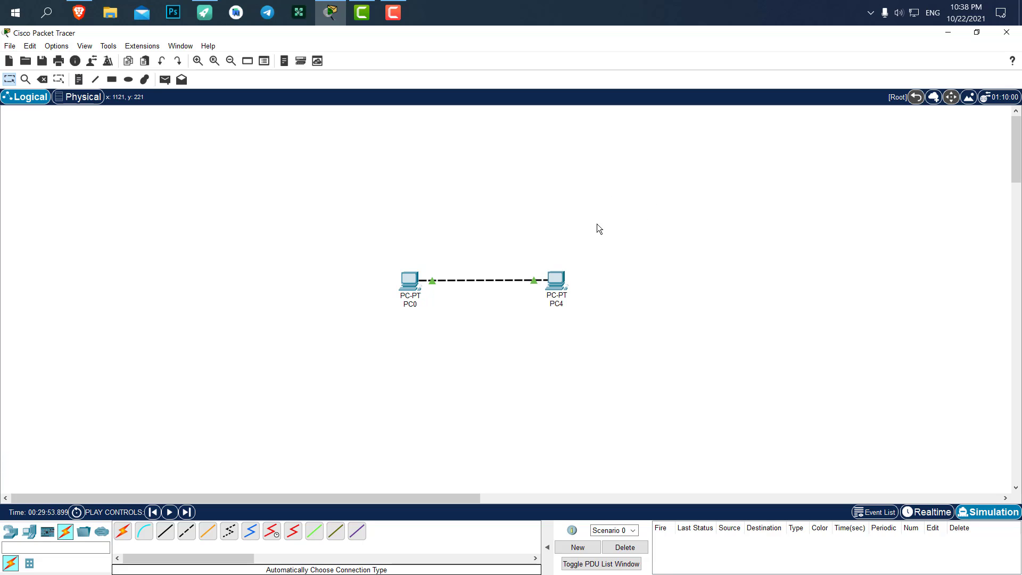
mouse_move(578, 264)
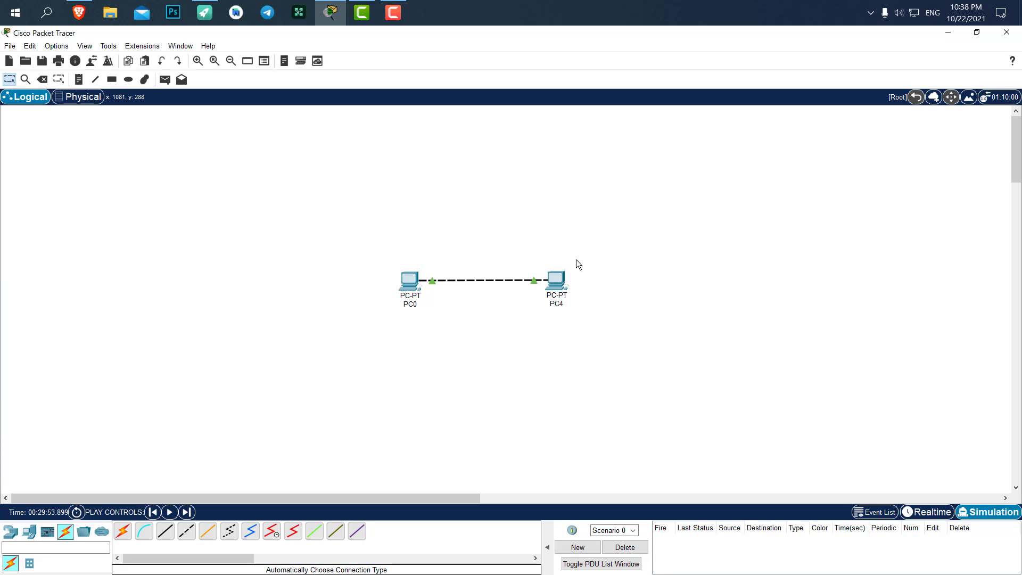
mouse_move(732, 210)
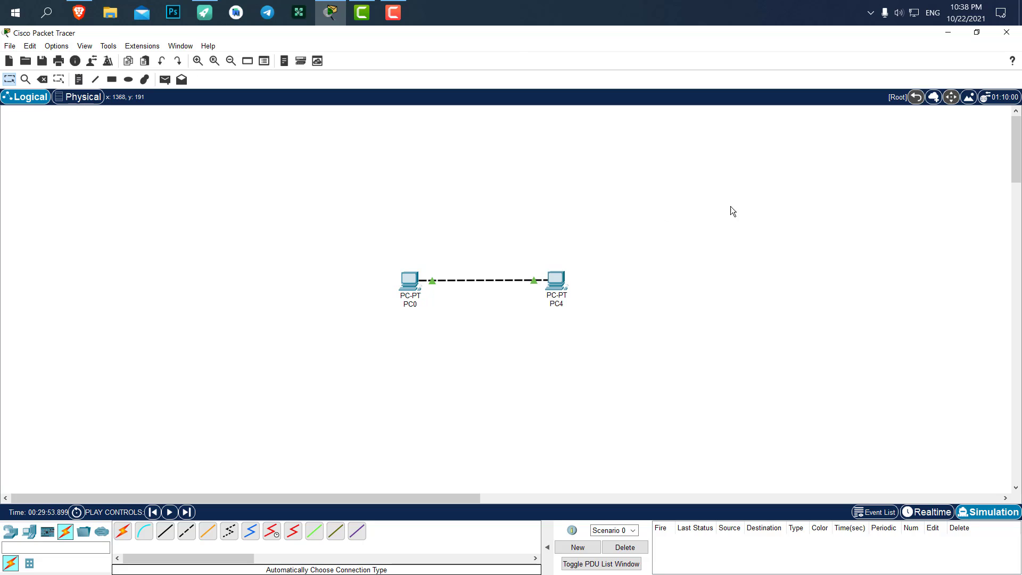
mouse_move(743, 229)
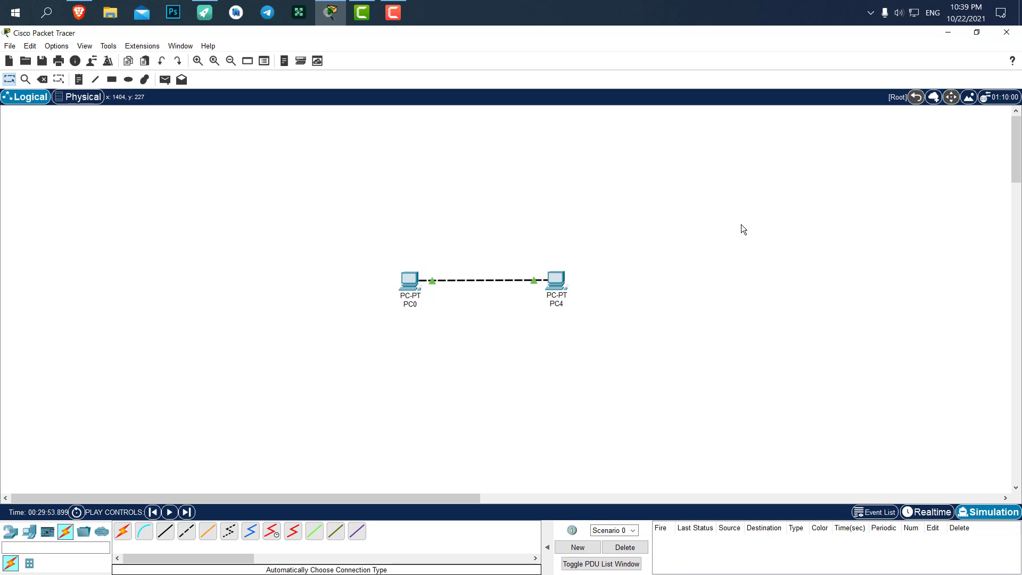